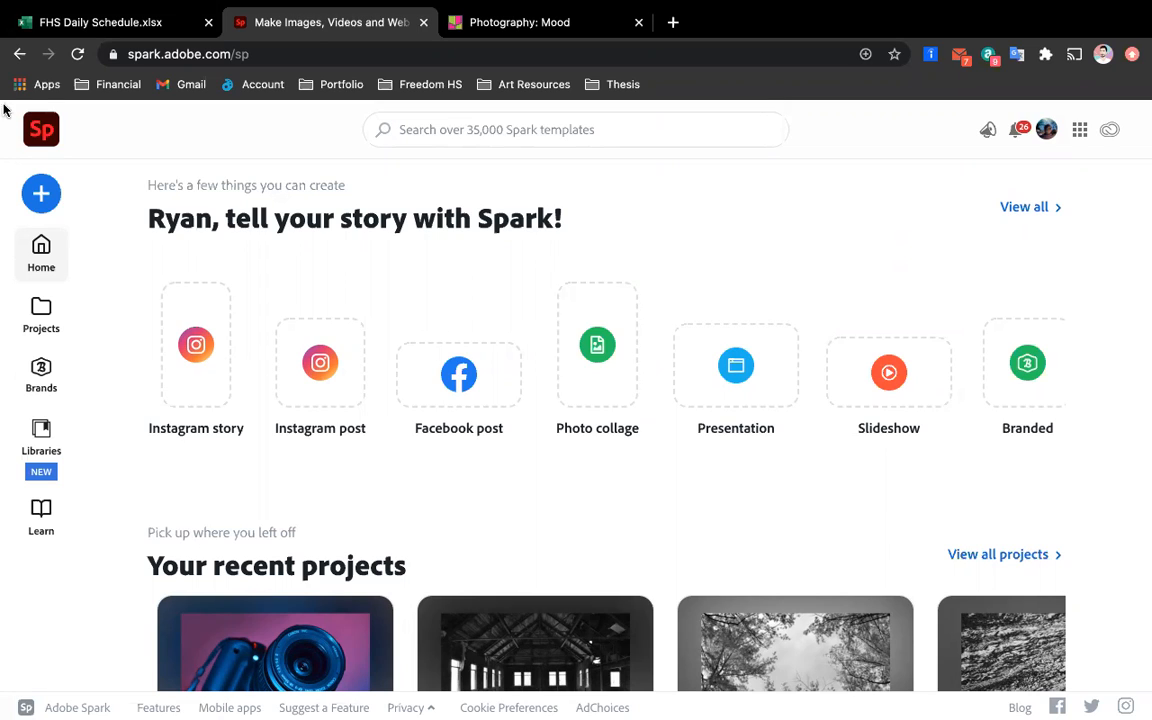
mouse_move(634, 403)
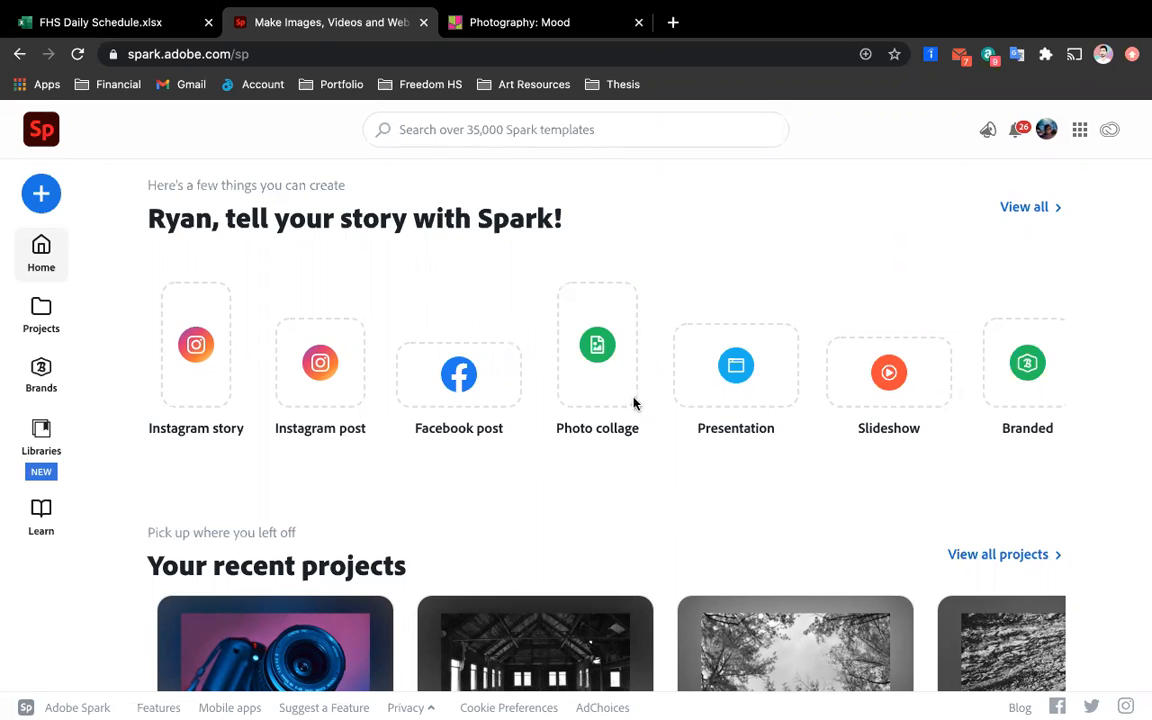
mouse_move(514, 318)
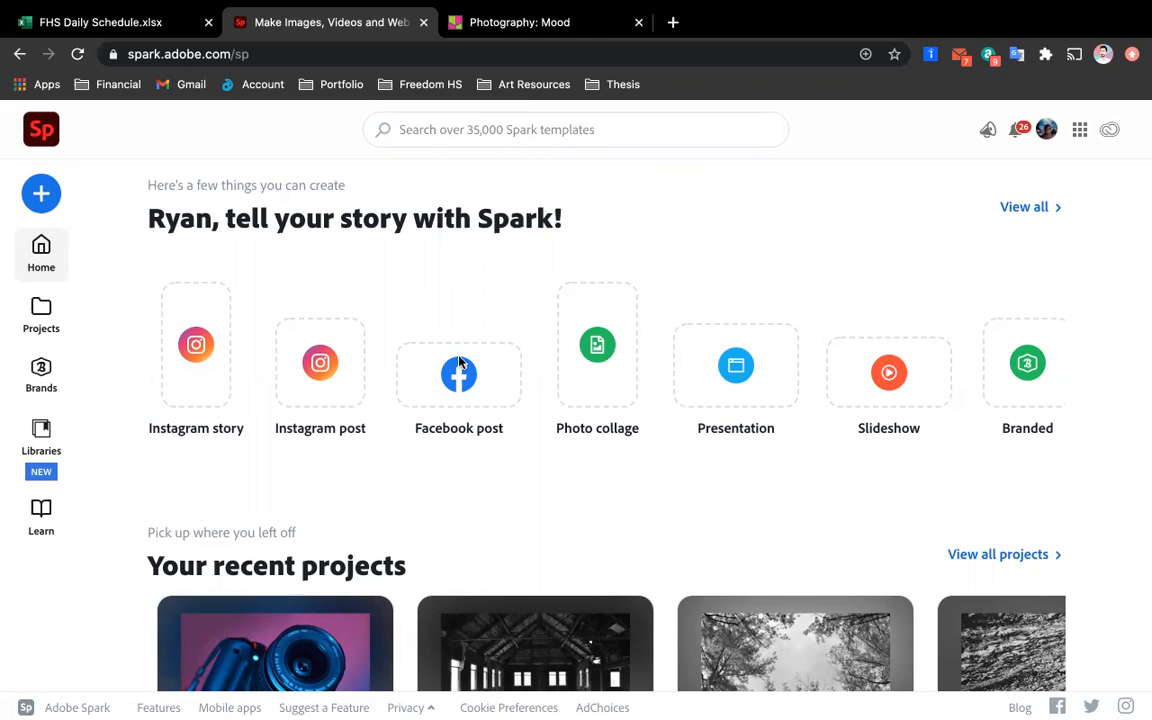
mouse_move(415, 240)
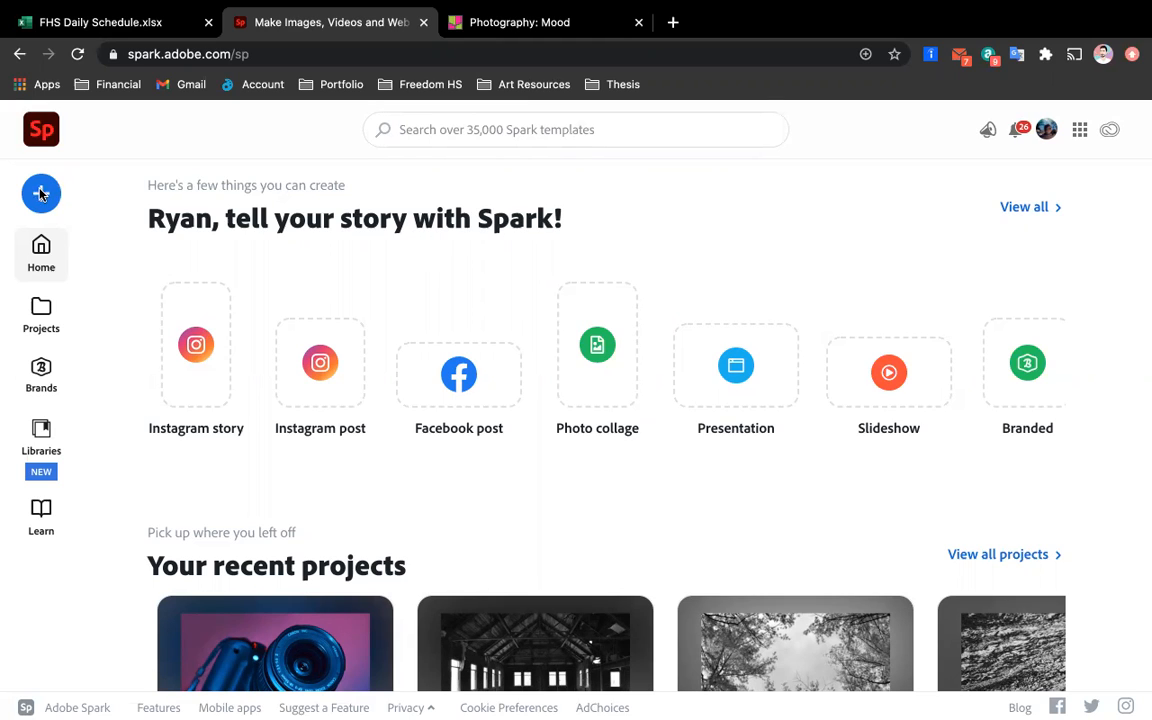
Open the new-project menu listing flyer, social post, collage, web page, video and graphic types
click(41, 193)
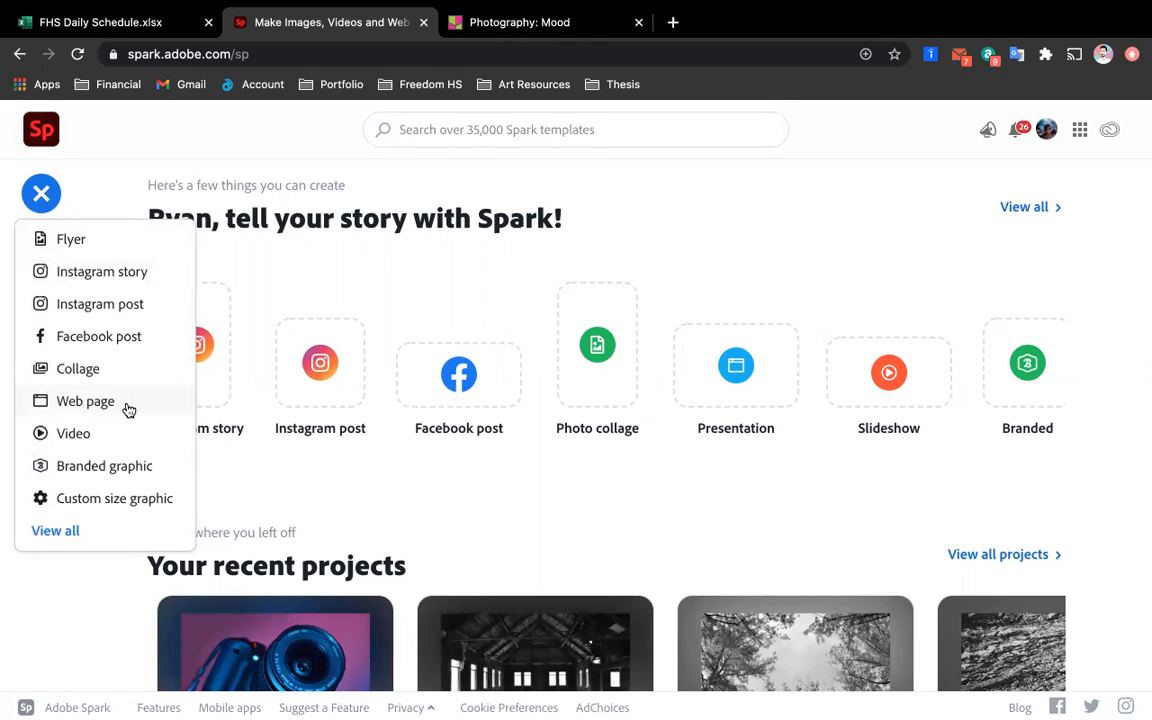
mouse_move(90, 408)
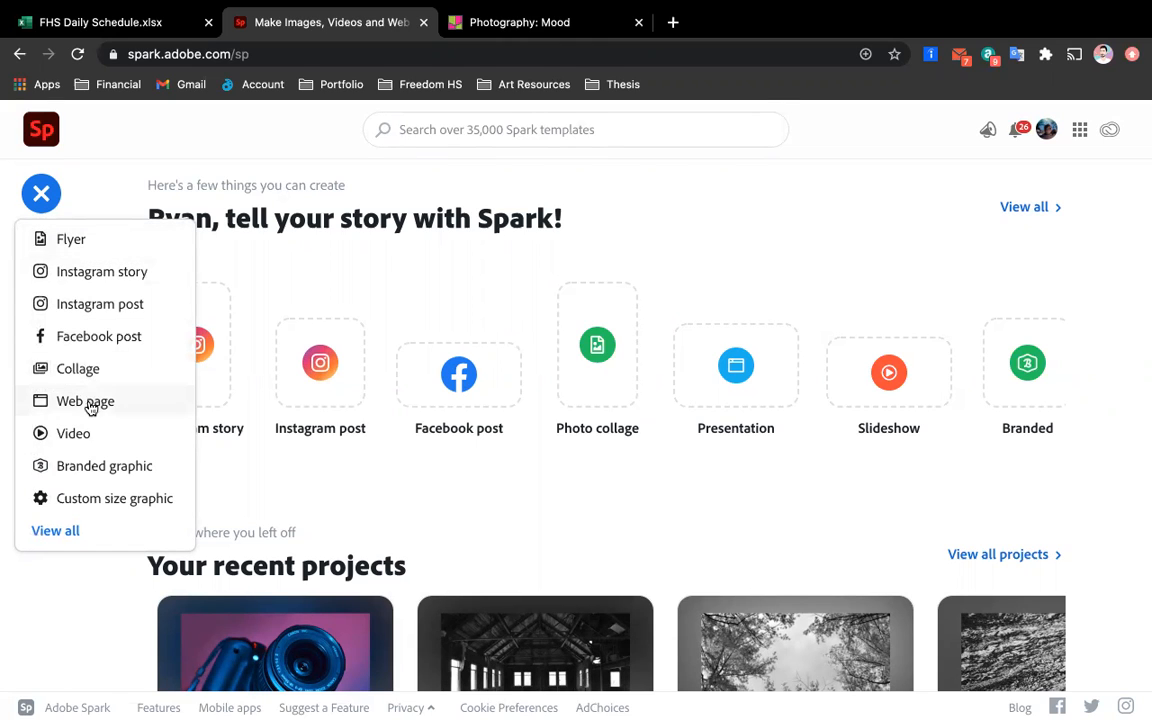
Create a web page titled 'Mysterious' with the subtitle 'By Ryan Lavigne'
click(85, 400)
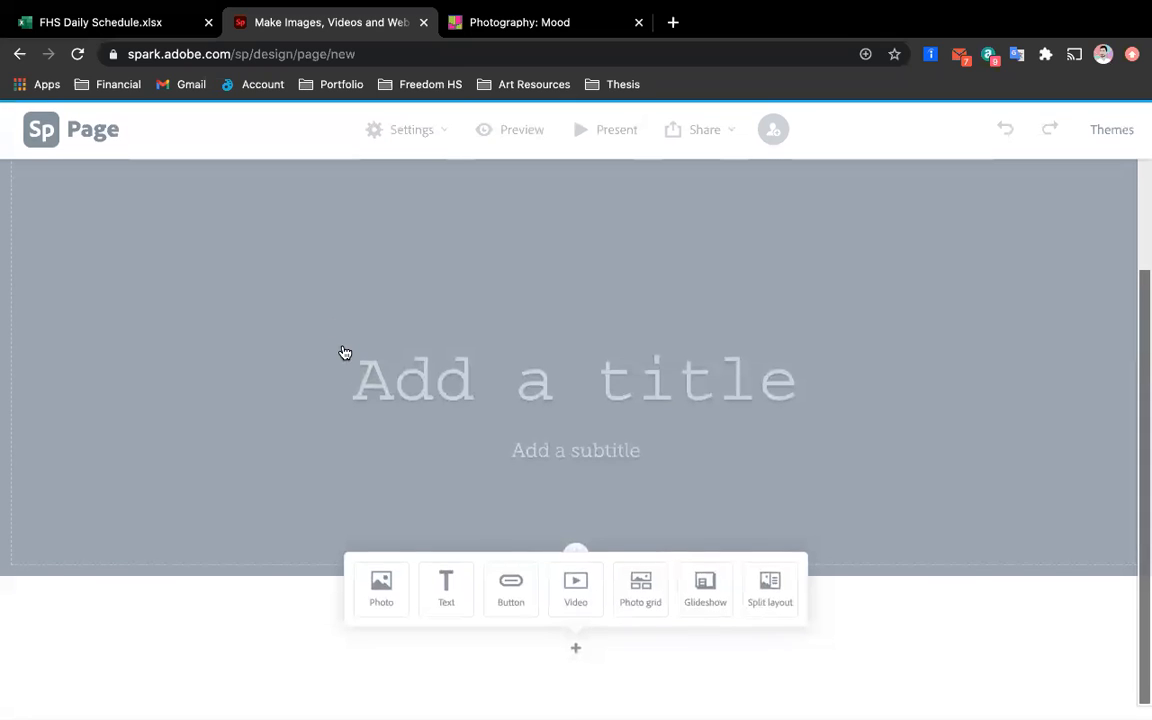
mouse_move(525, 380)
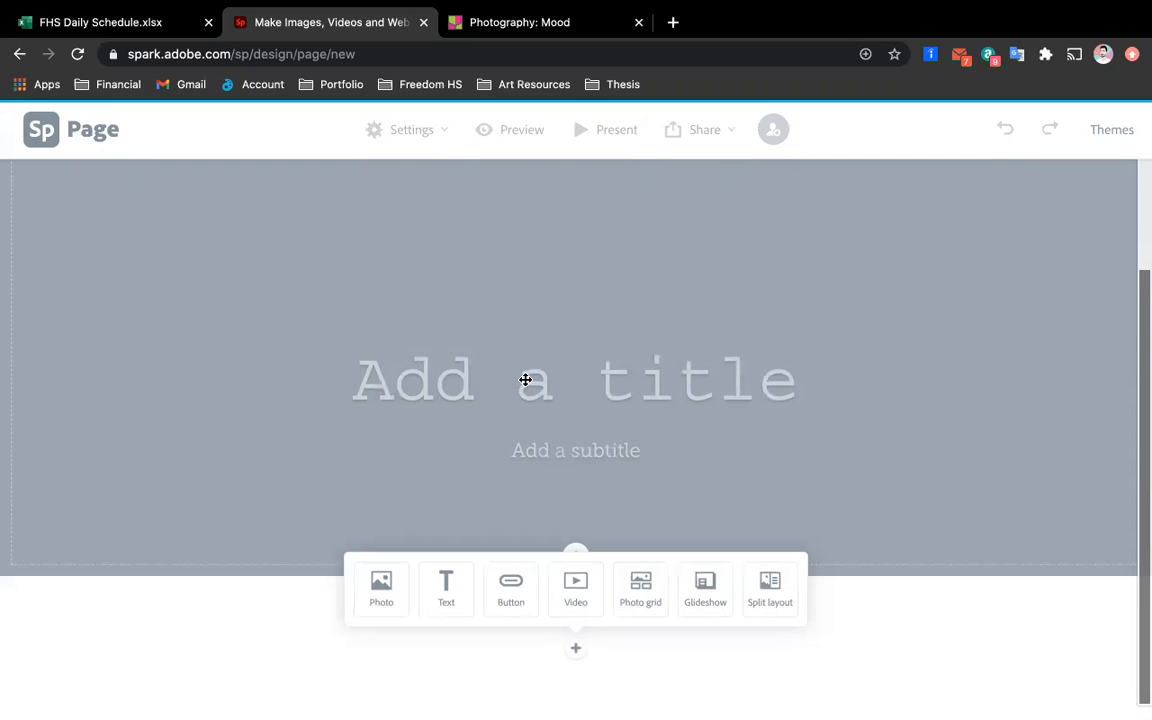
click(525, 380)
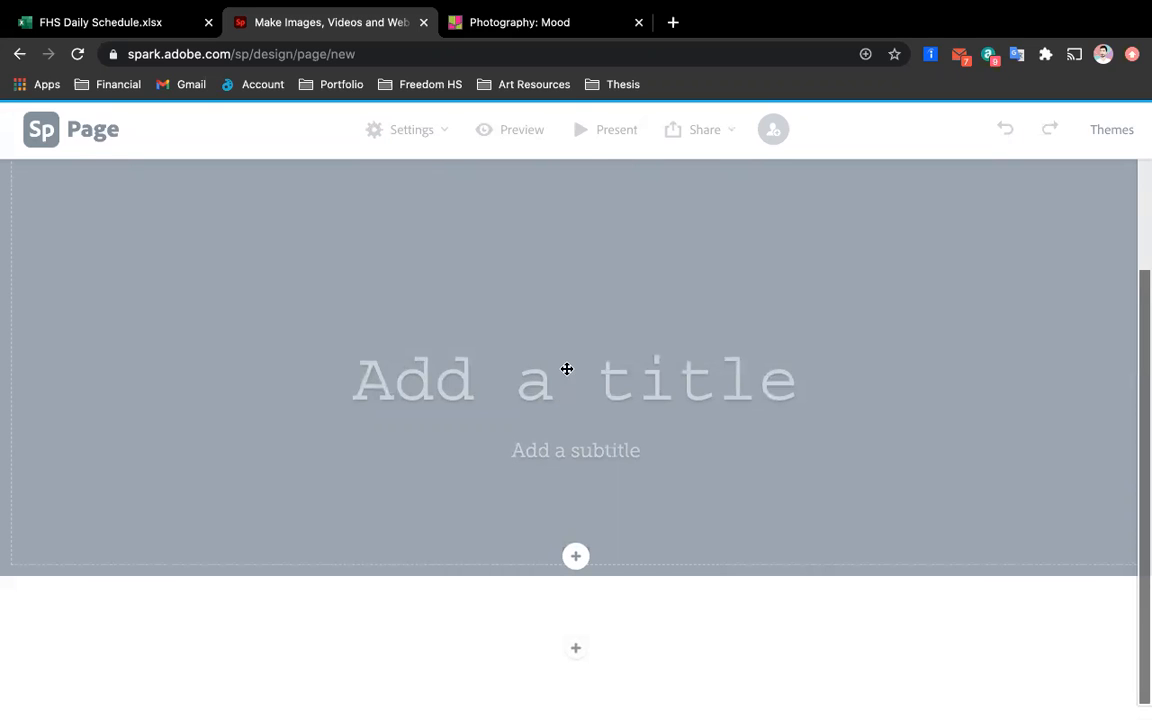
click(413, 379)
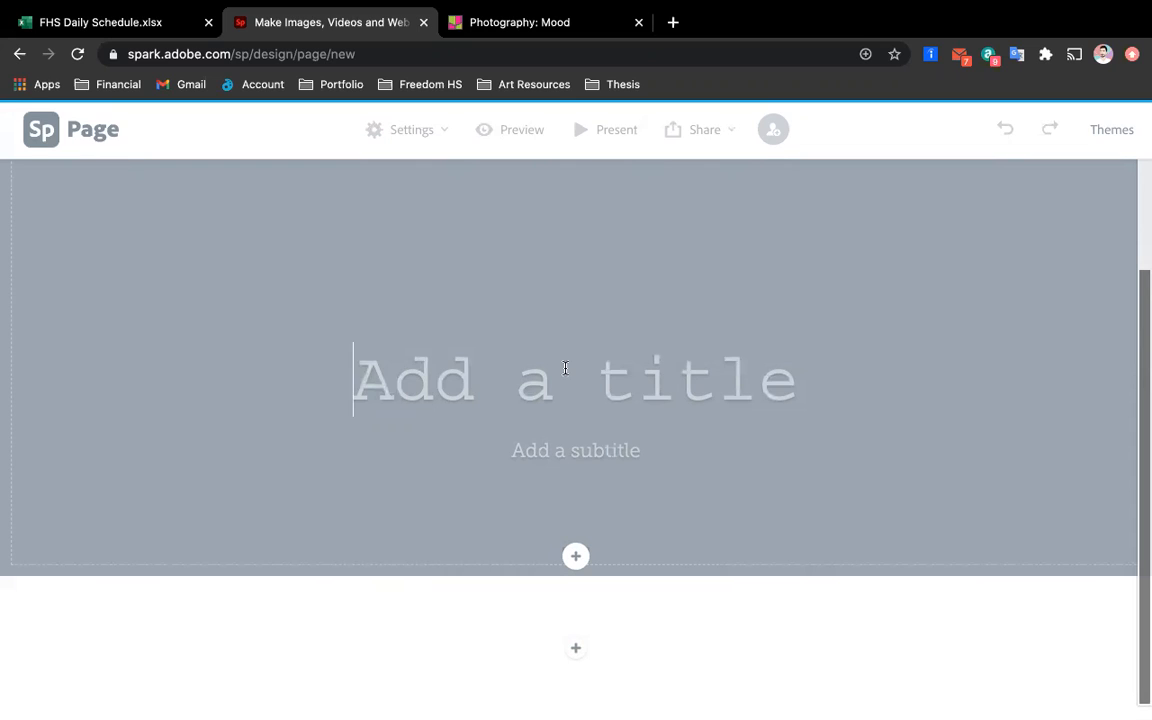
mouse_move(562, 395)
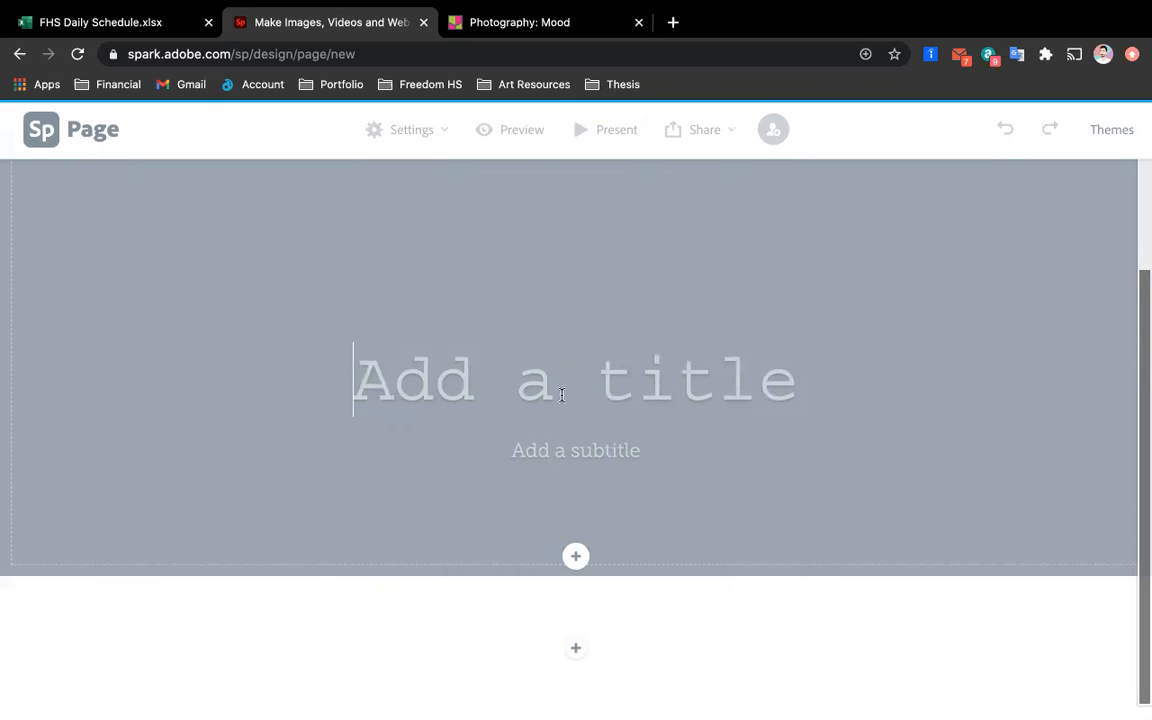
click(575, 450)
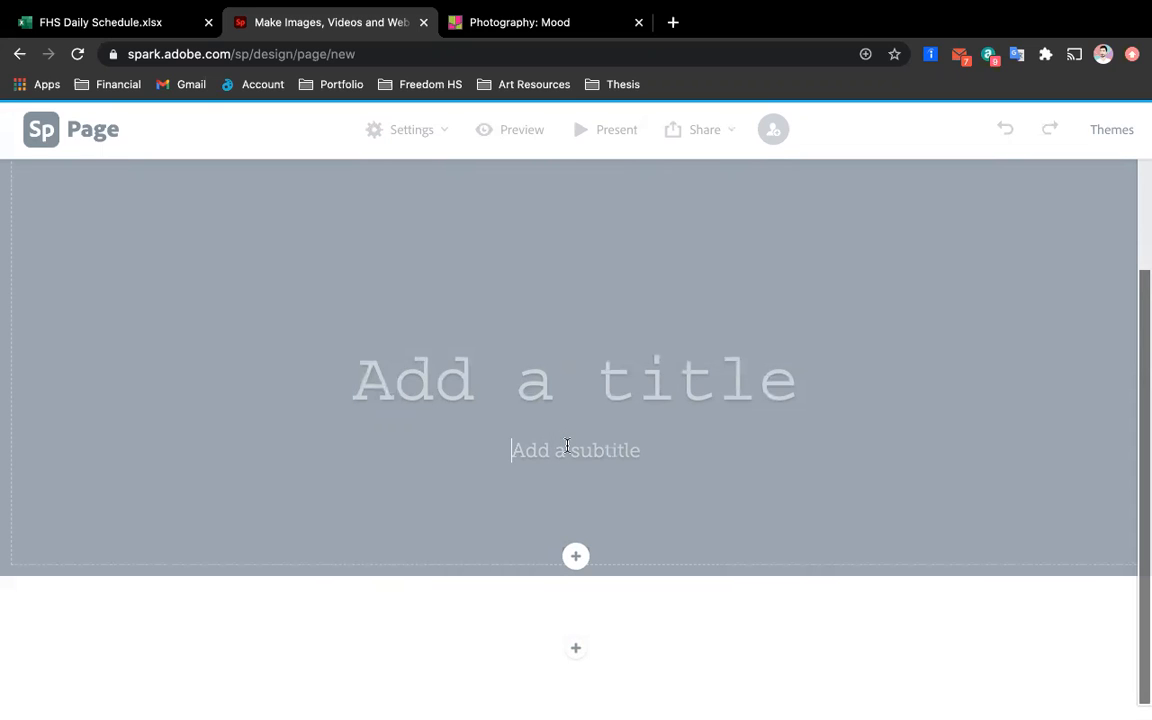
text(By)
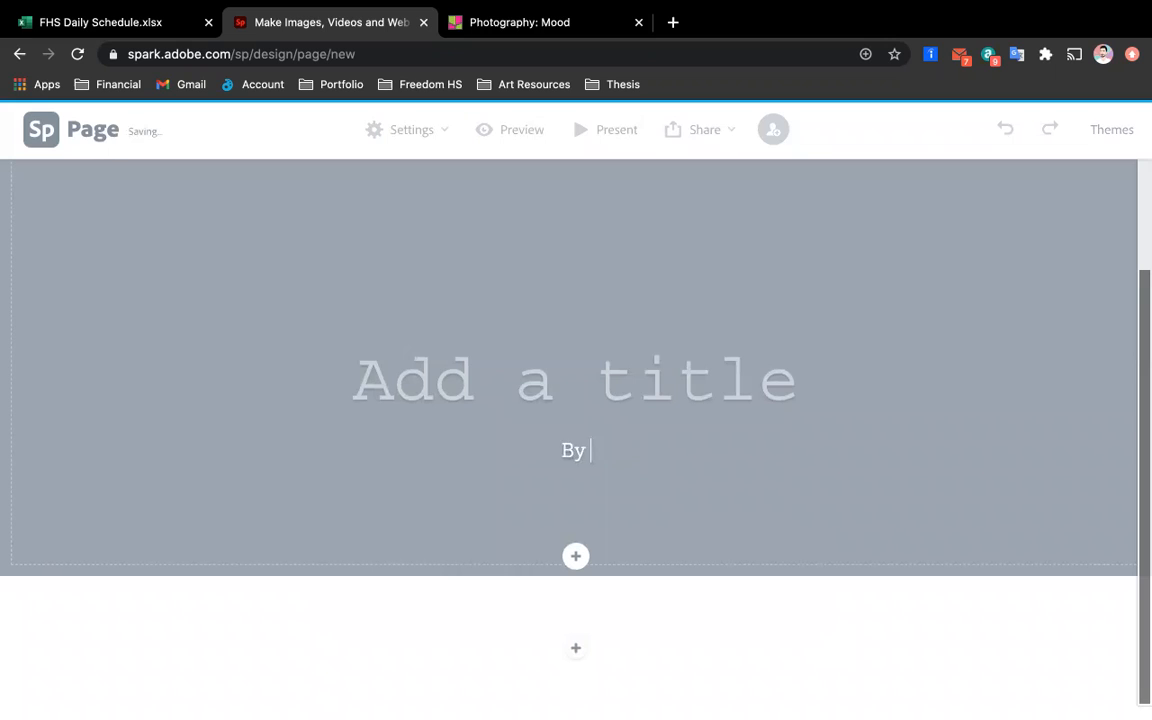
text(Ryan Lavigne)
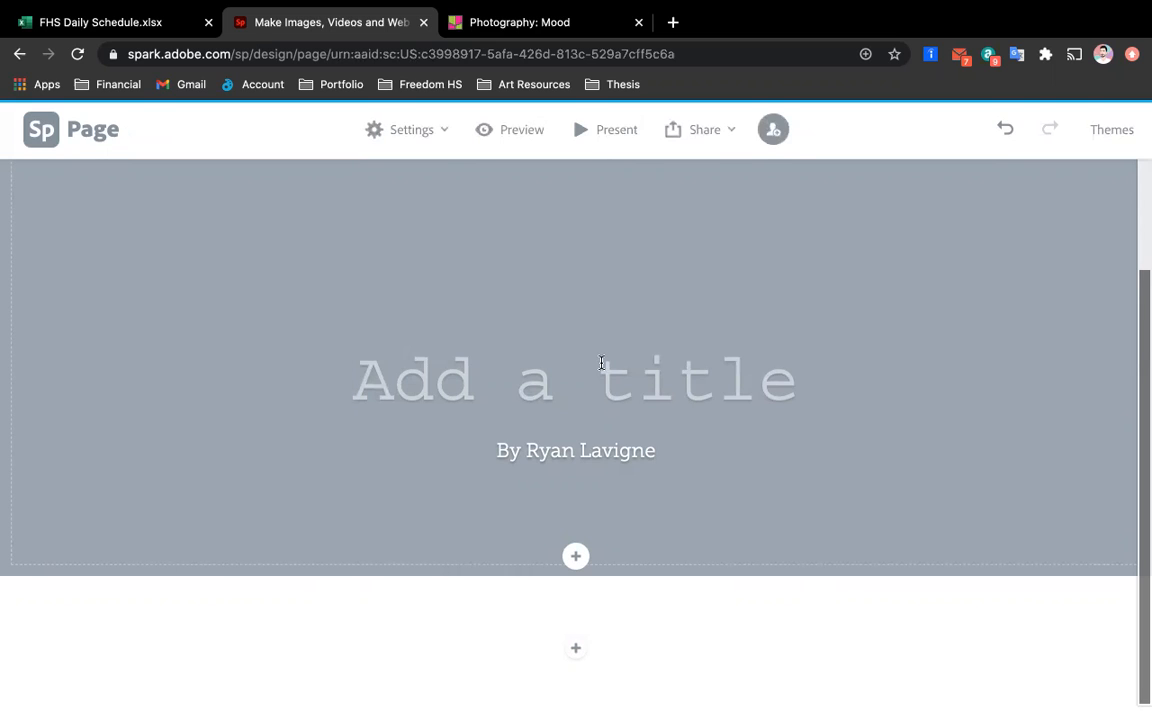
text(Mysterious)
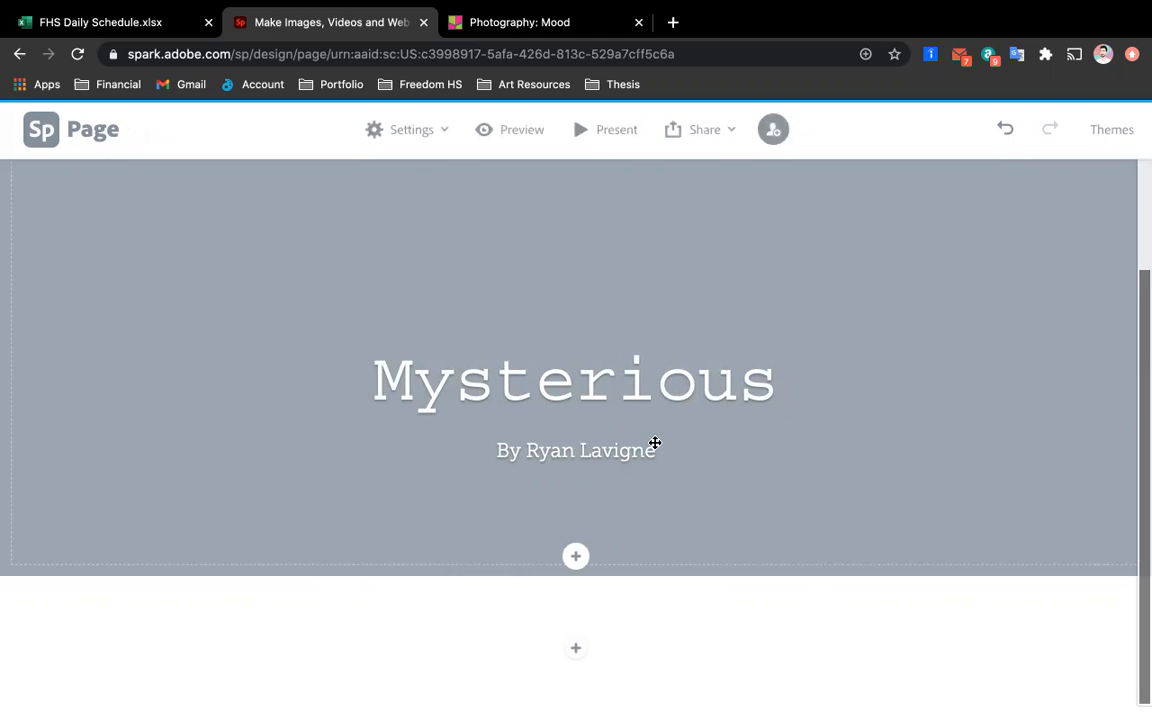
mouse_move(311, 306)
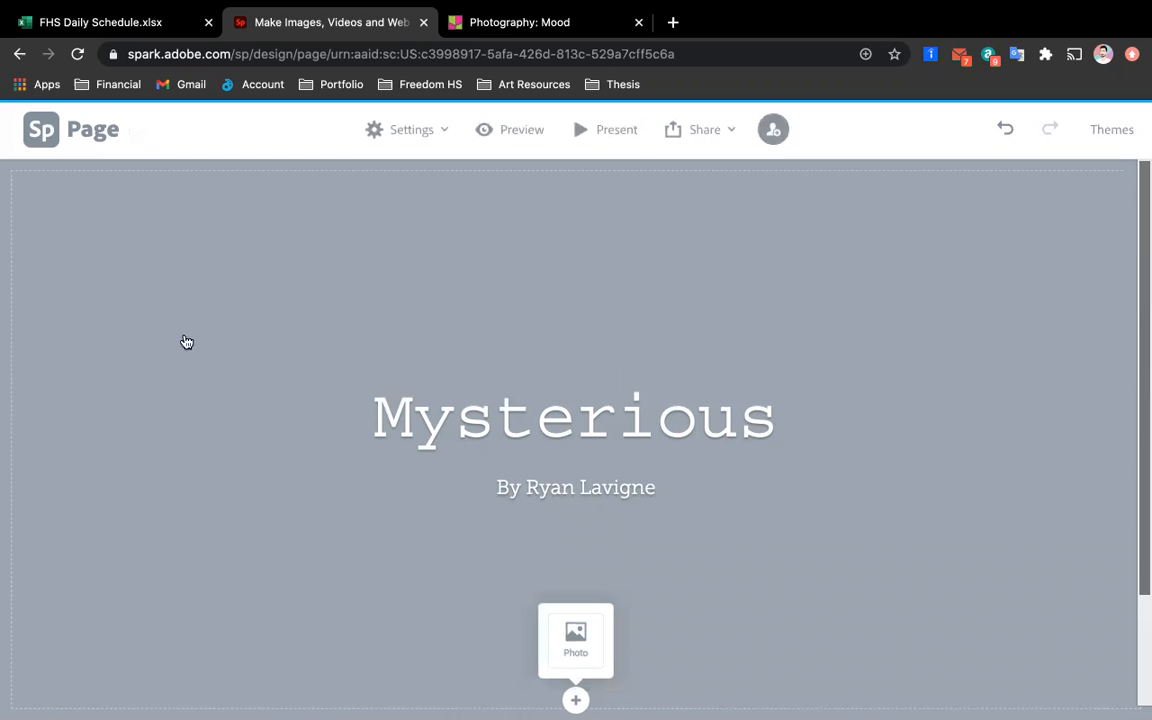
mouse_move(104, 303)
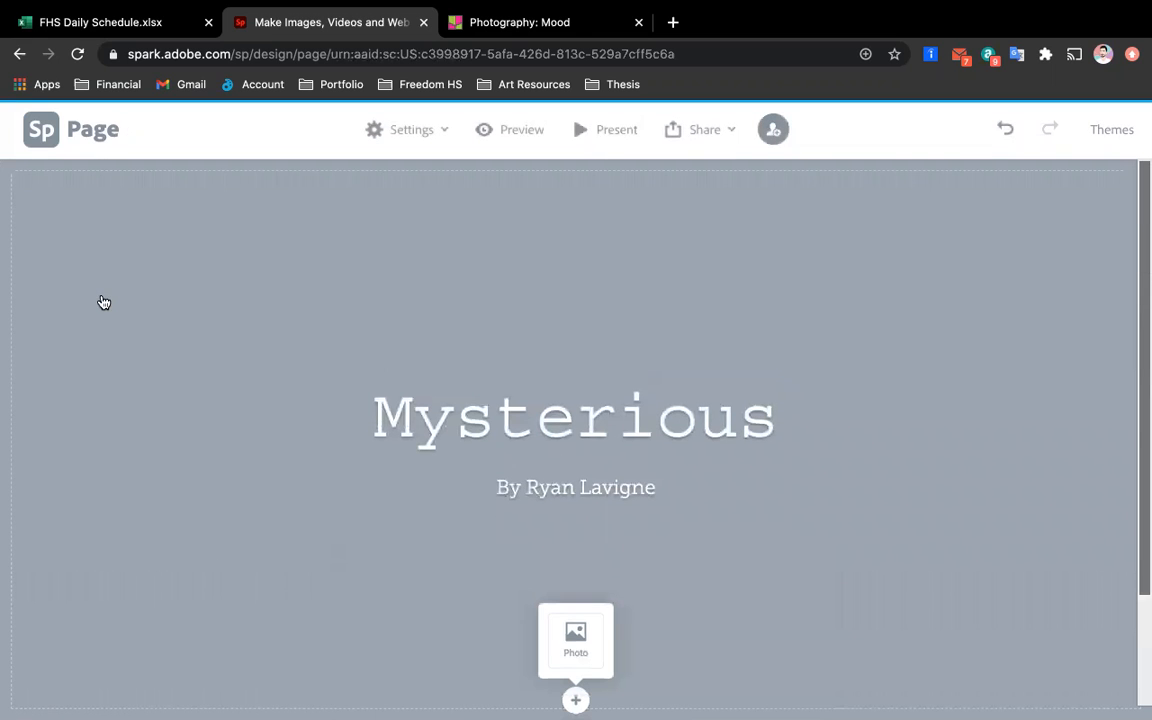
Add a text block below the header reading 'Type here !!!!!'
click(575, 700)
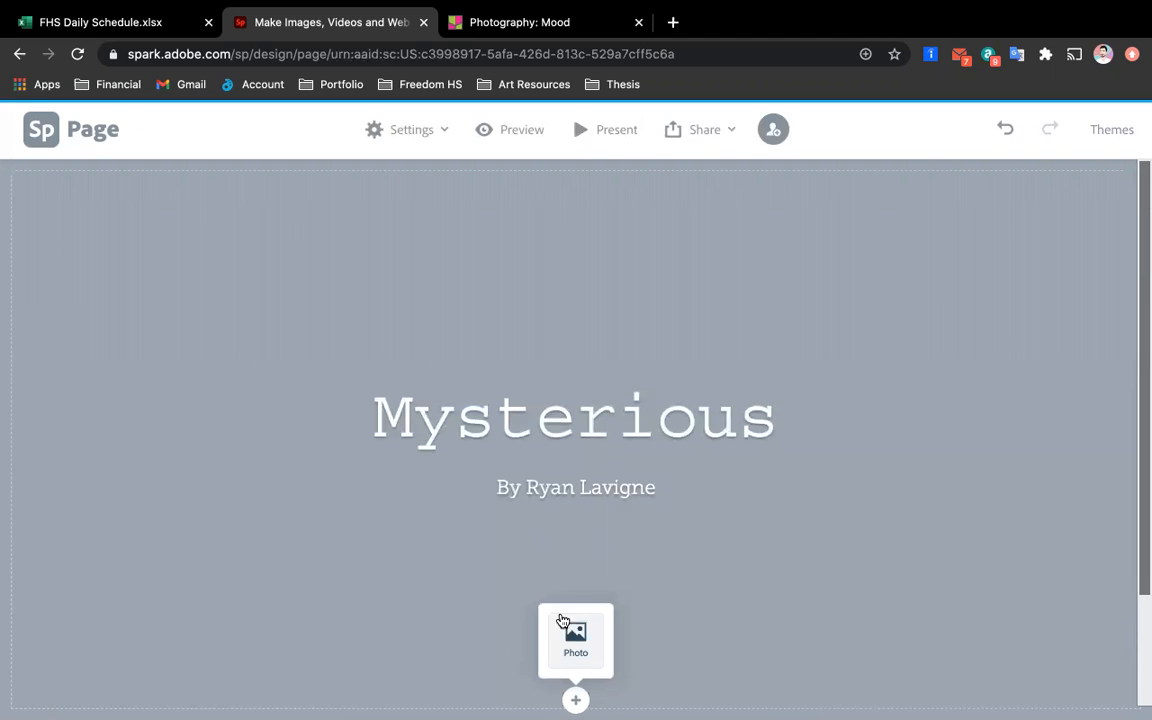
mouse_move(573, 627)
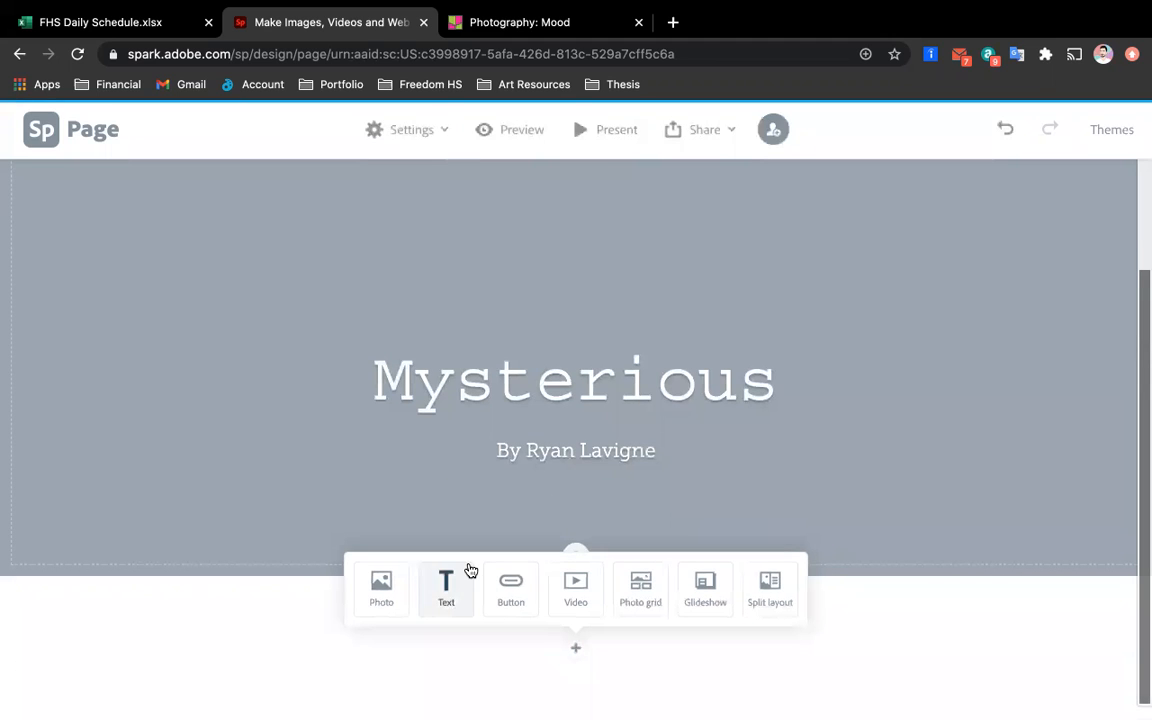
mouse_move(458, 589)
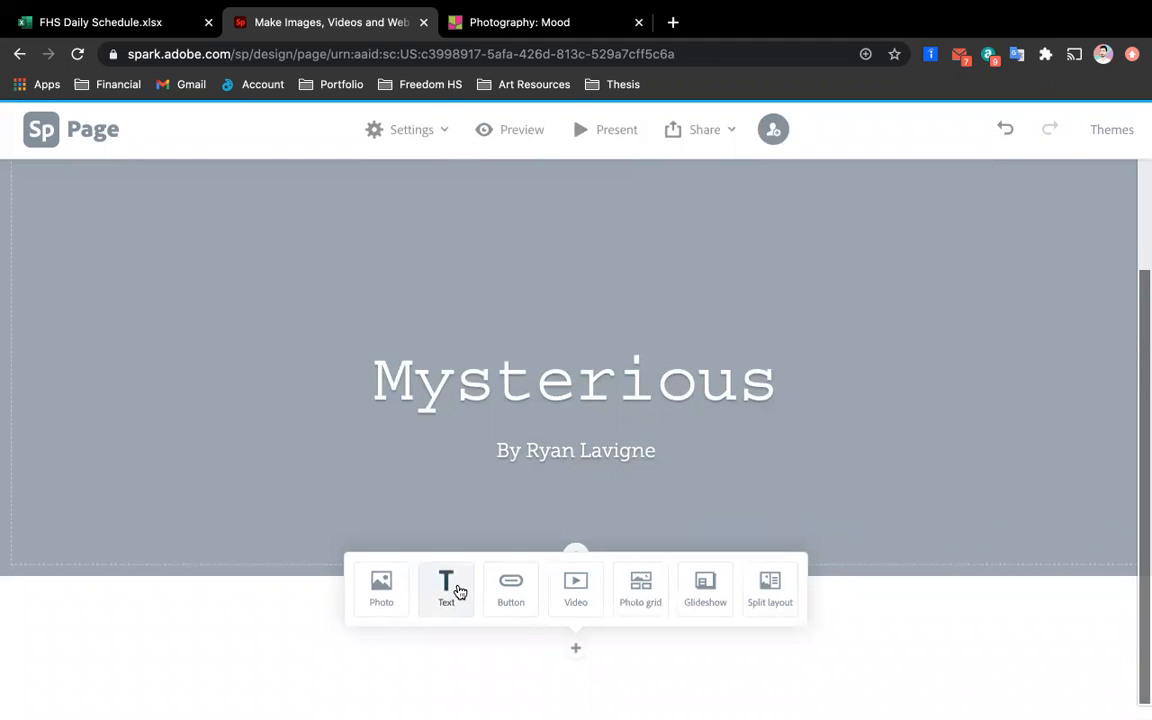
mouse_move(451, 588)
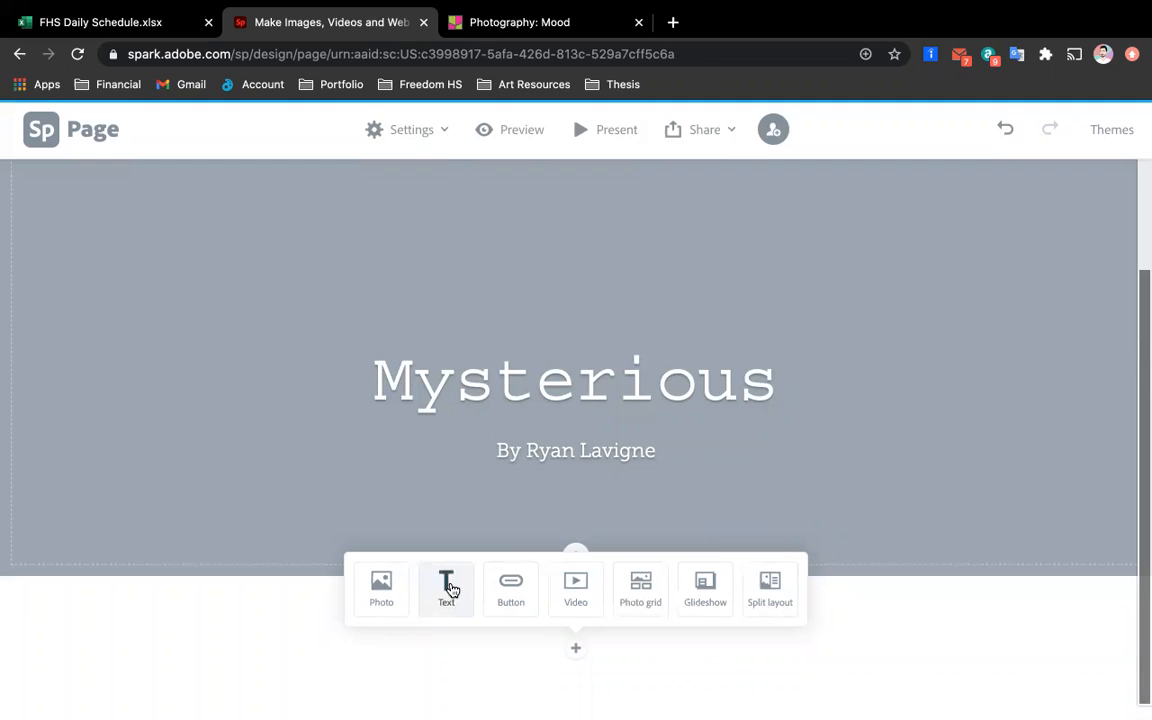
mouse_move(445, 588)
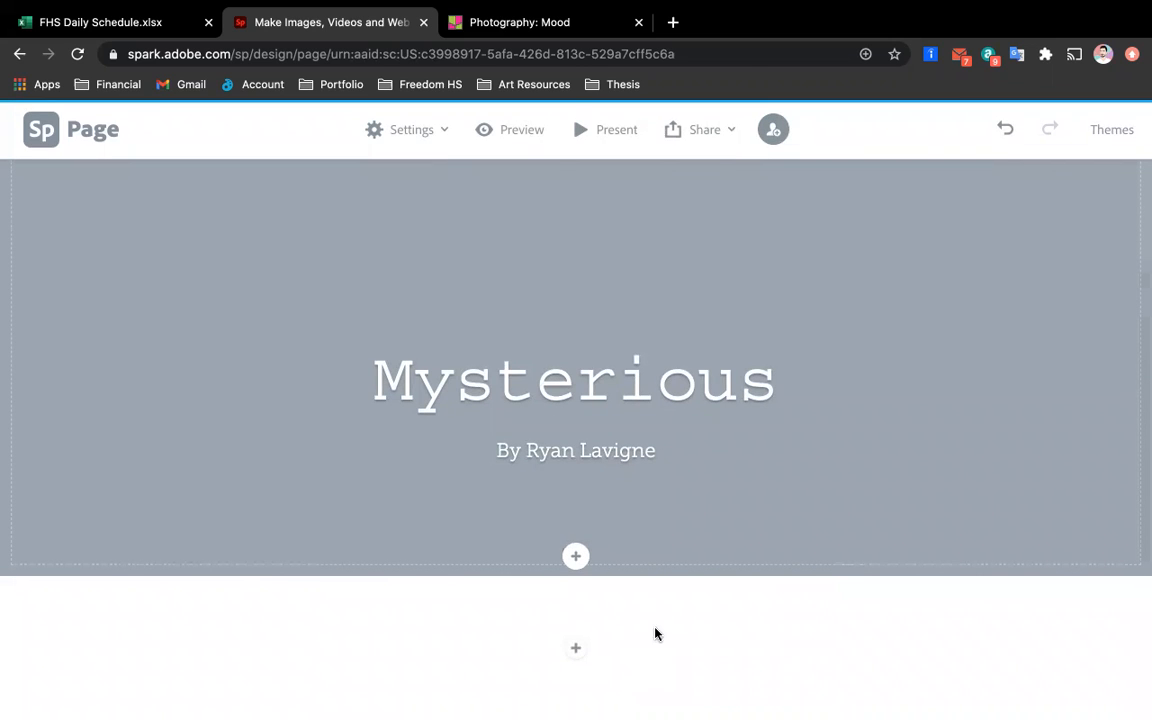
mouse_move(590, 605)
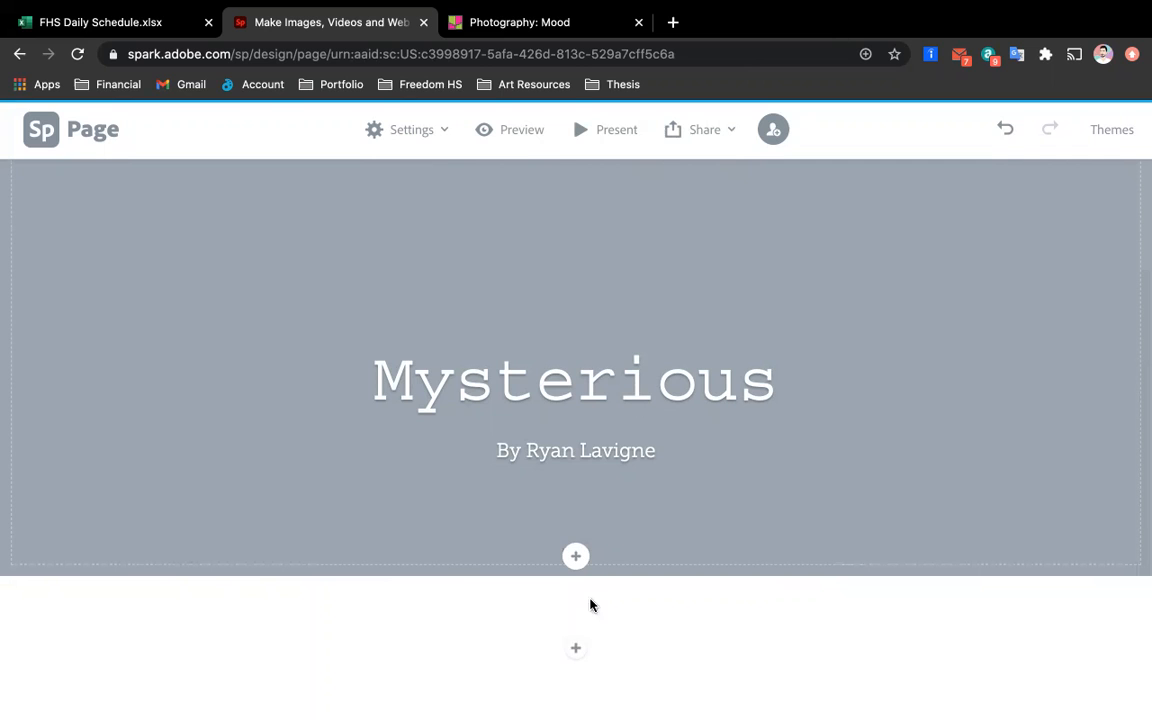
click(575, 556)
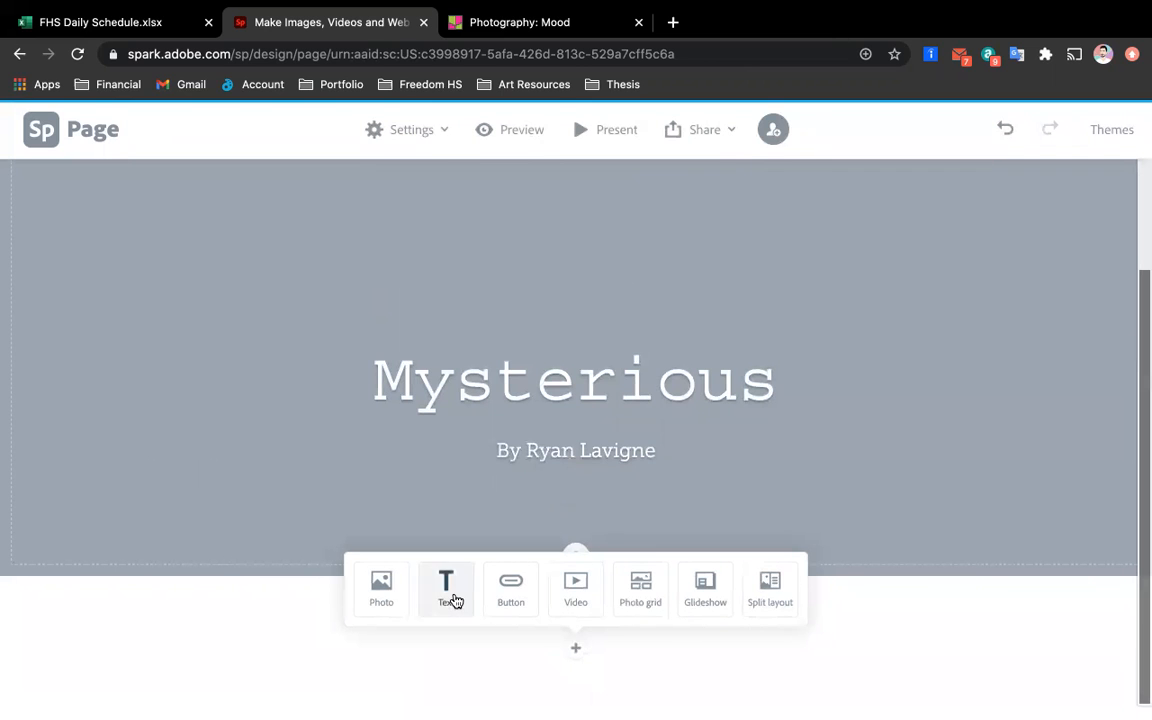
click(446, 588)
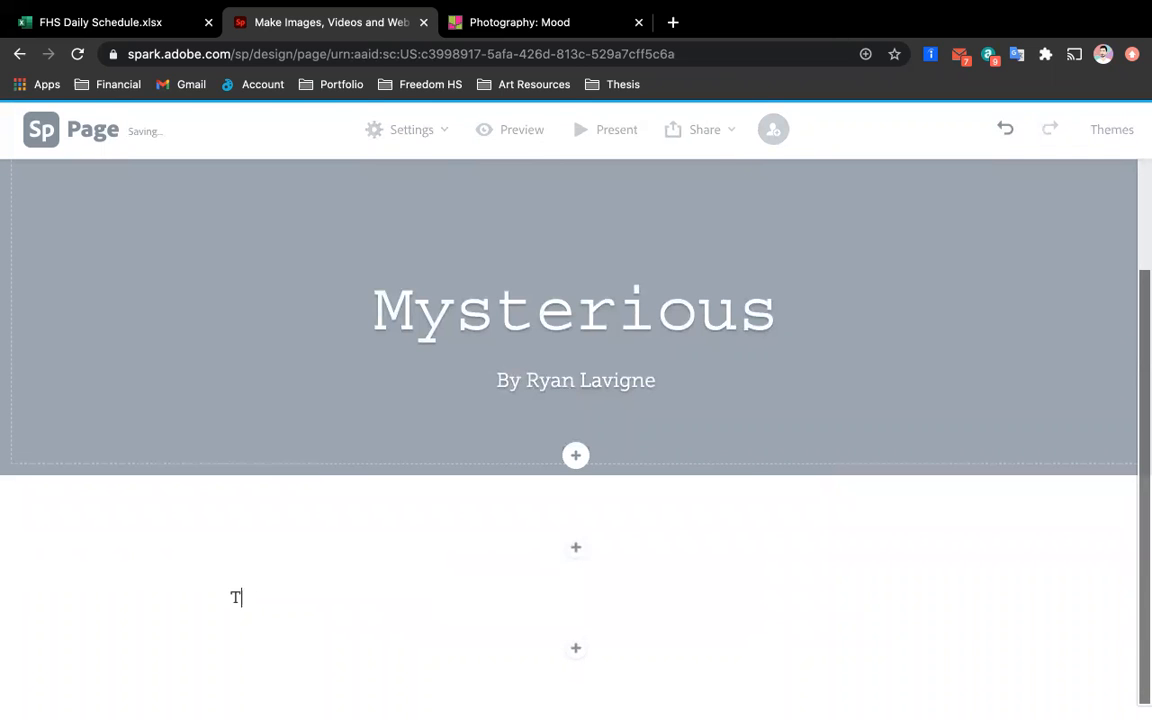
text(ype here !!!)
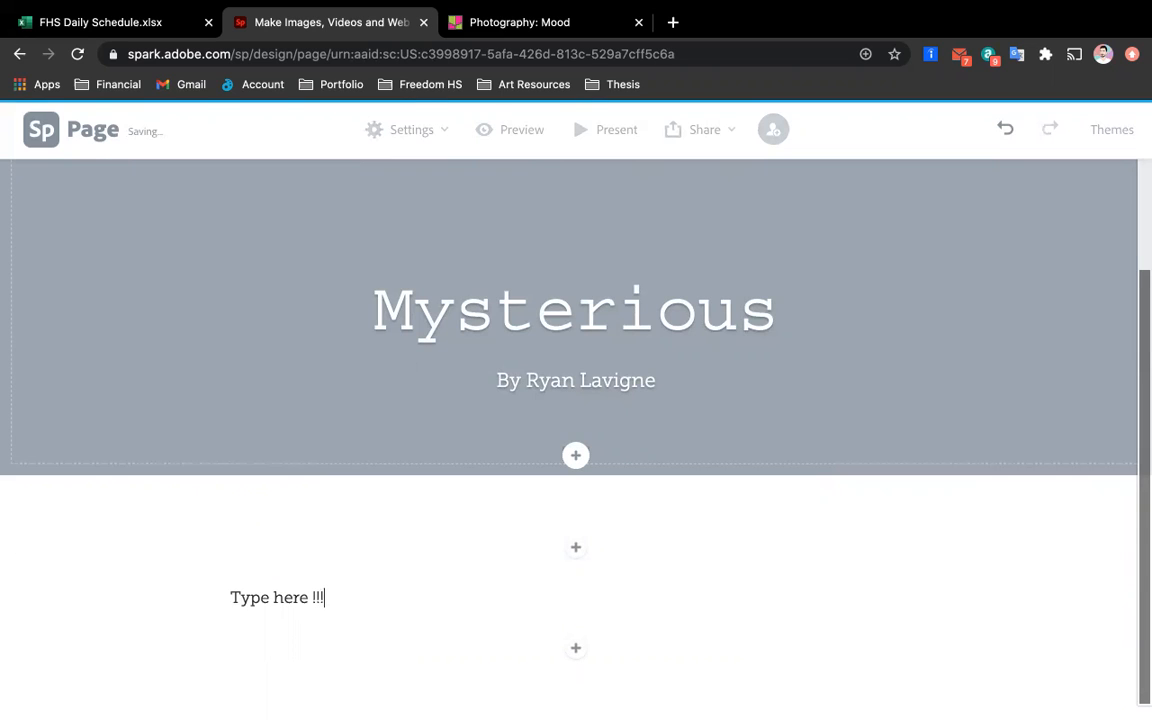
text(!!)
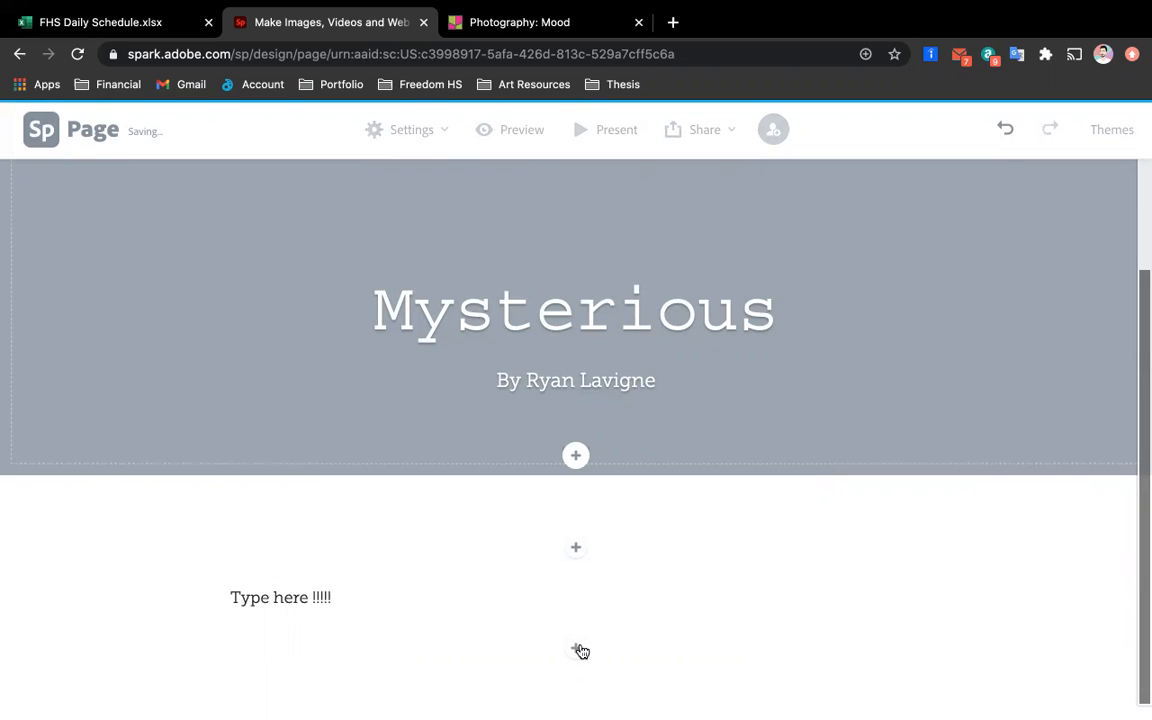
click(575, 547)
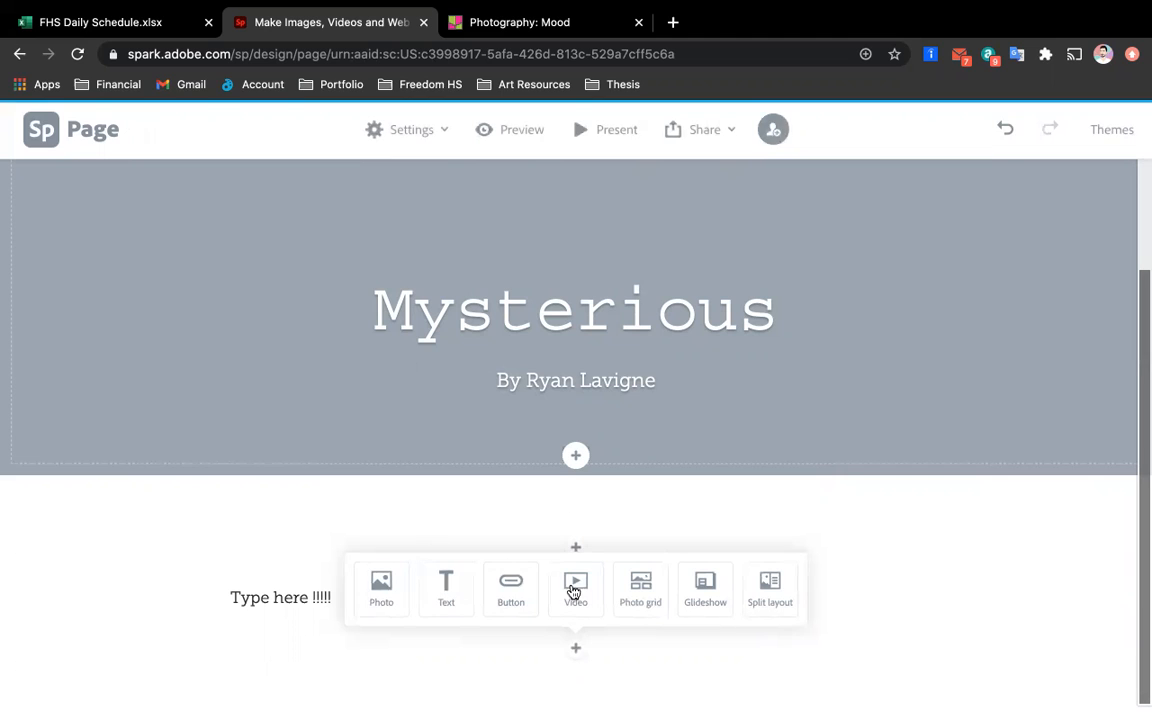
mouse_move(640, 590)
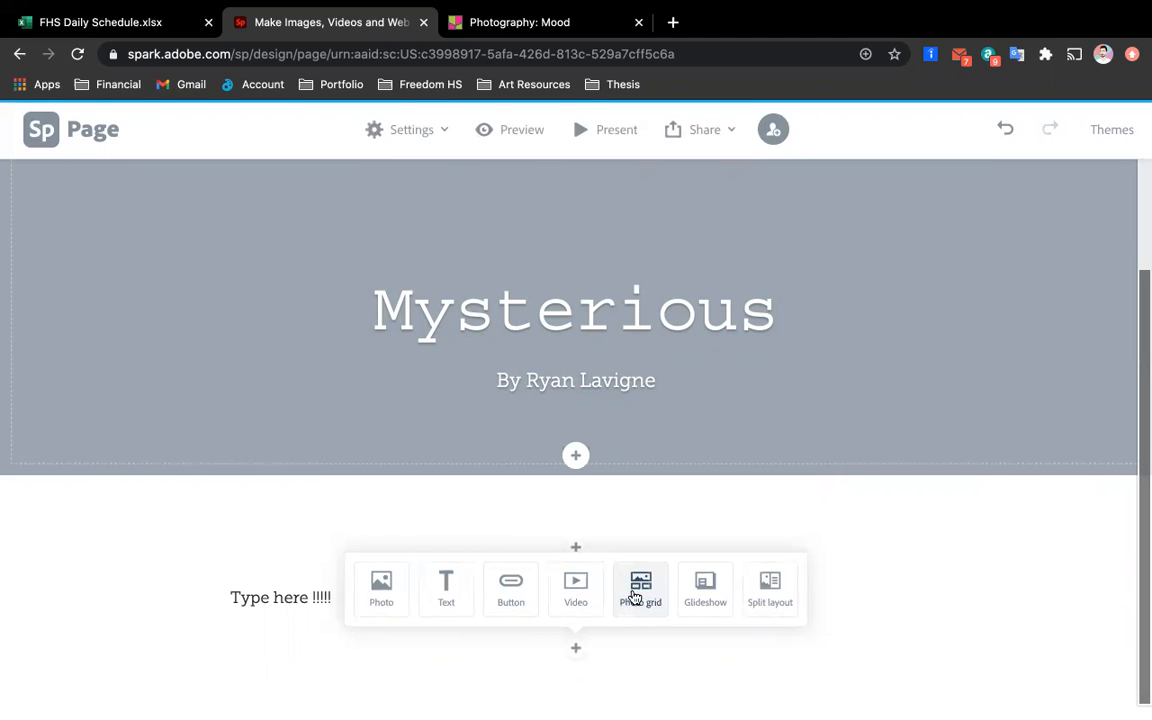
Add a split image-and-text section whose text reads 'This is how ....'
click(640, 588)
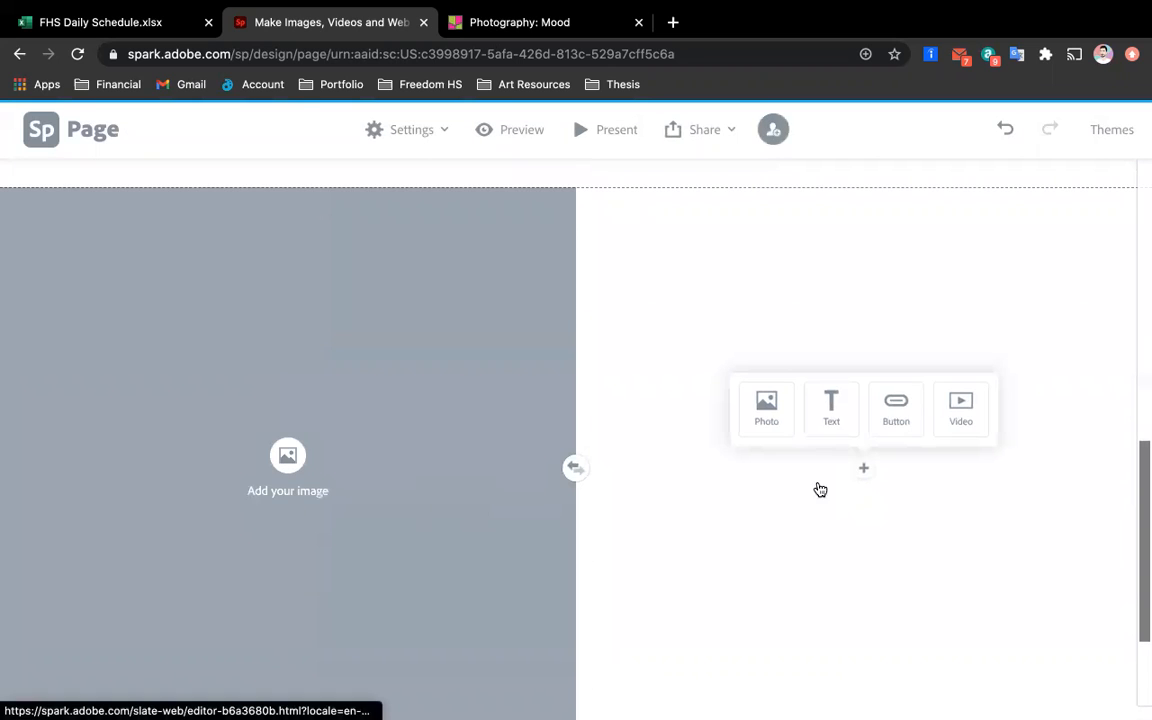
click(831, 408)
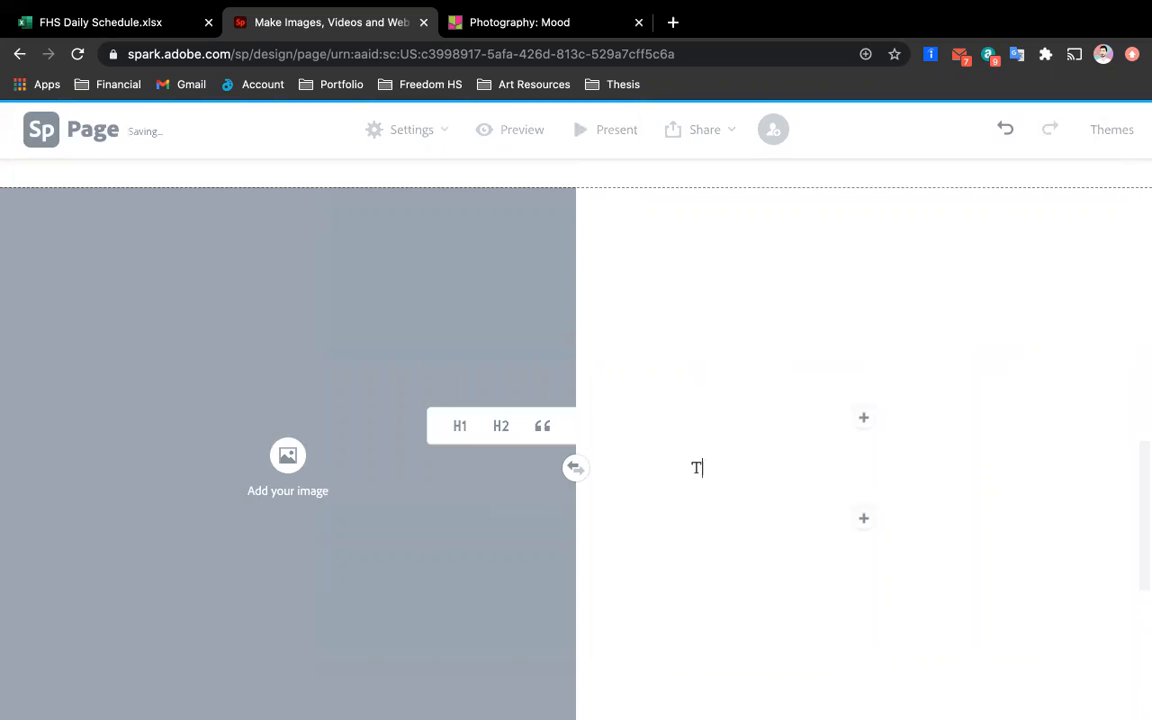
text(his)
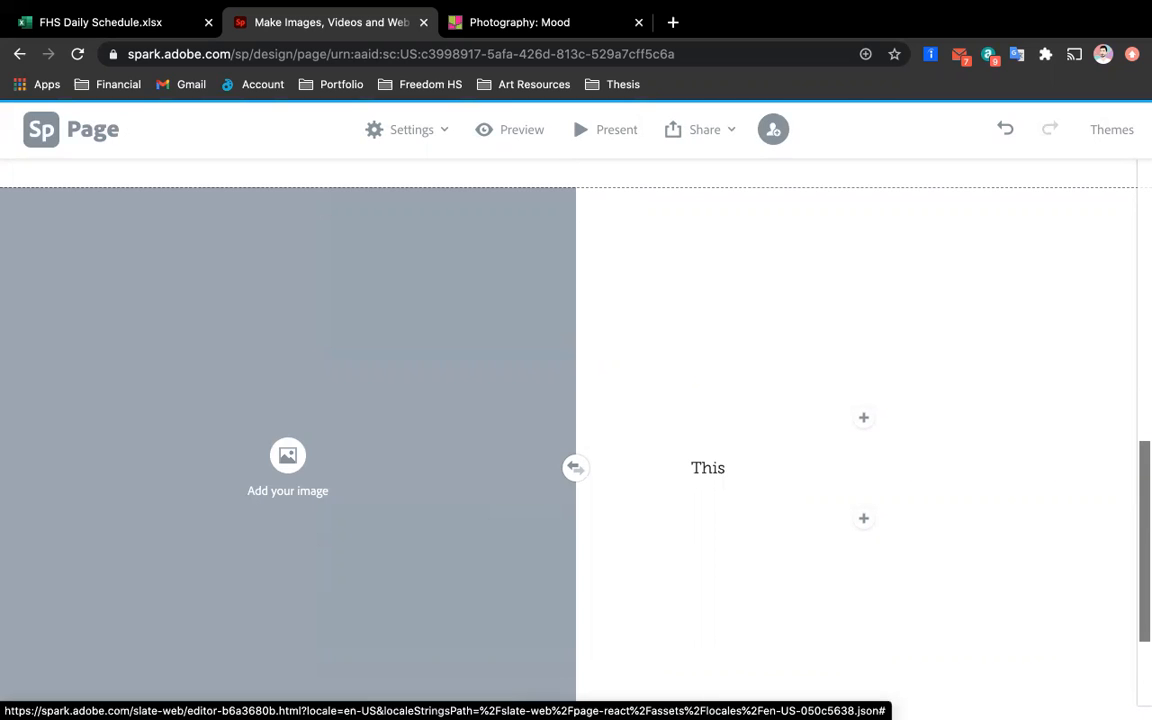
text(is how ....)
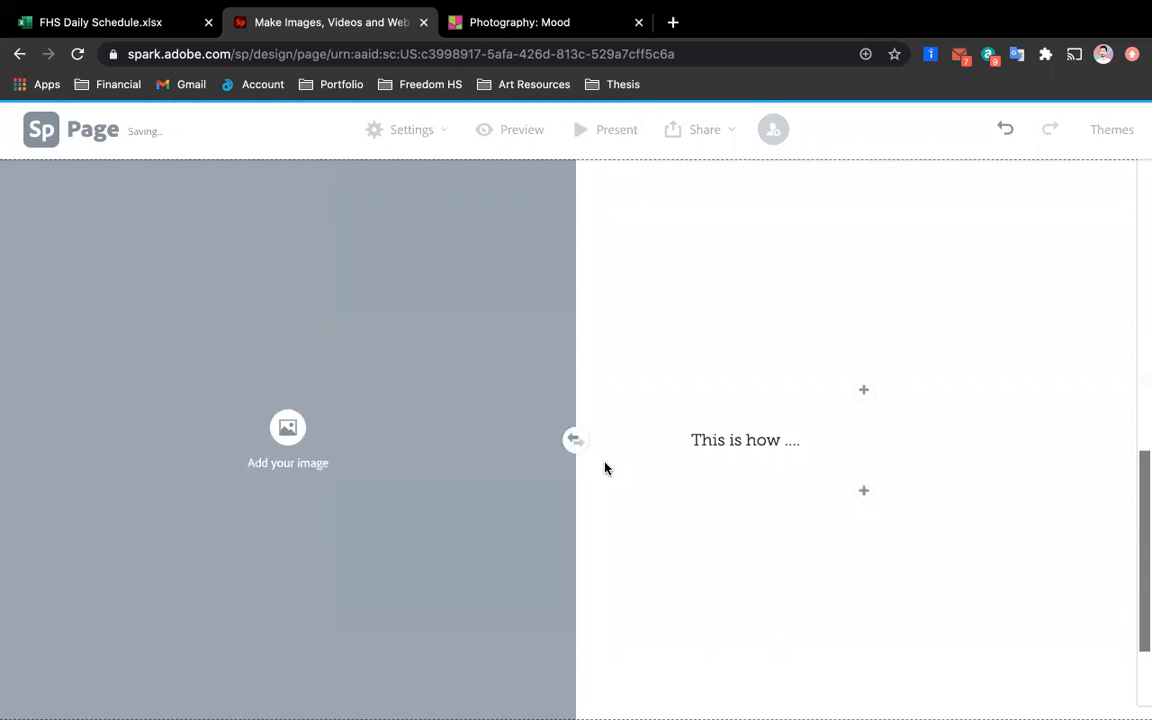
scroll(up, 3)
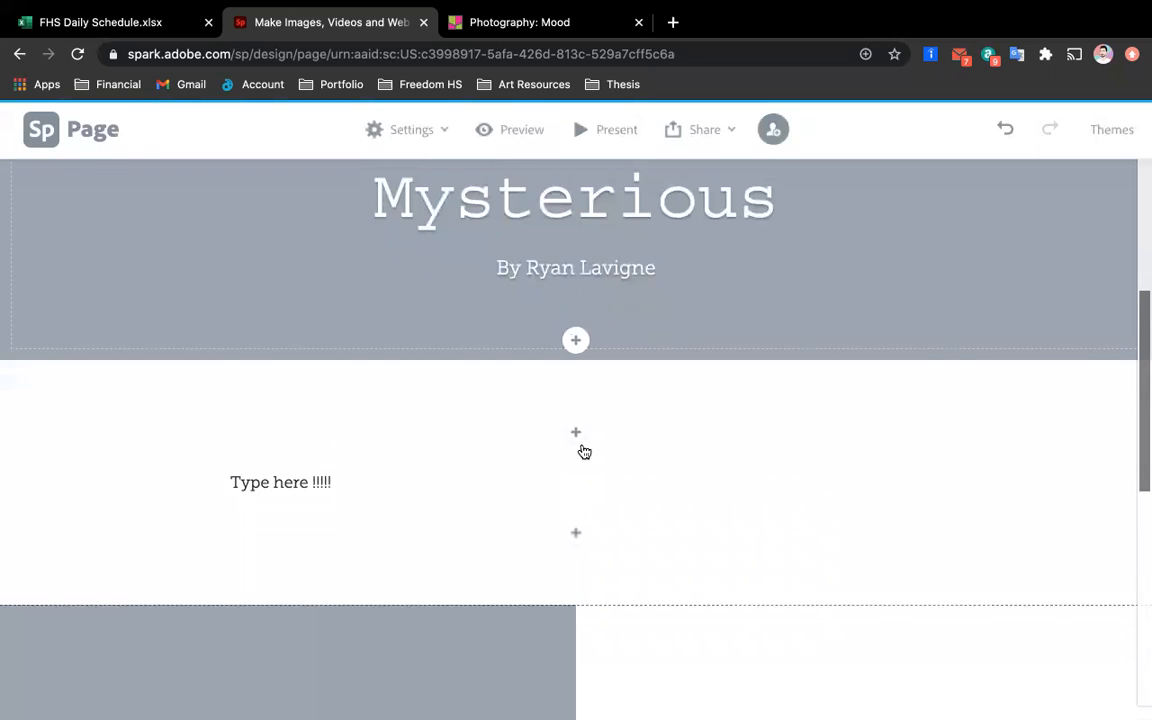
Add DSC_0451.jpg from Documents > Photography > 11/10/20 Lighting as a photo below the title
click(575, 340)
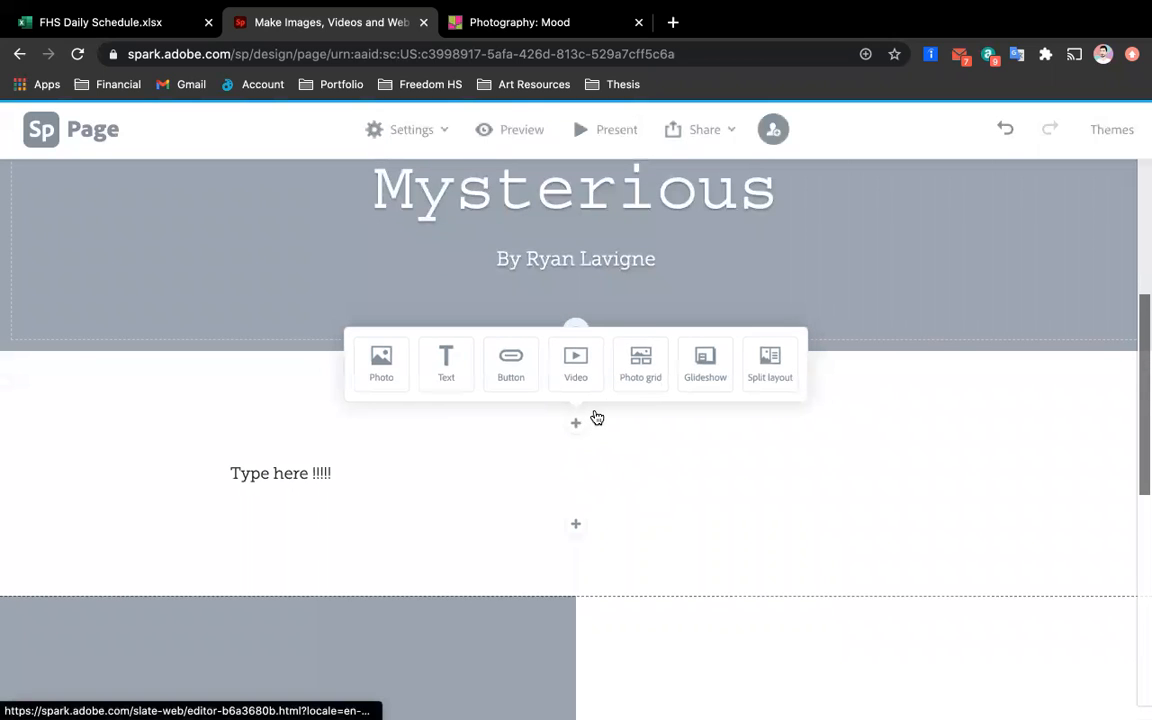
mouse_move(673, 360)
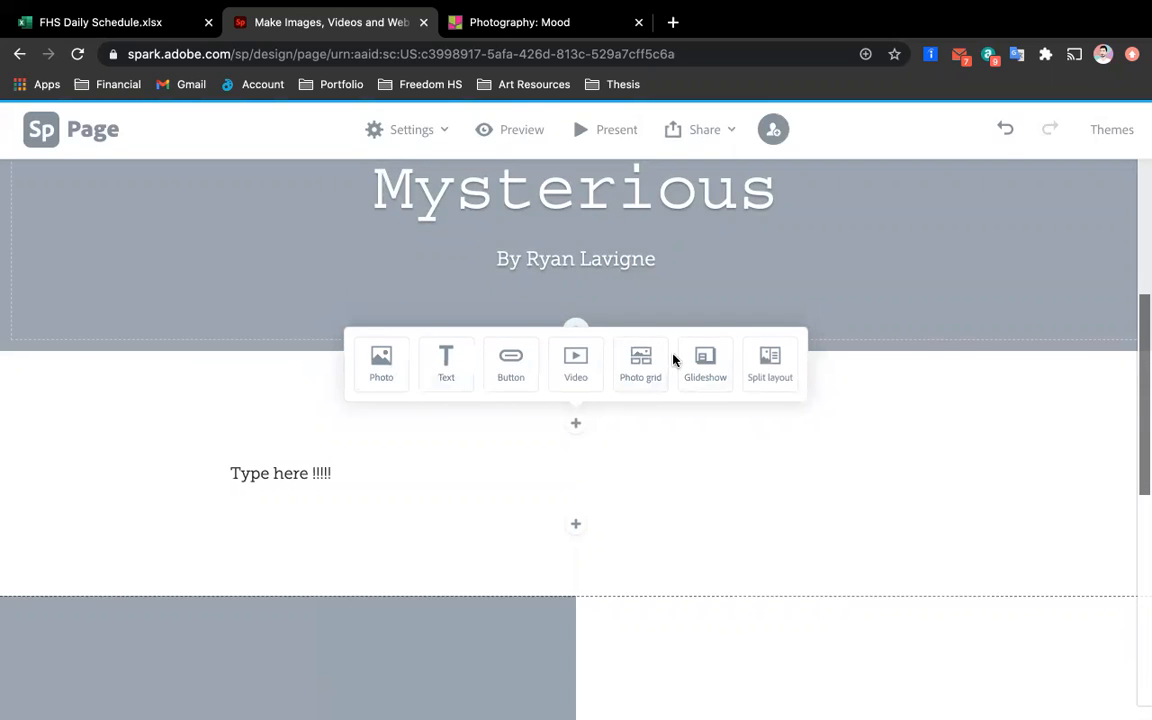
click(381, 363)
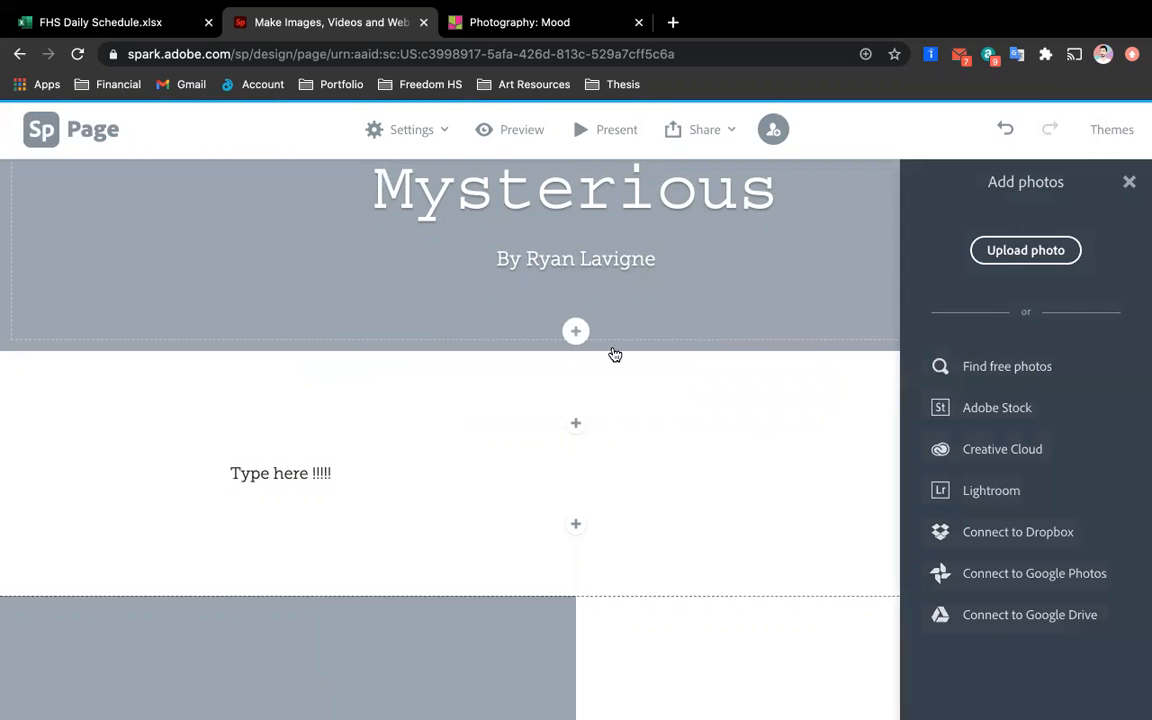
mouse_move(750, 343)
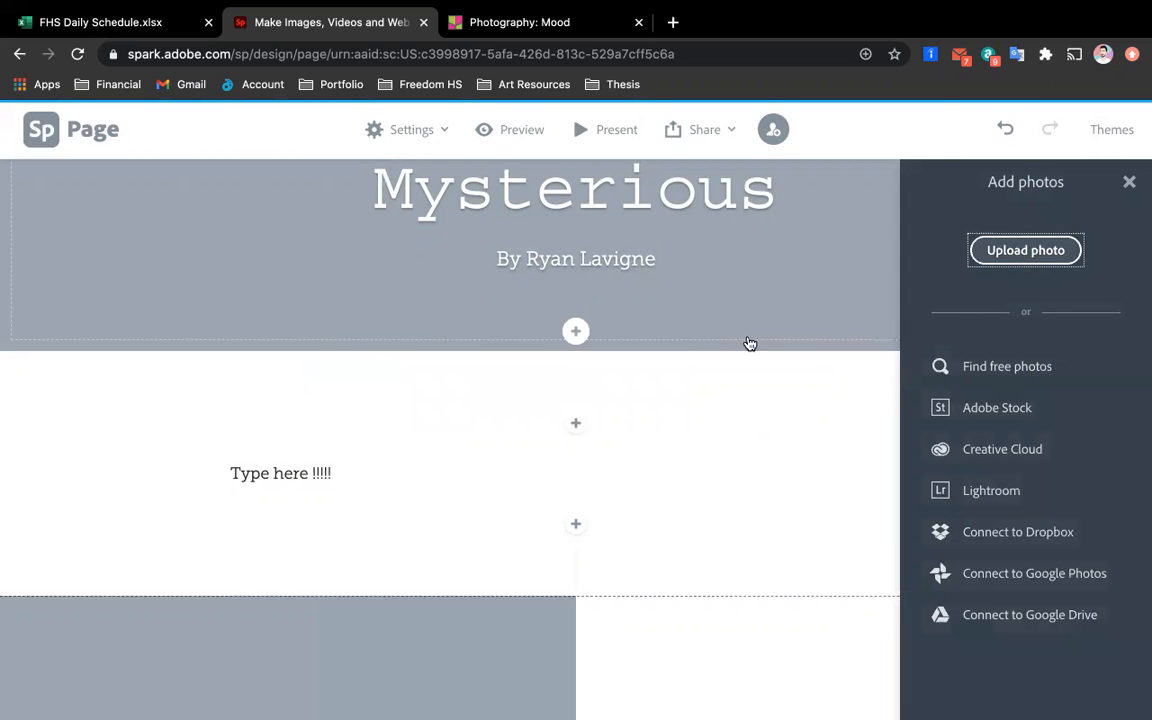
click(1025, 250)
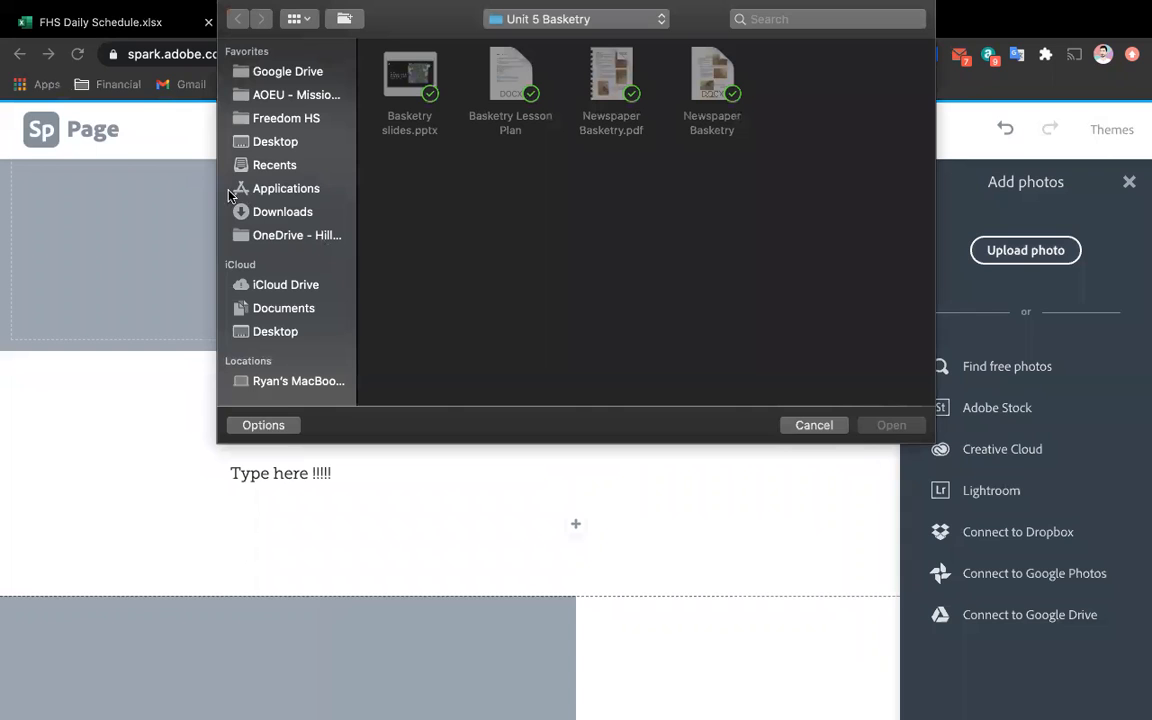
click(284, 308)
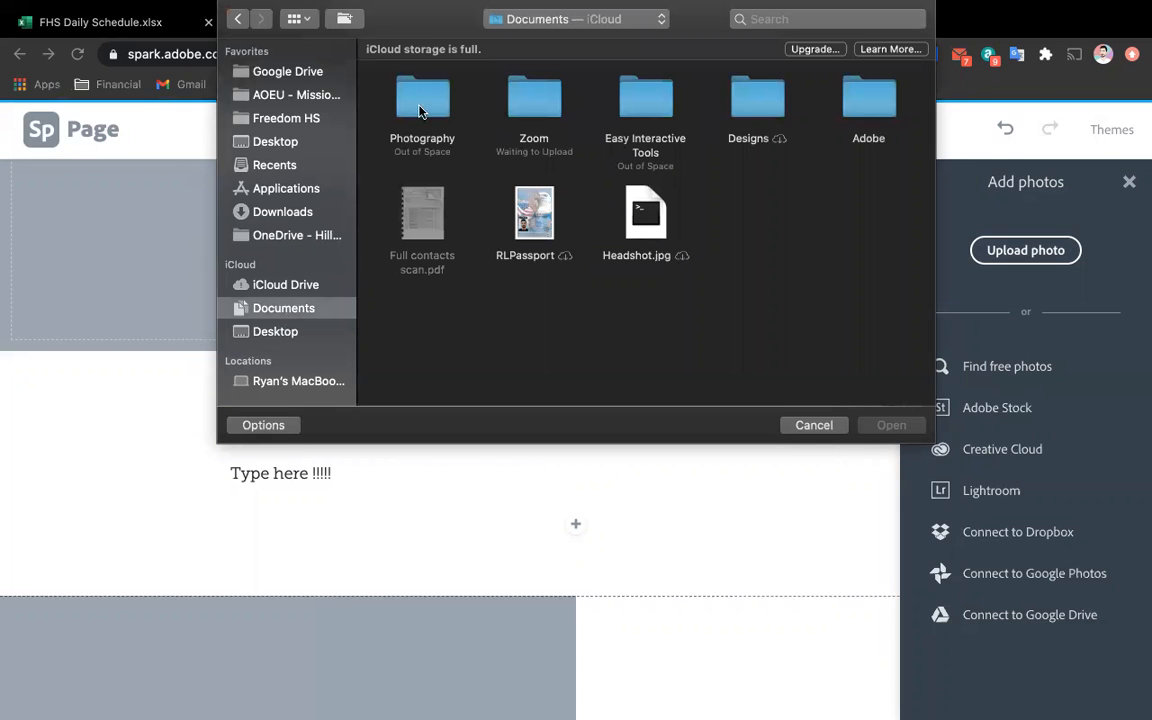
double_click(422, 97)
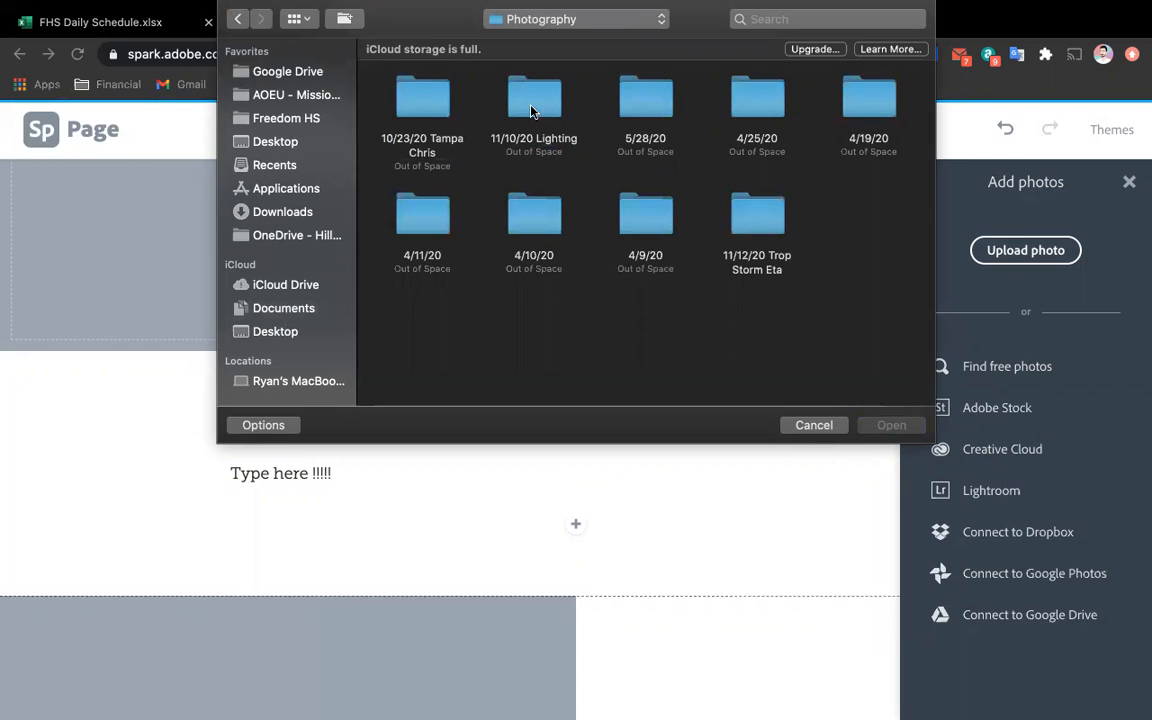
double_click(534, 97)
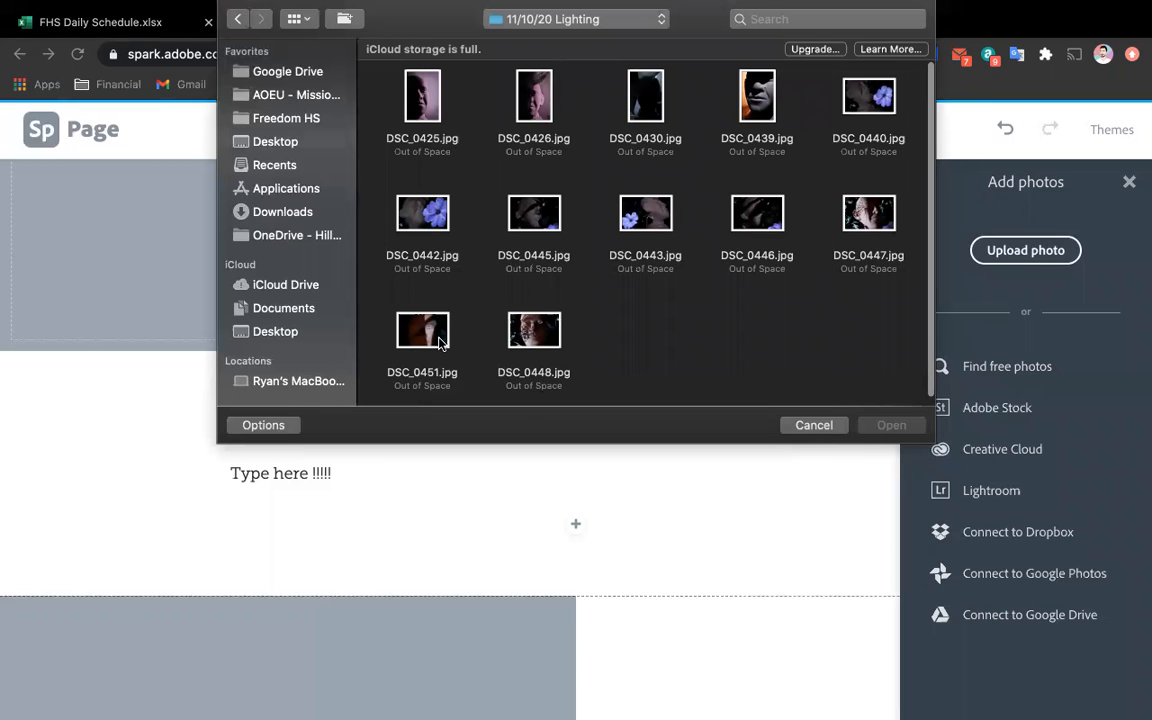
click(813, 425)
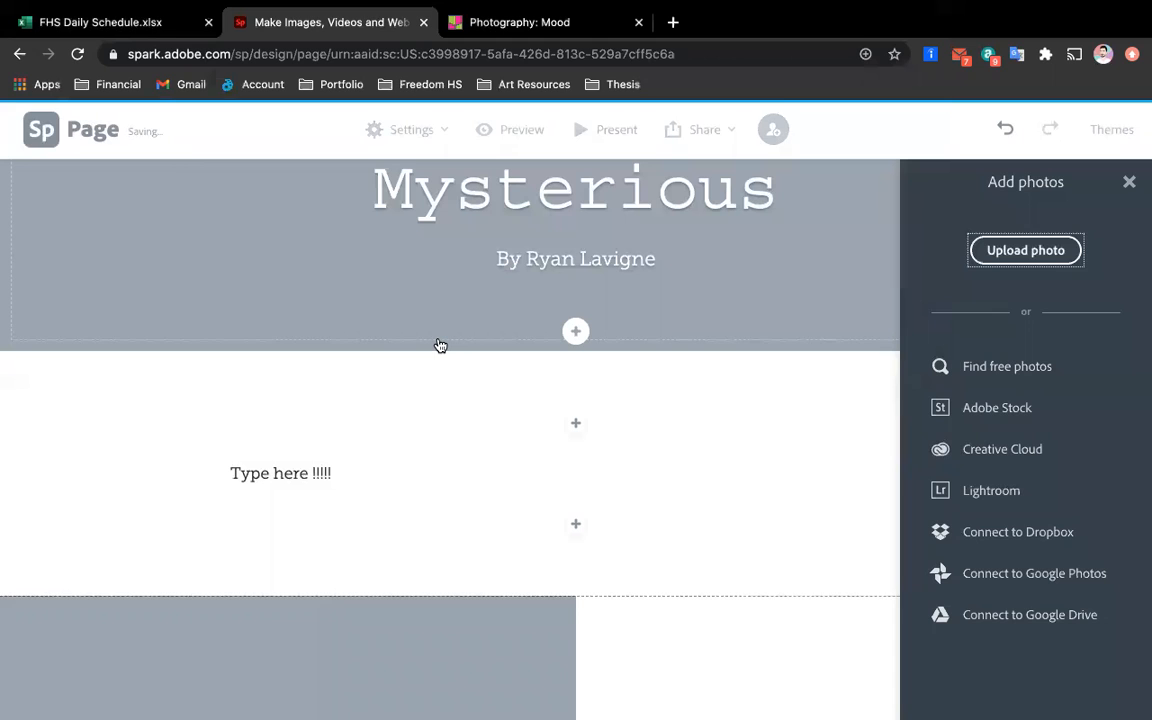
mouse_move(531, 446)
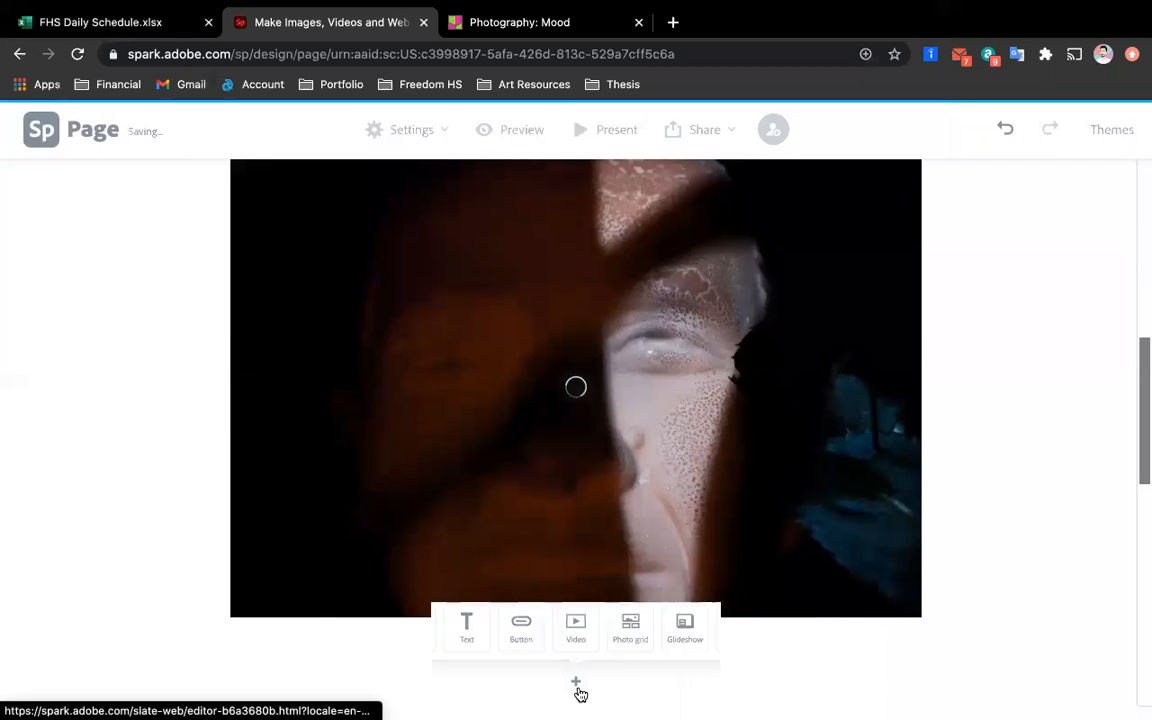
Add a photo grid and pick several Lighting-folder portraits to upload into it
click(630, 625)
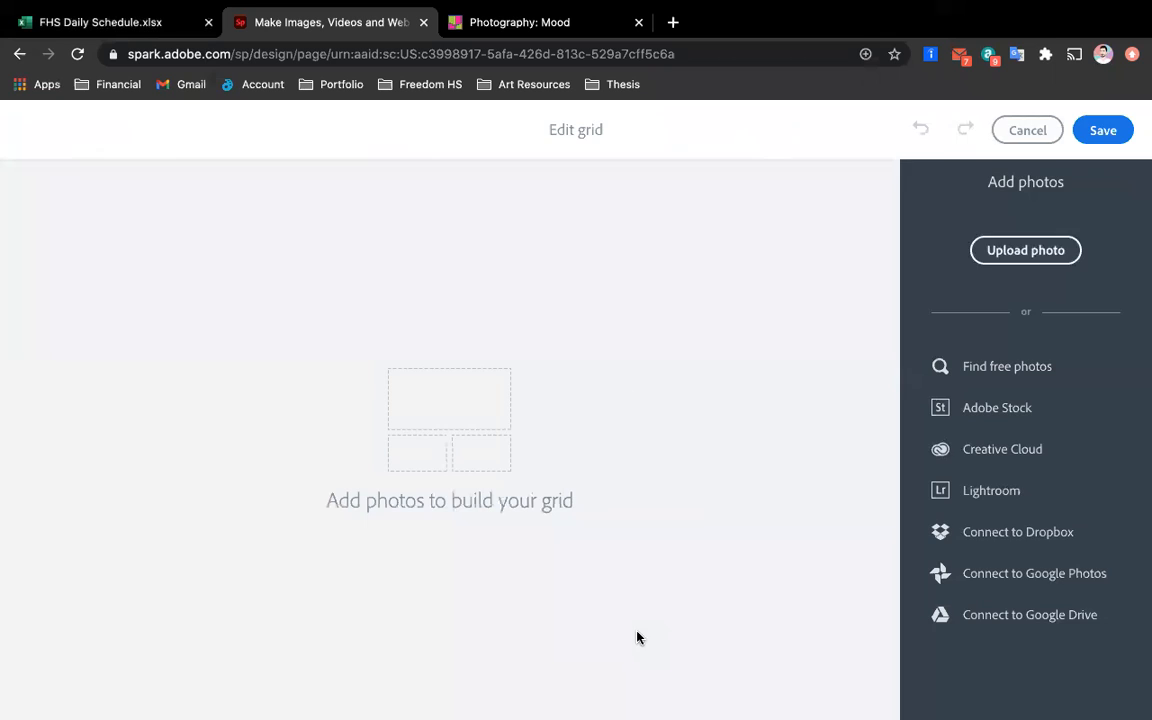
mouse_move(577, 440)
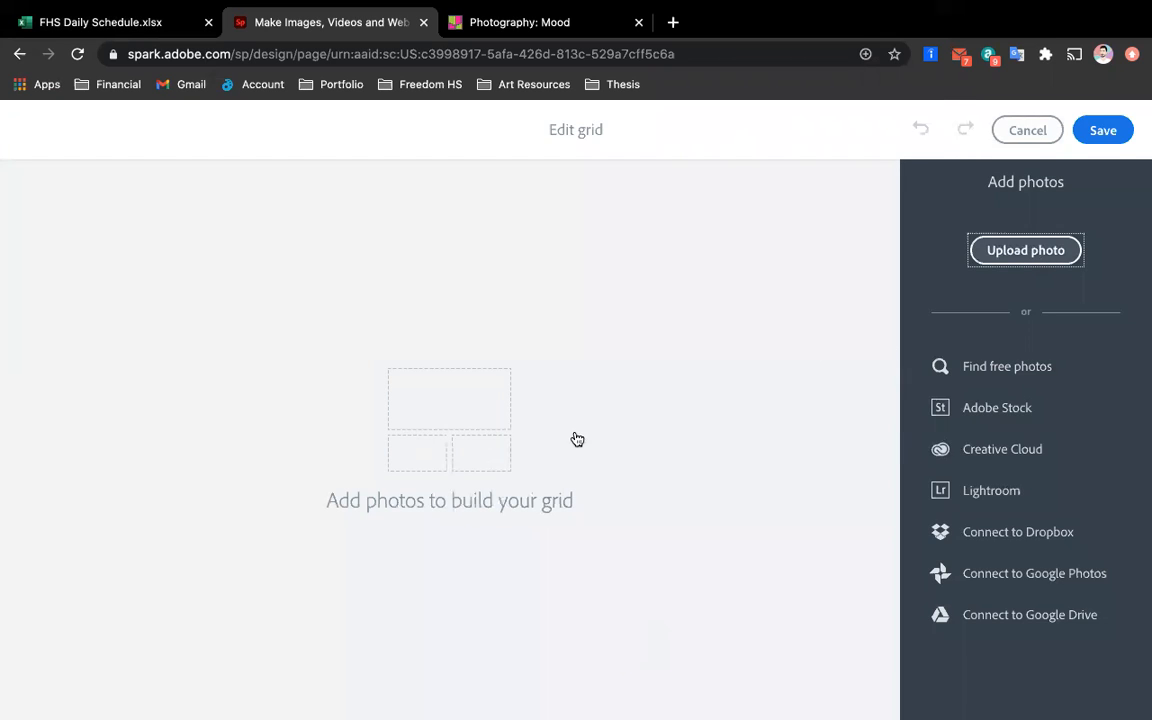
click(1025, 250)
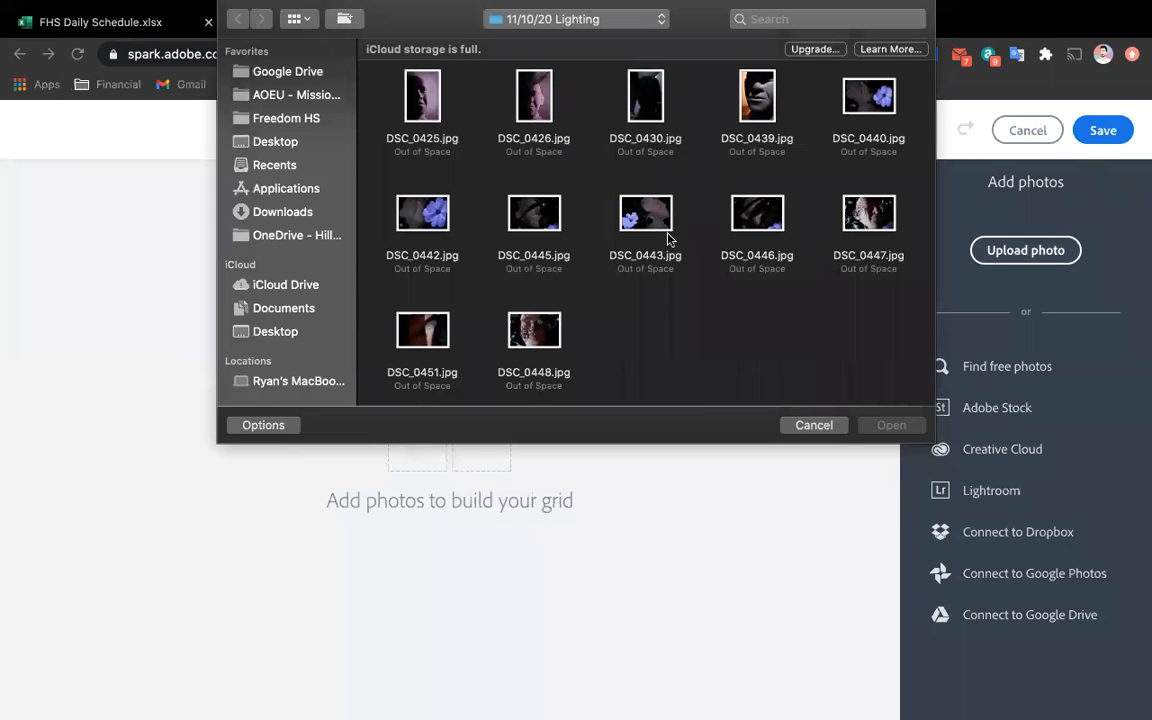
click(645, 213)
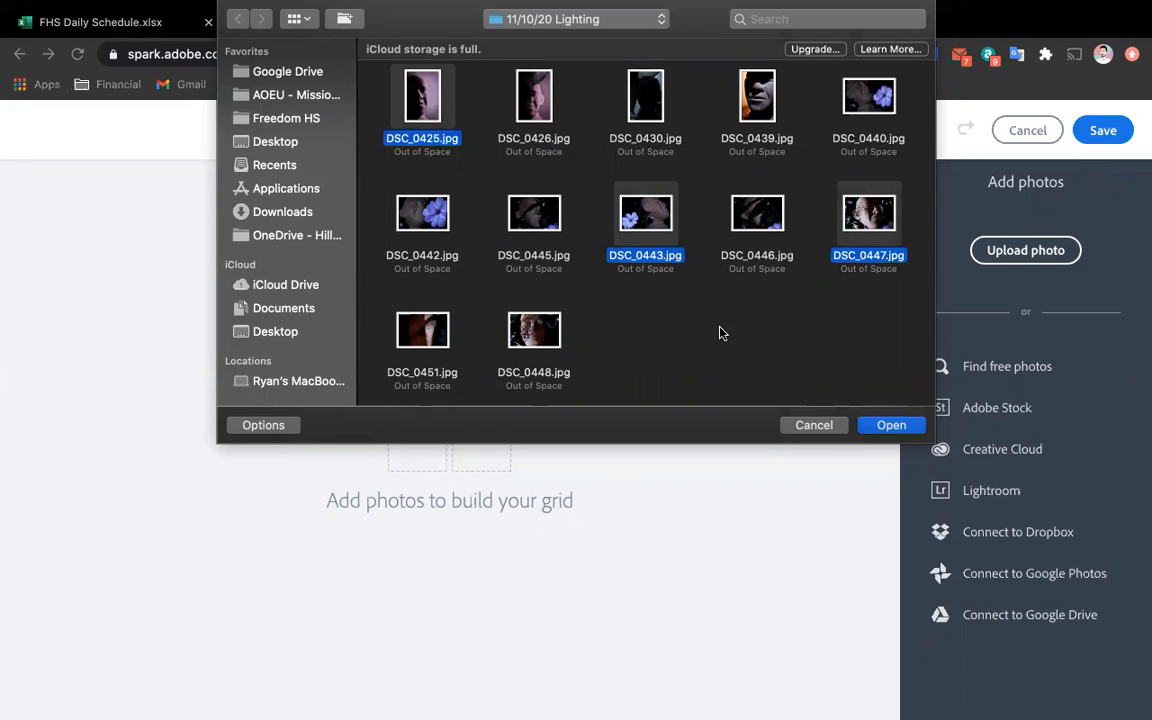
mouse_move(924, 14)
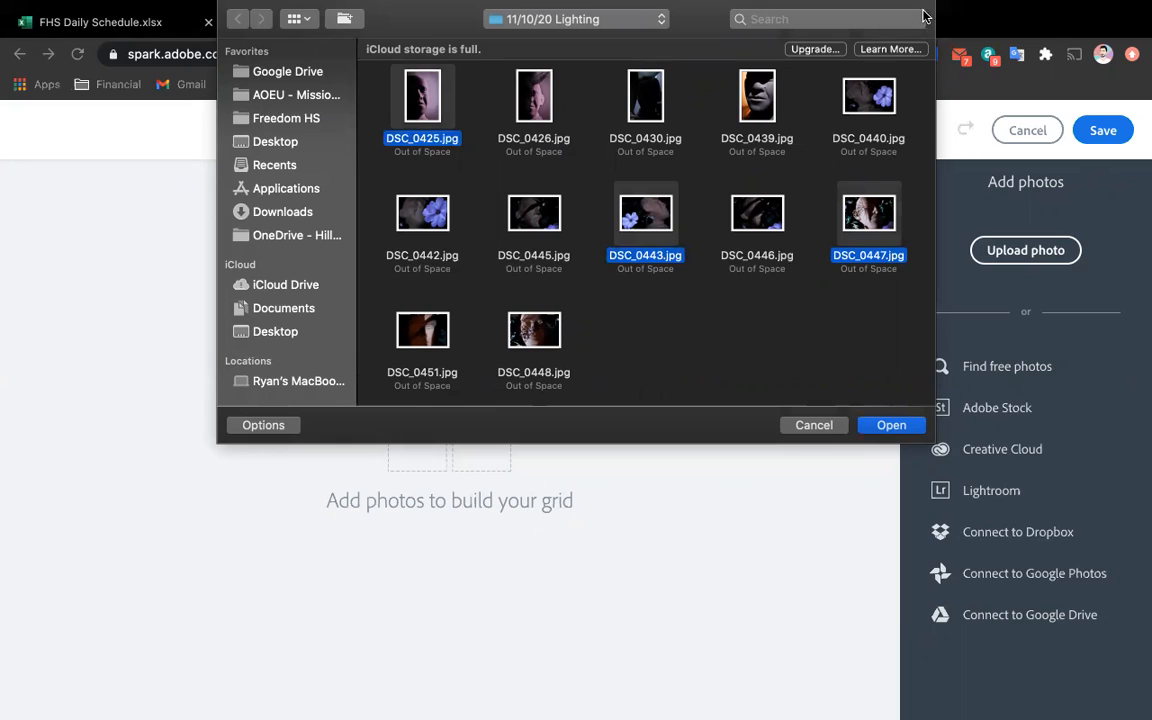
mouse_move(740, 131)
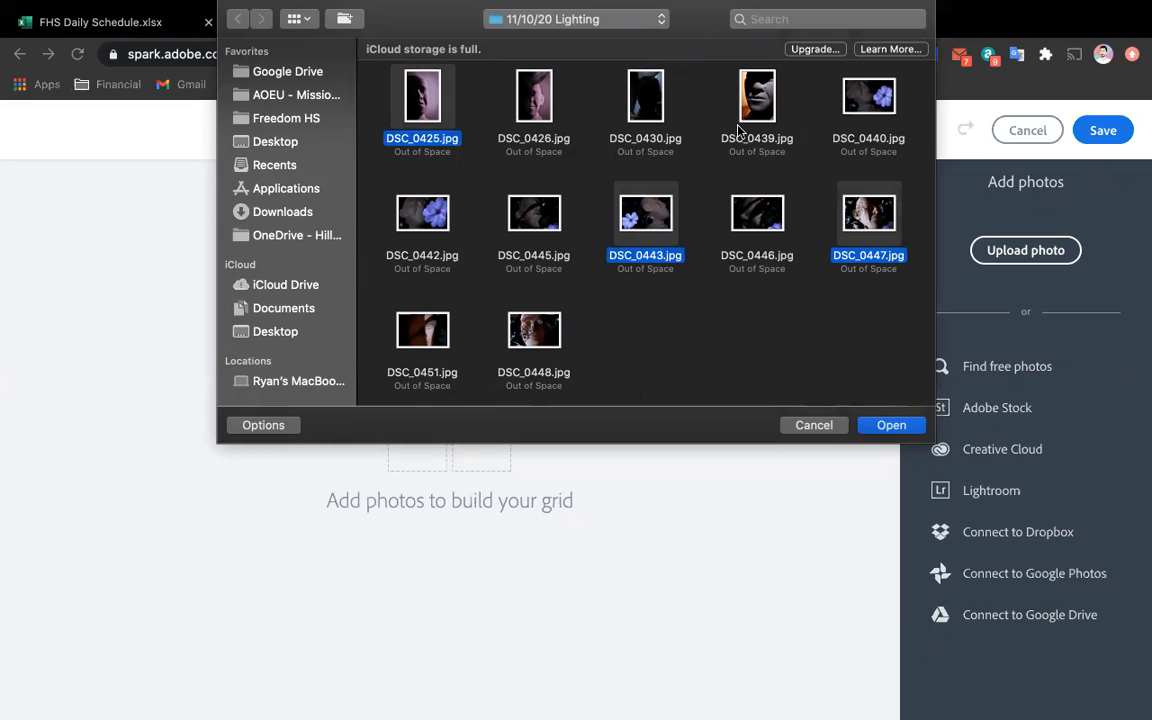
mouse_move(547, 216)
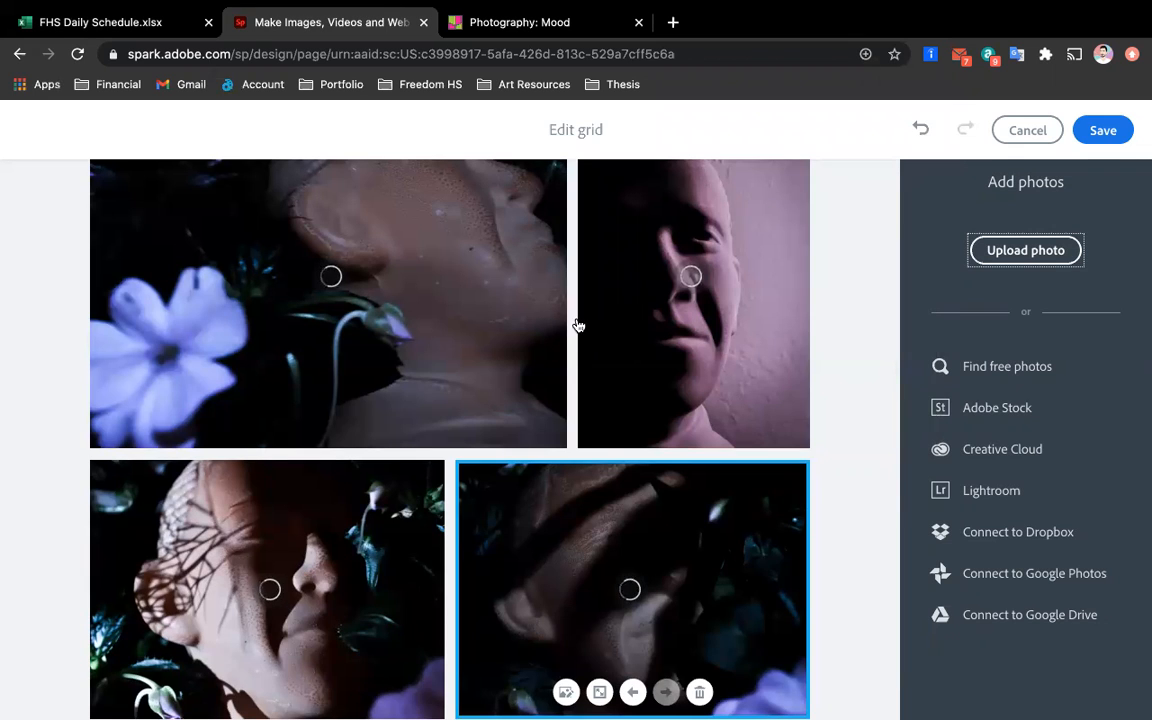
Review the four-portrait grid in Edit grid and save it to the page
scroll(down, 3)
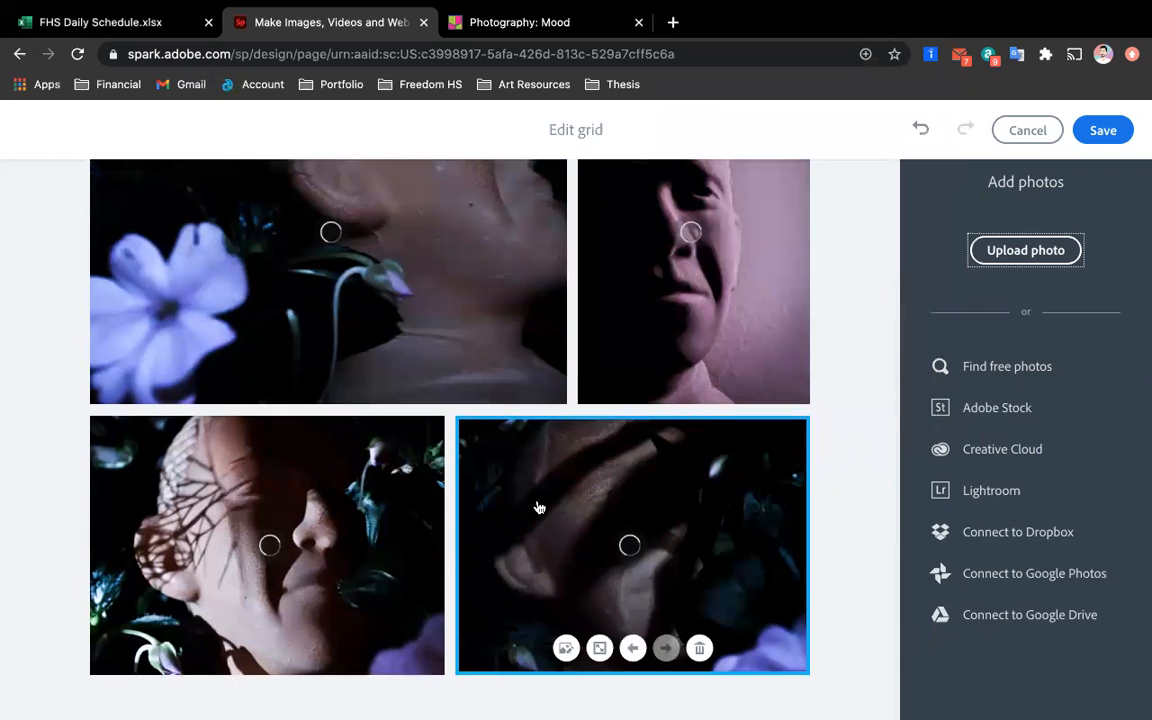
mouse_move(703, 323)
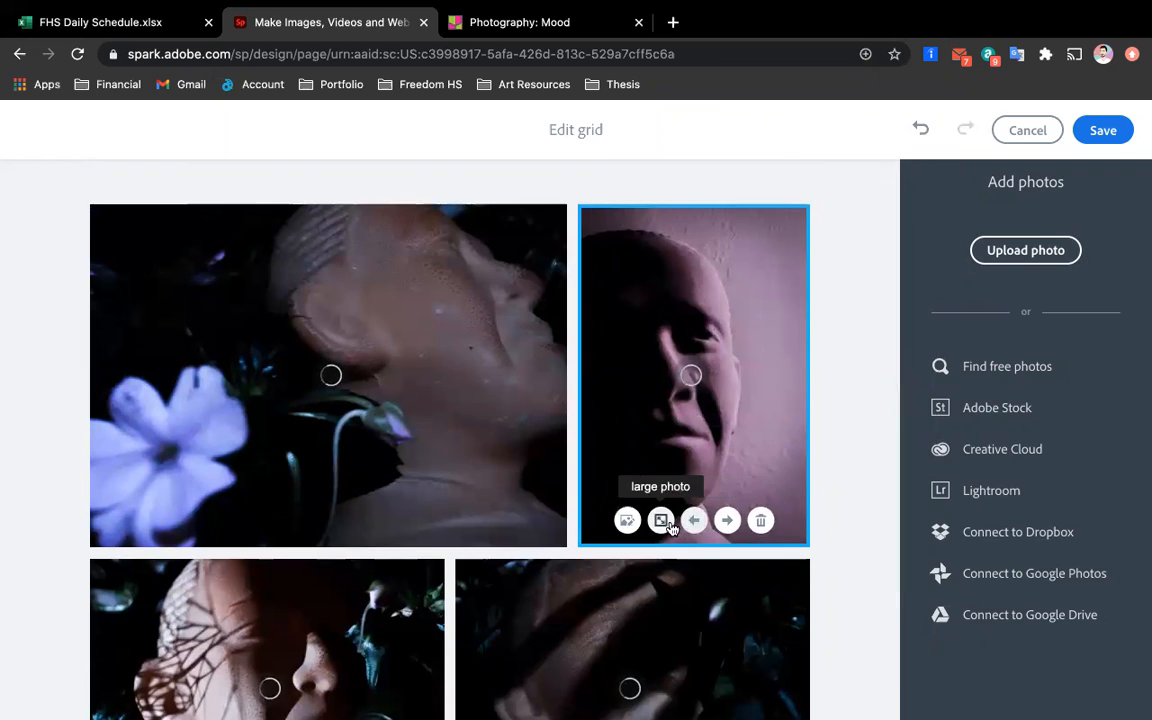
mouse_move(727, 520)
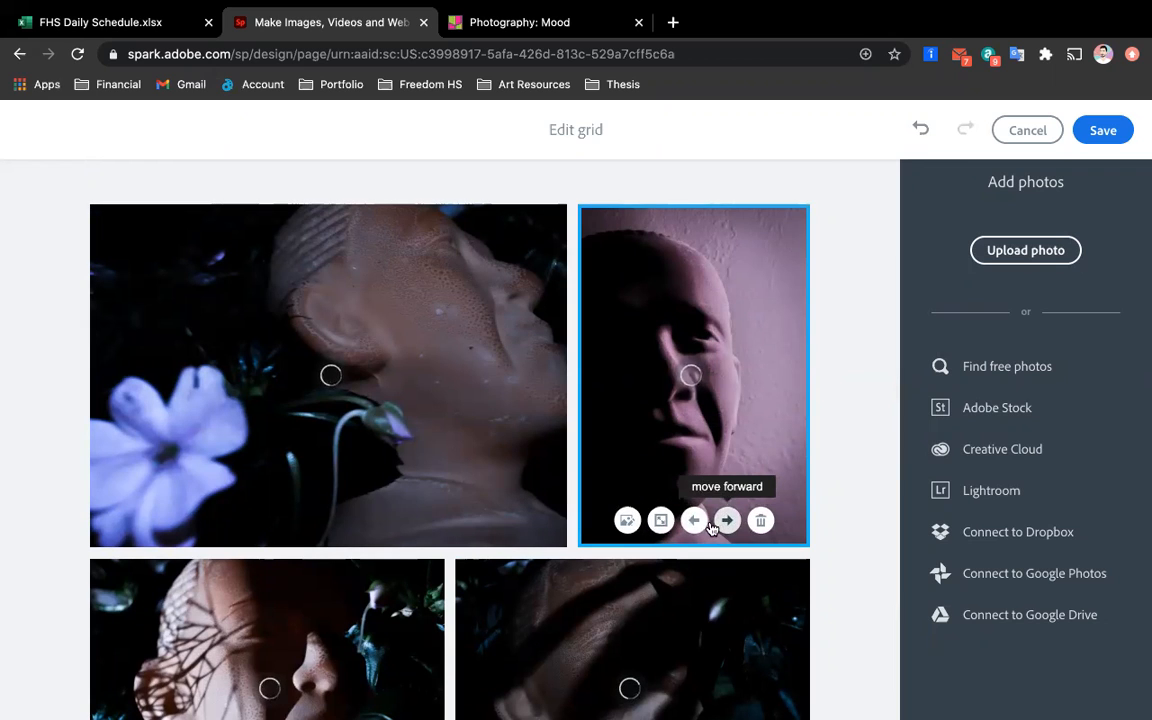
click(727, 520)
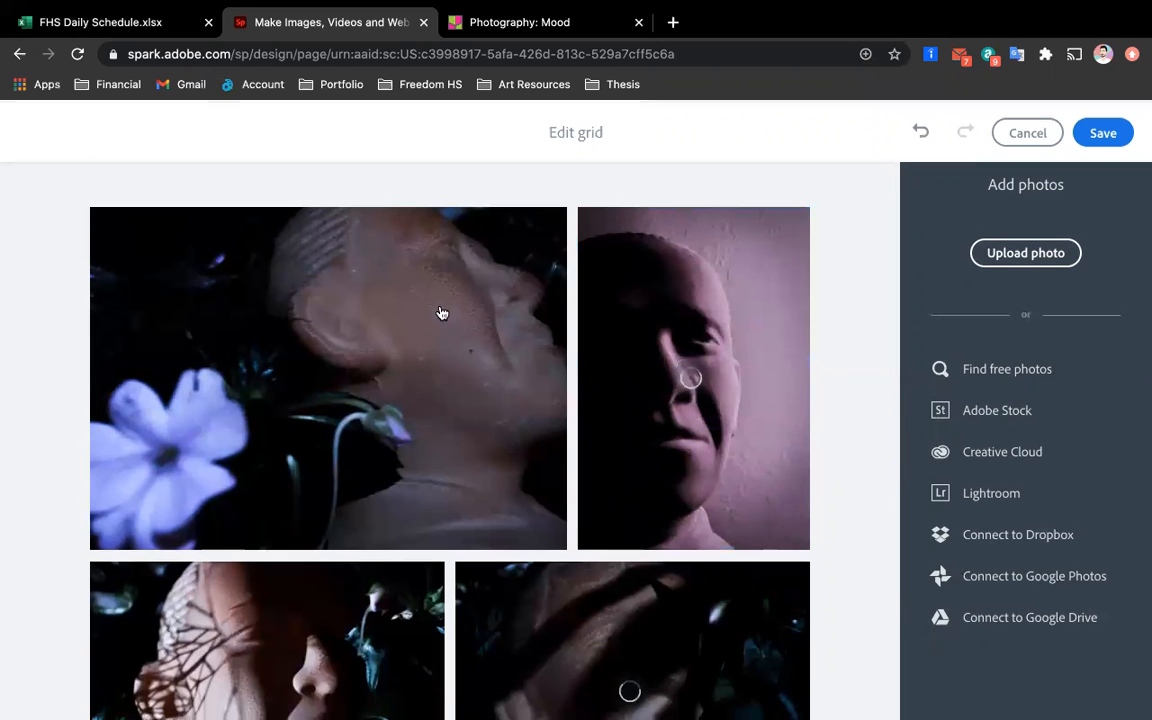
click(1103, 132)
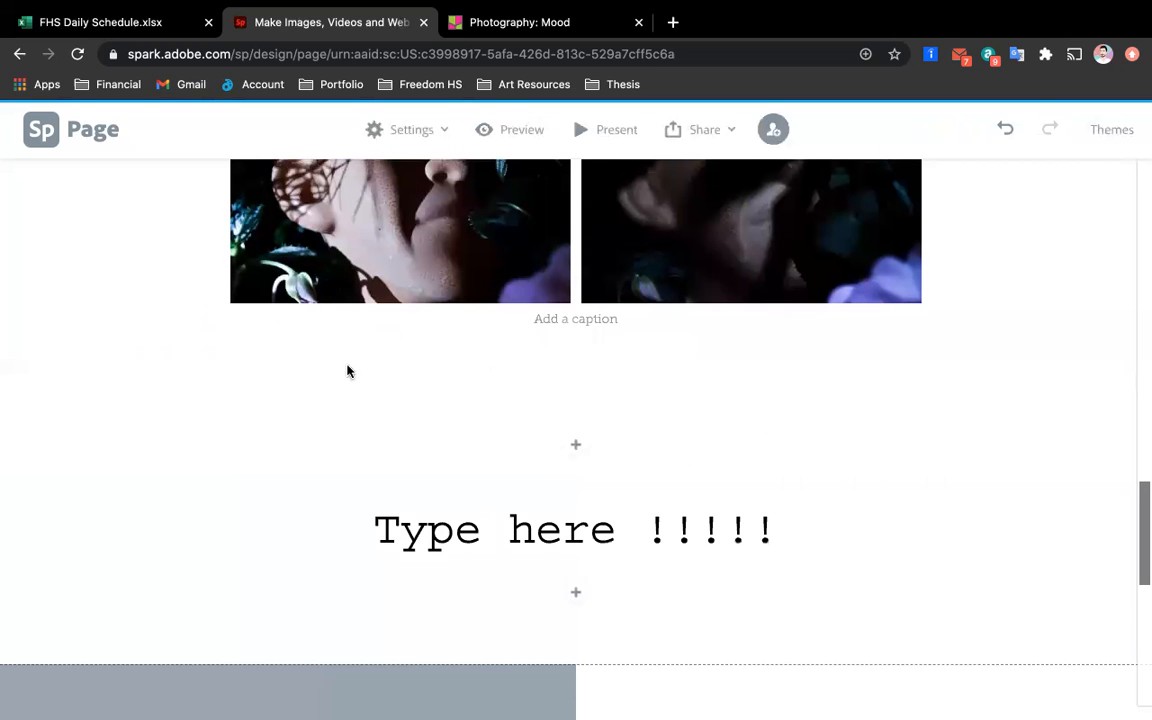
click(575, 318)
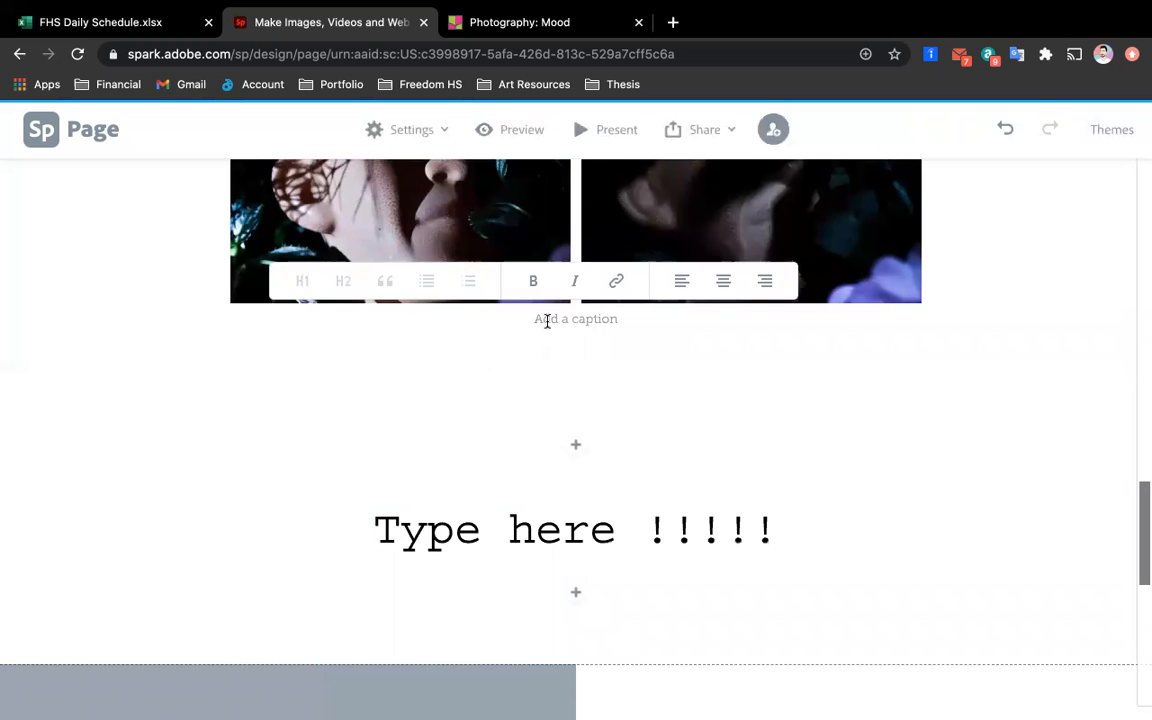
text(This is h)
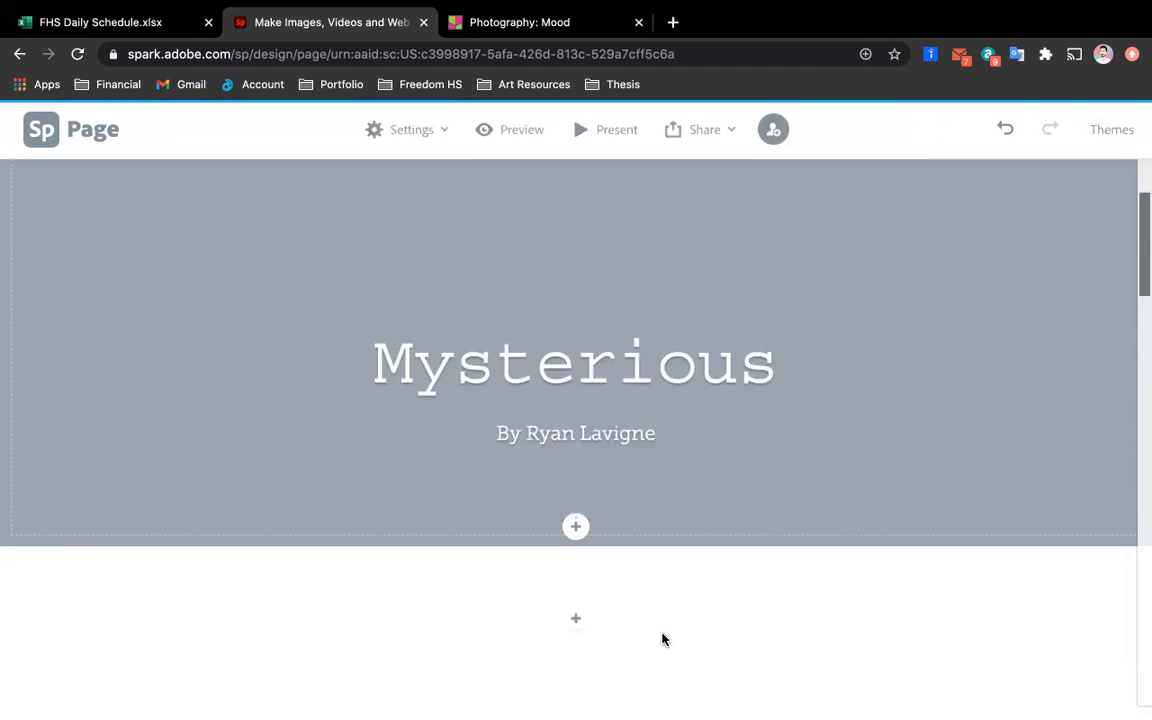
scroll(down, 3)
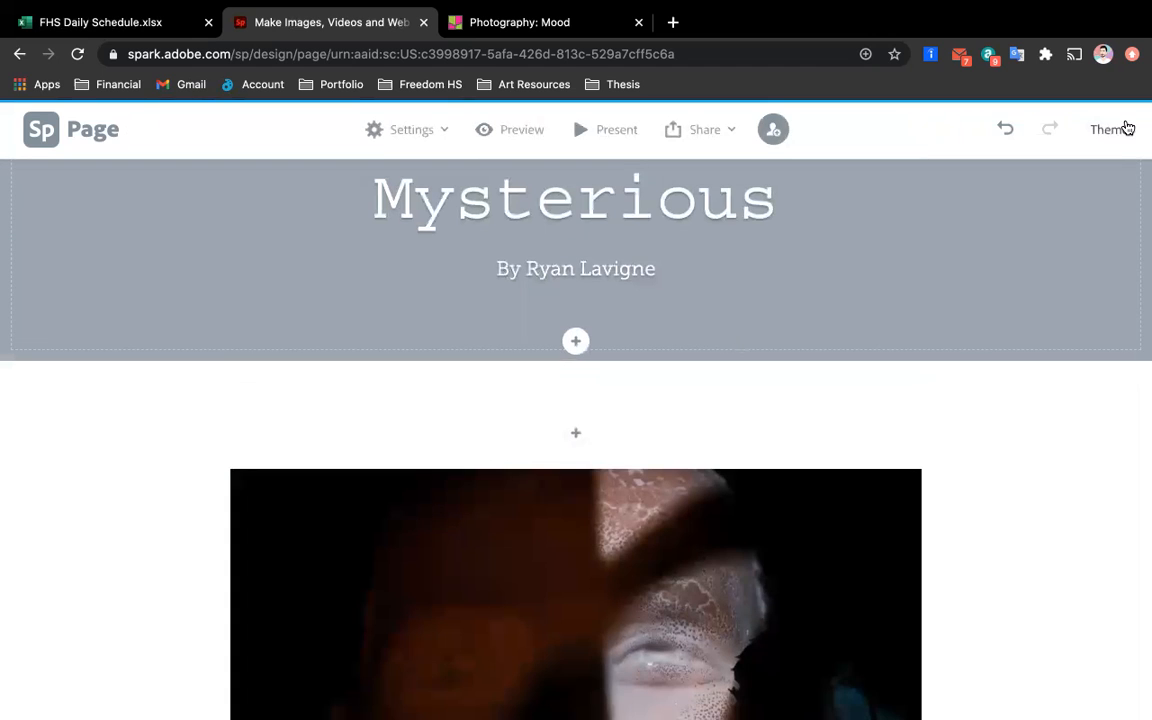
Try the Storybook theme, then apply the Dark theme to the page
click(1111, 129)
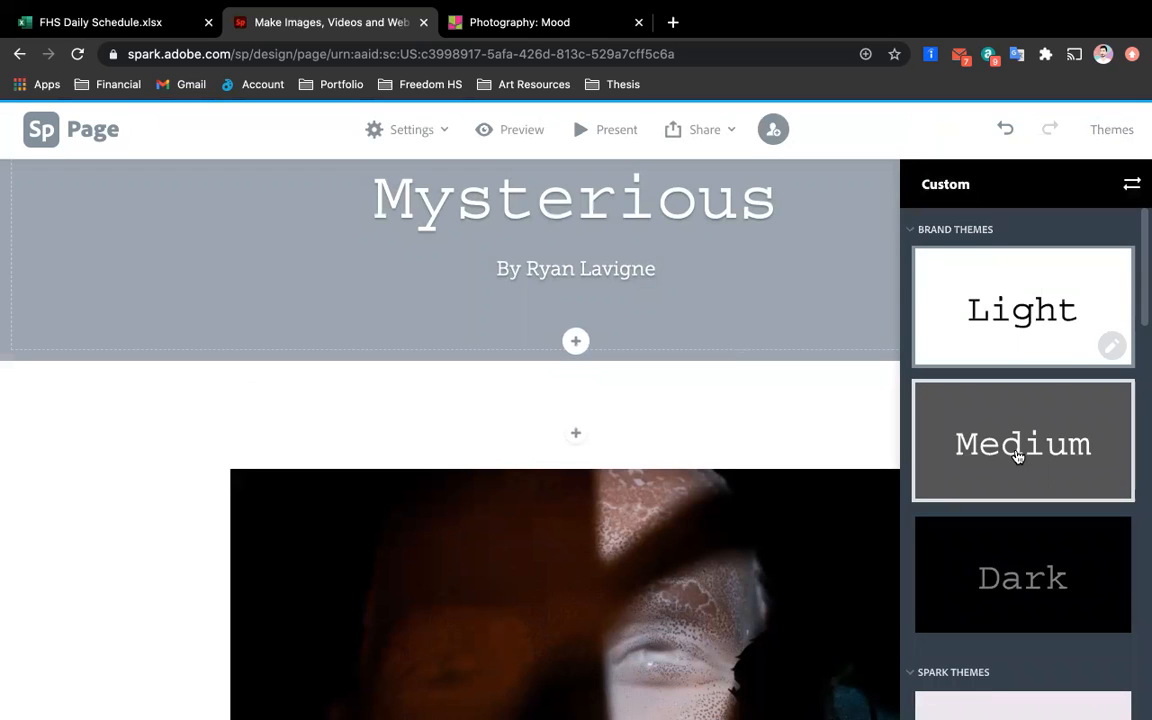
scroll(down, 3)
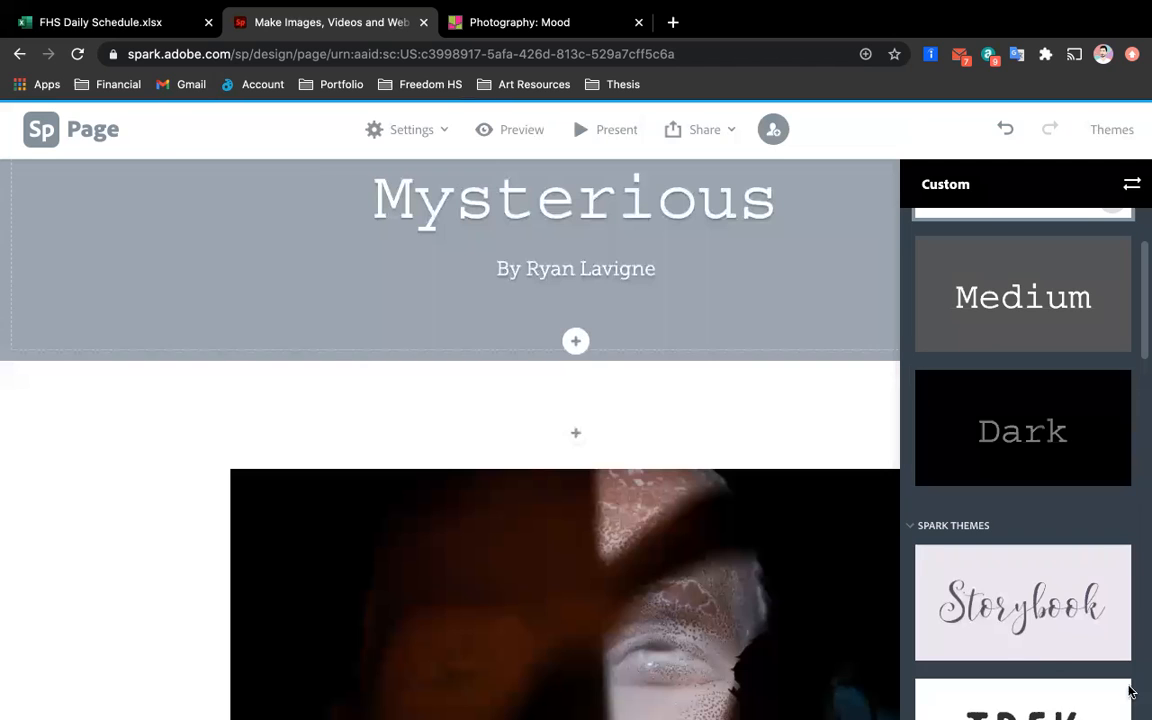
click(1022, 602)
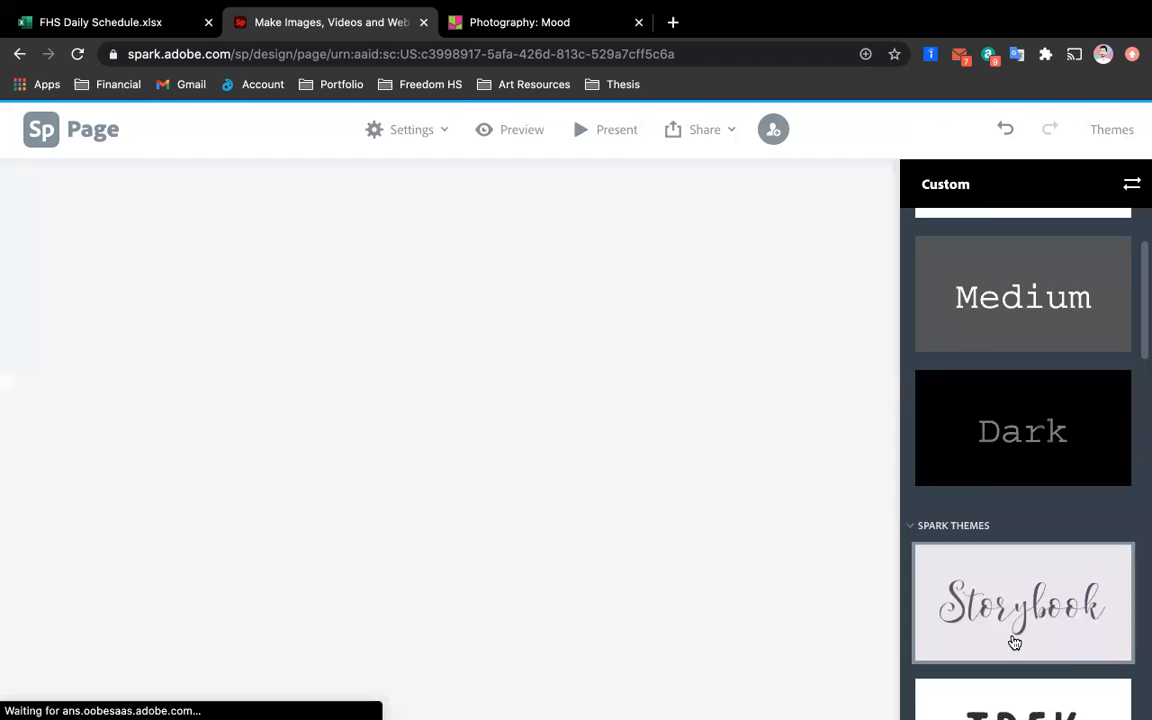
click(1022, 602)
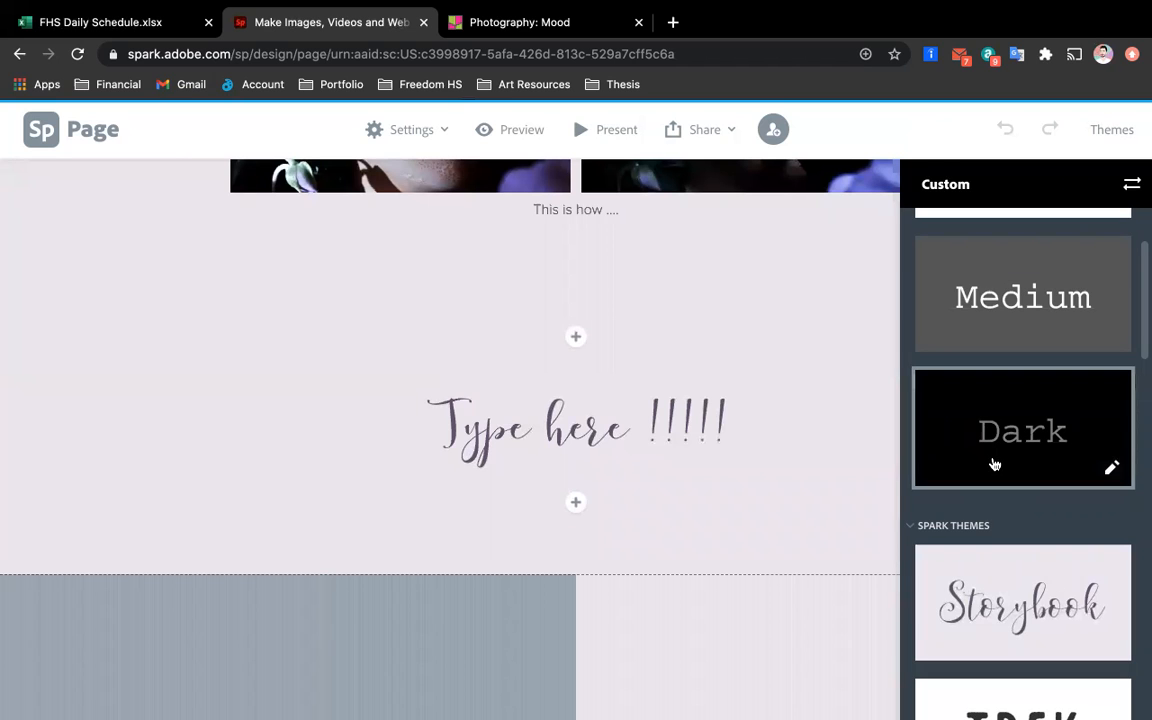
click(1022, 428)
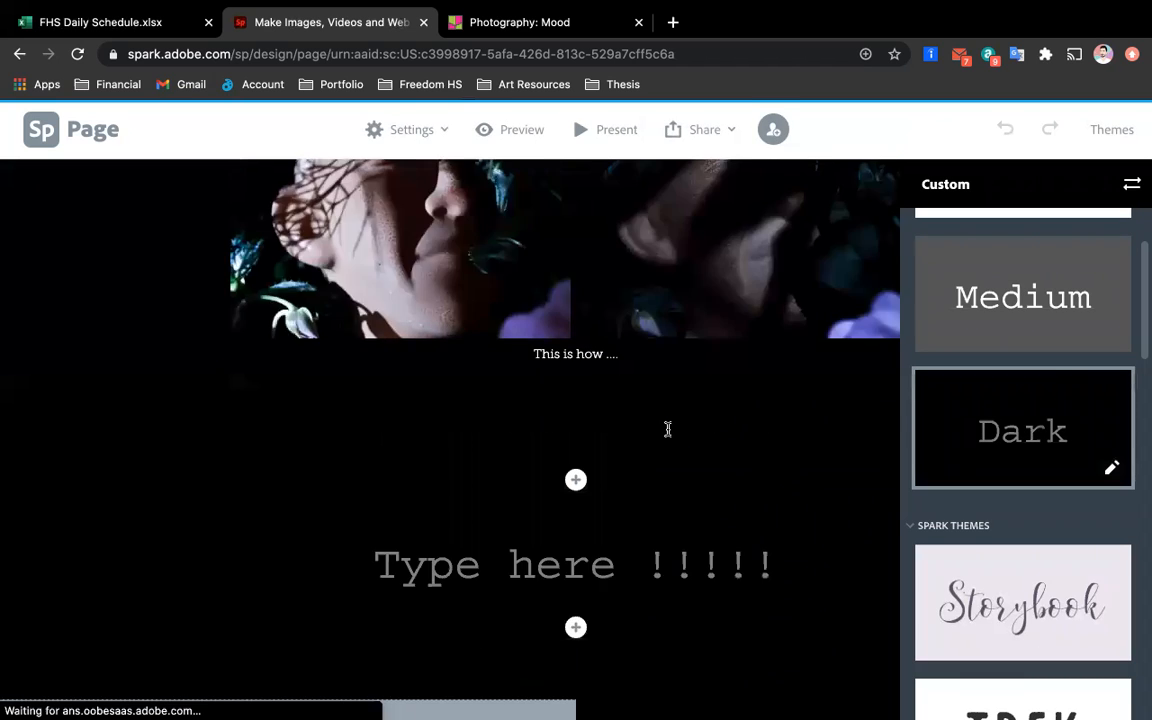
Scroll through the Dark-themed page to review the restyled title and photos
scroll(down, 3)
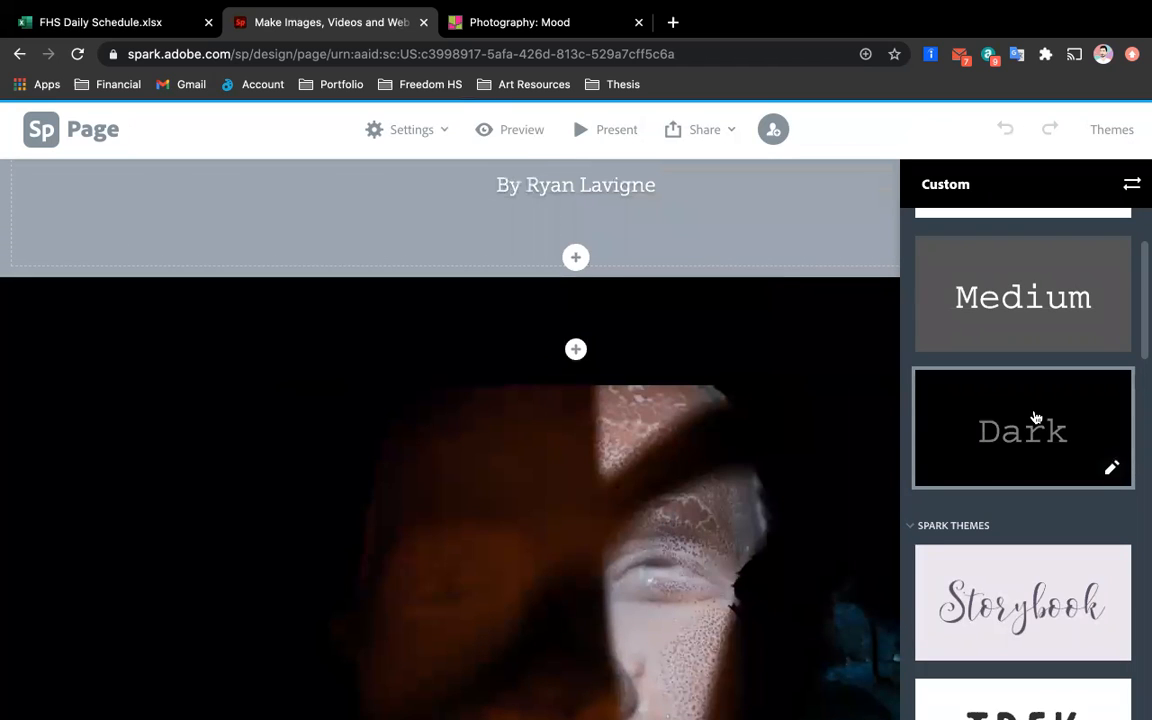
scroll(down, 3)
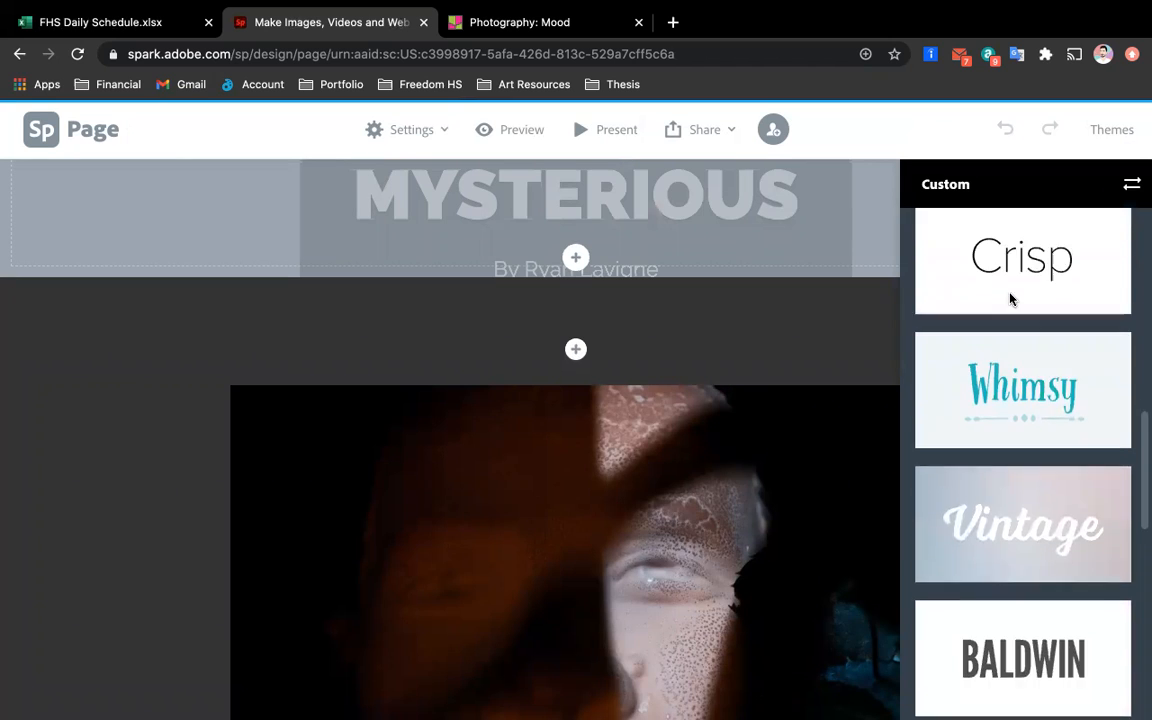
scroll(down, 3)
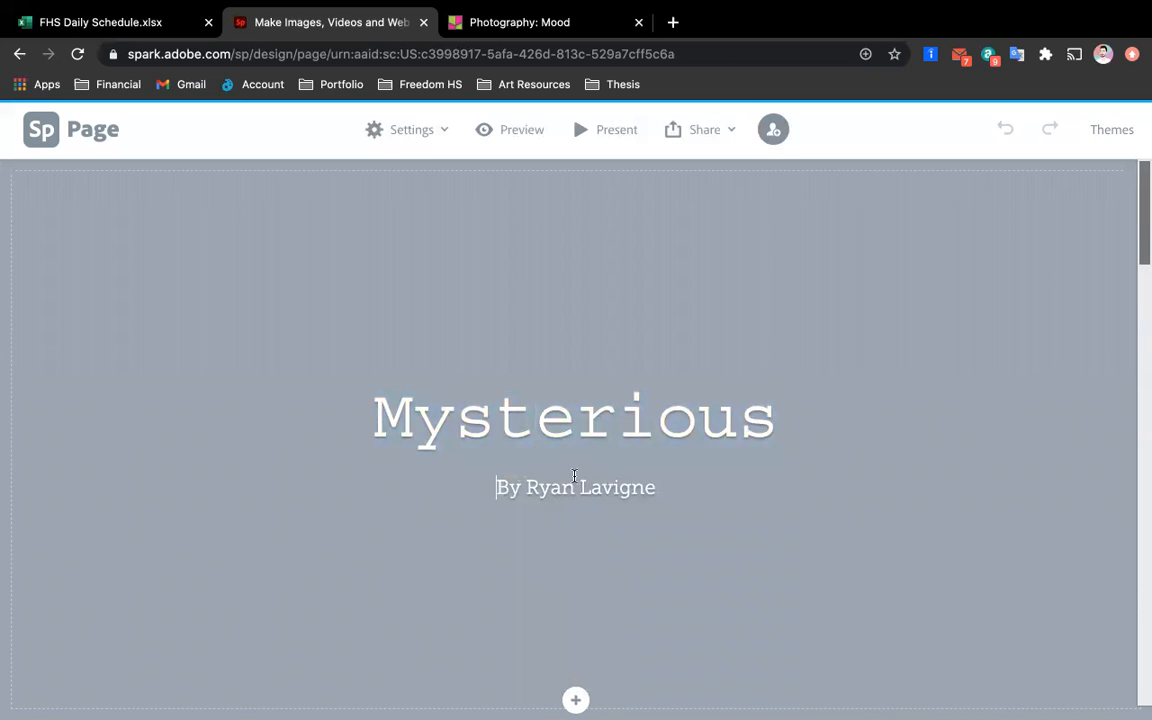
scroll(down, 3)
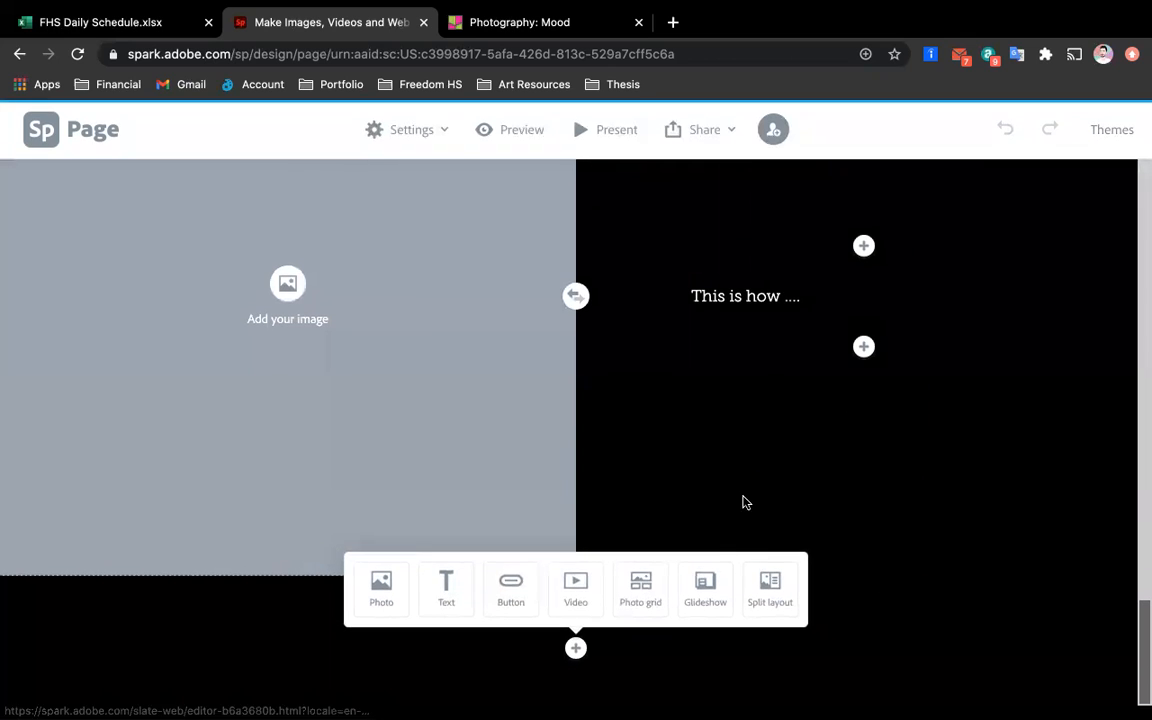
mouse_move(852, 407)
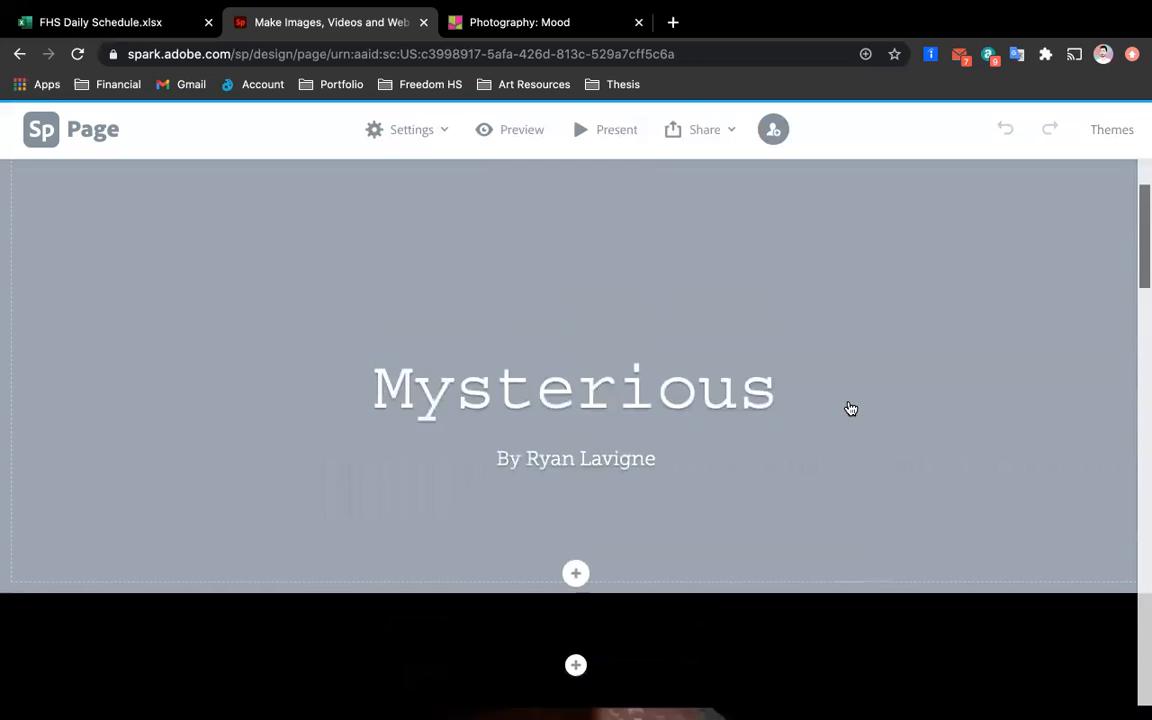
scroll(down, 3)
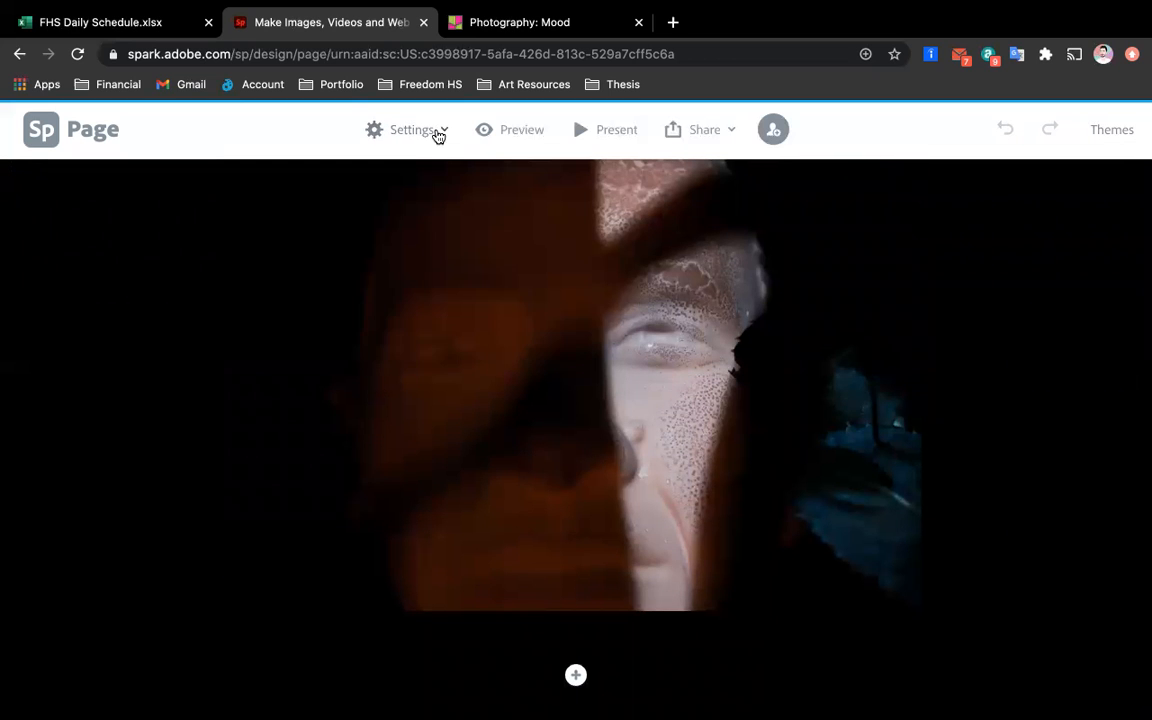
mouse_move(521, 129)
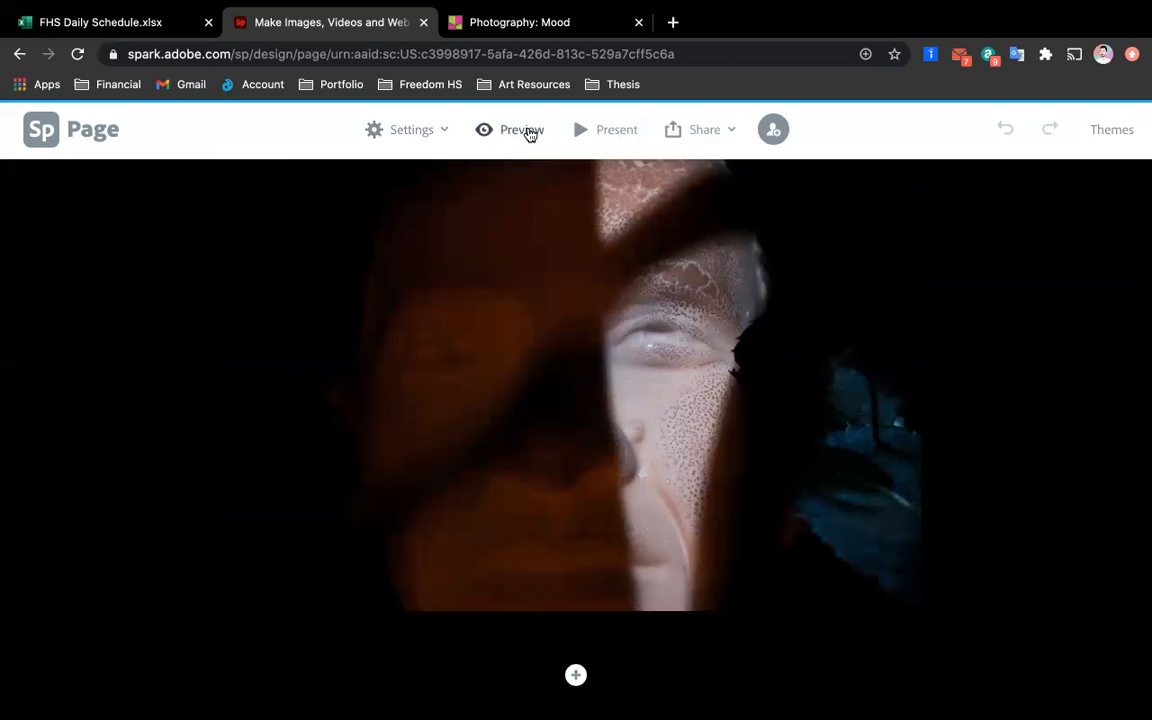
click(510, 129)
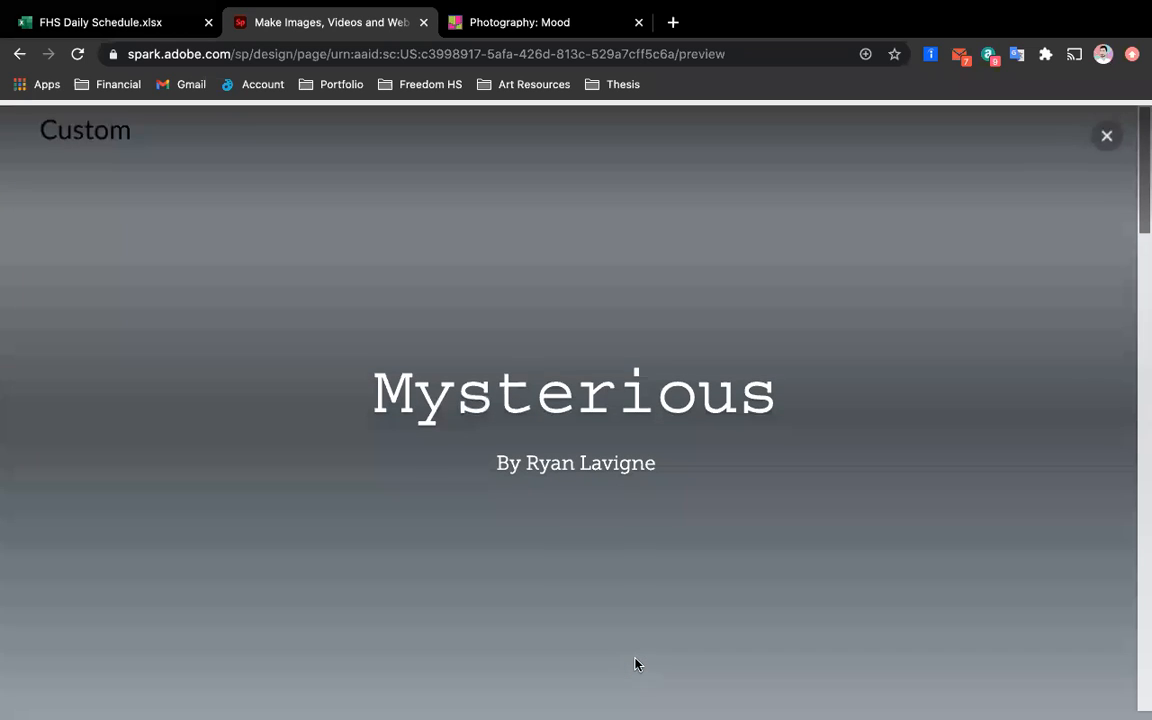
scroll(down, 3)
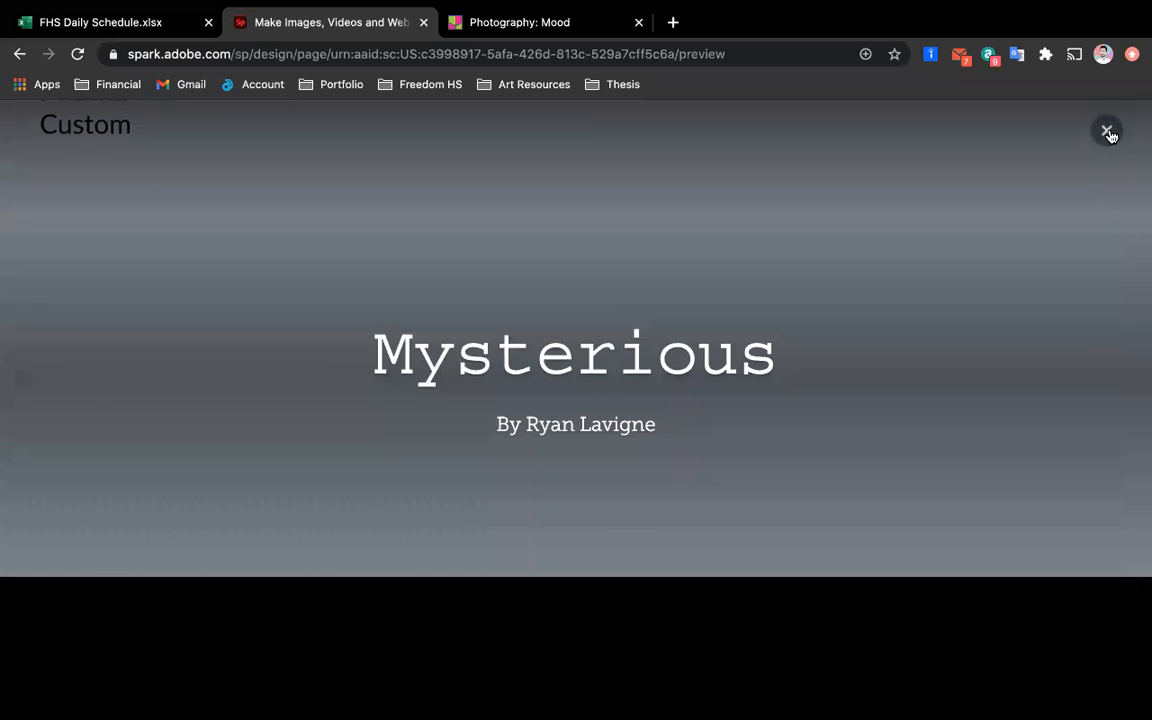
click(1107, 131)
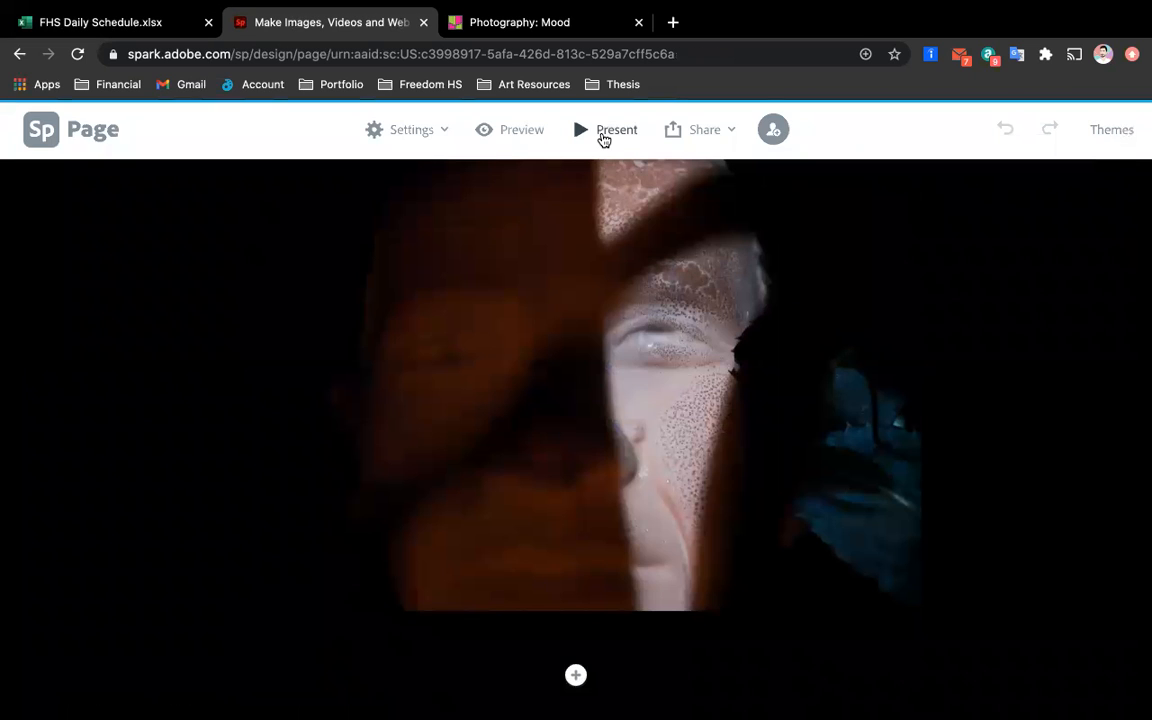
mouse_move(733, 138)
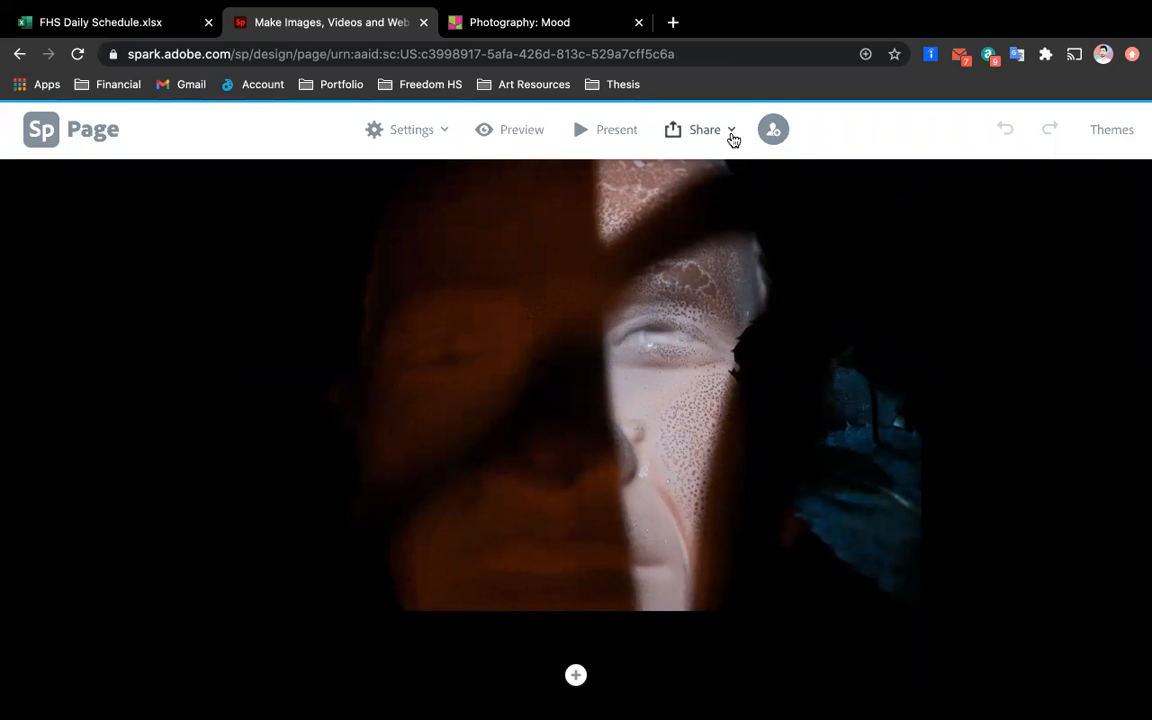
Choose Print from the Share dropdown for the Mysterious page
click(704, 129)
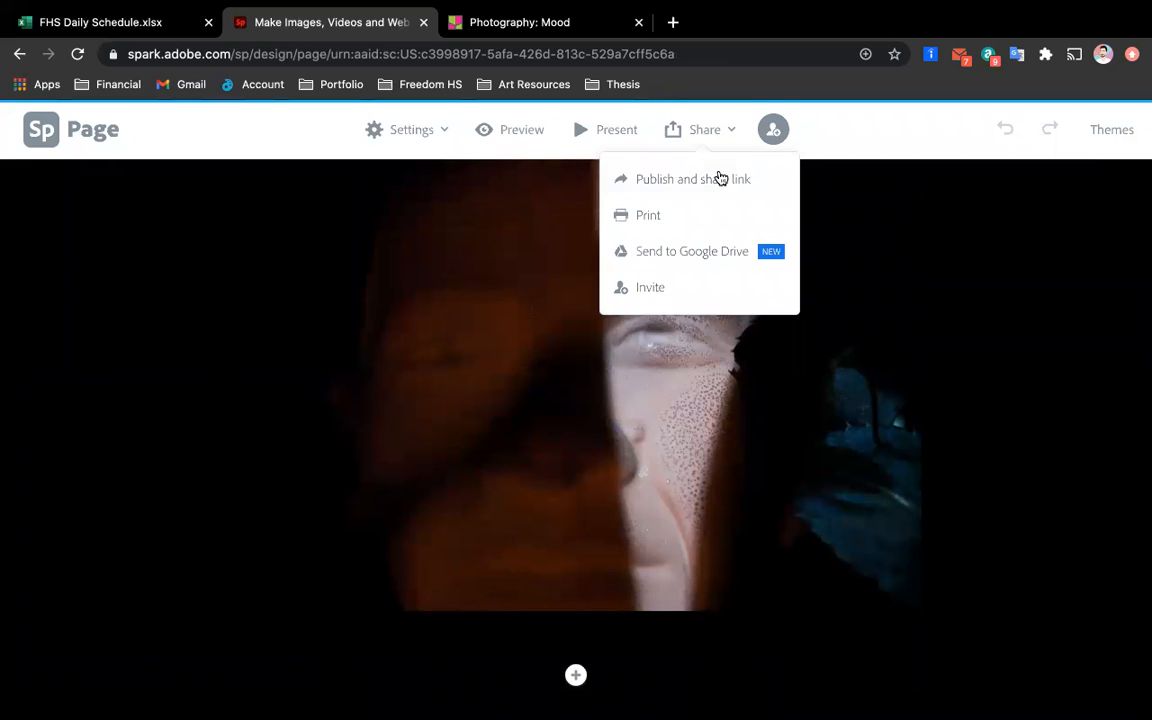
mouse_move(714, 186)
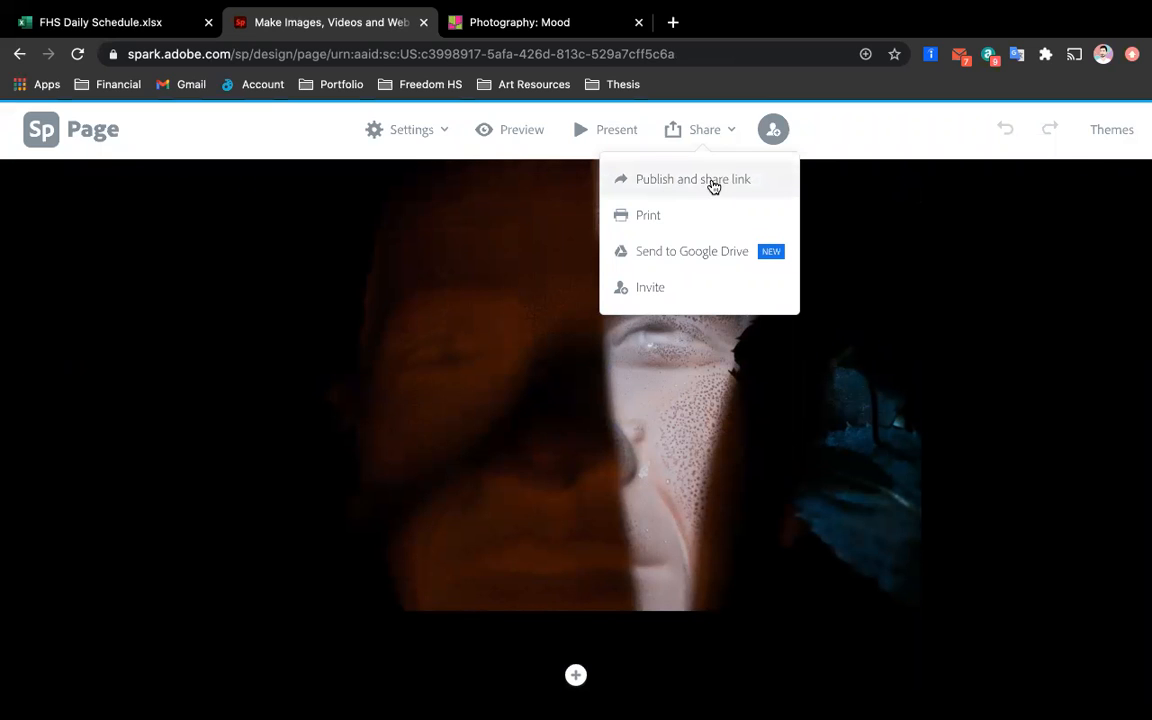
mouse_move(665, 222)
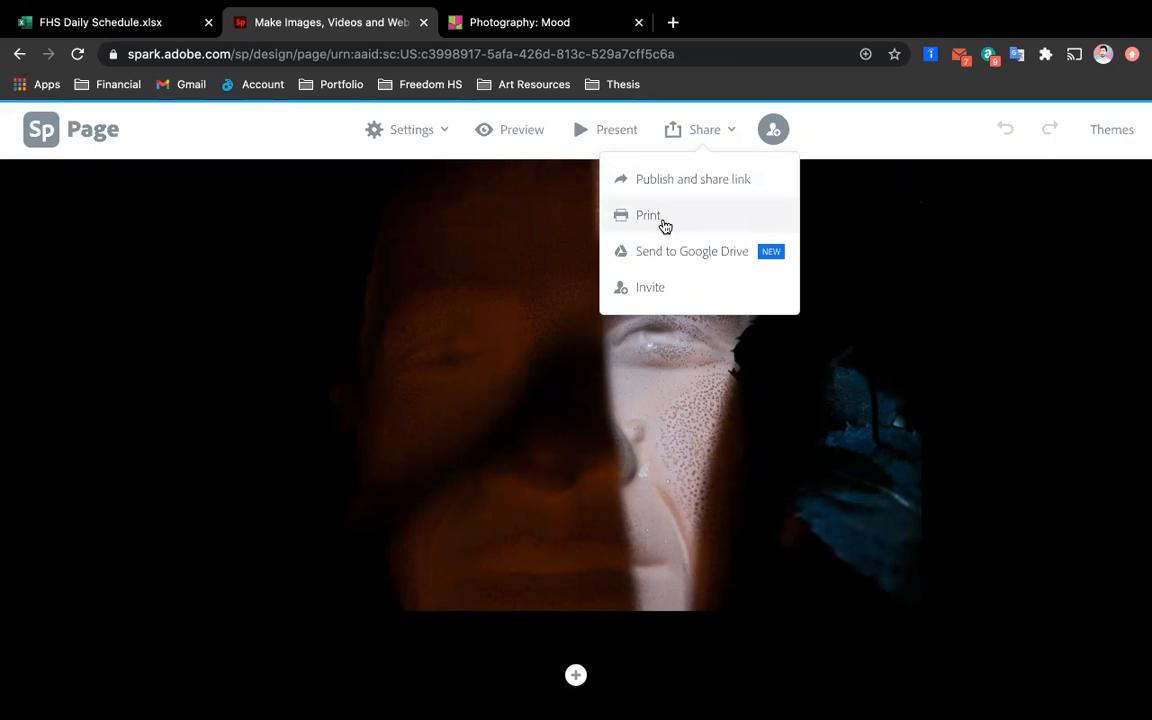
mouse_move(650, 294)
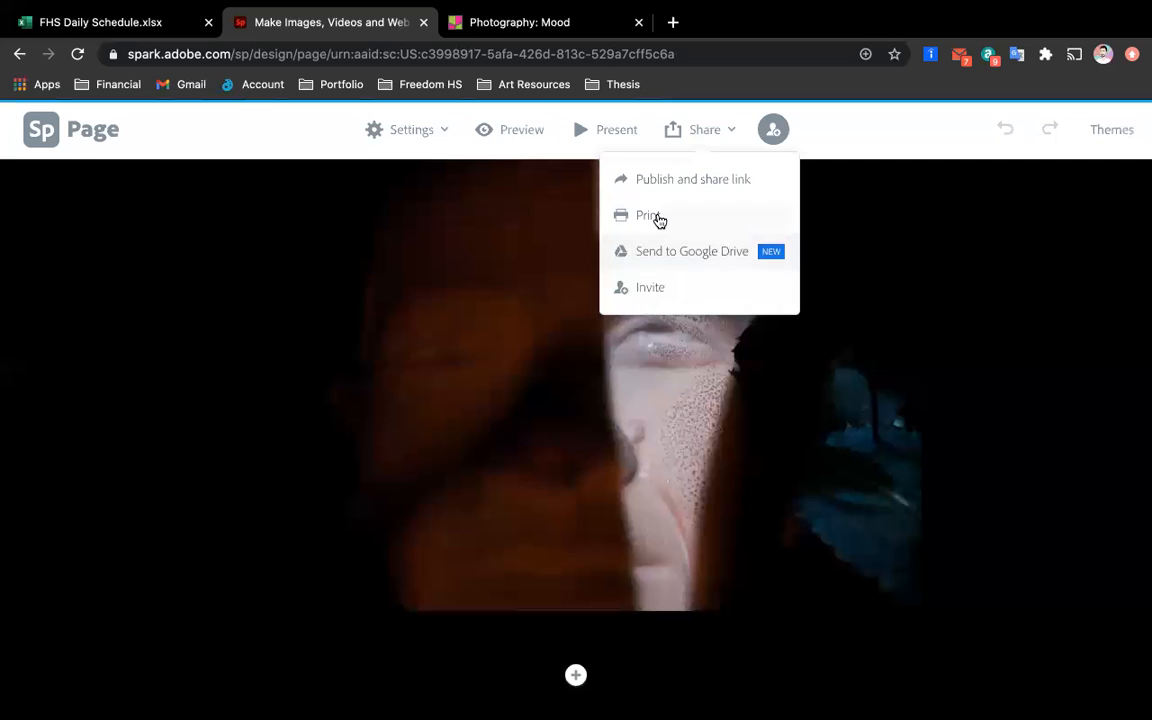
mouse_move(650, 216)
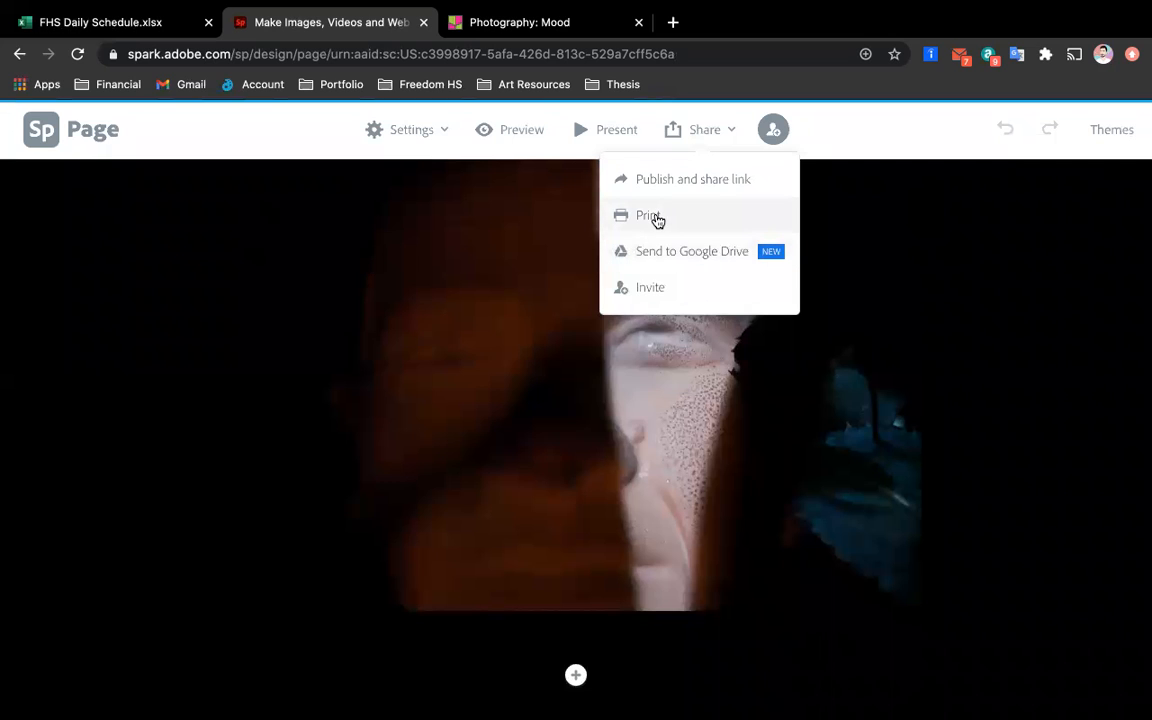
click(648, 215)
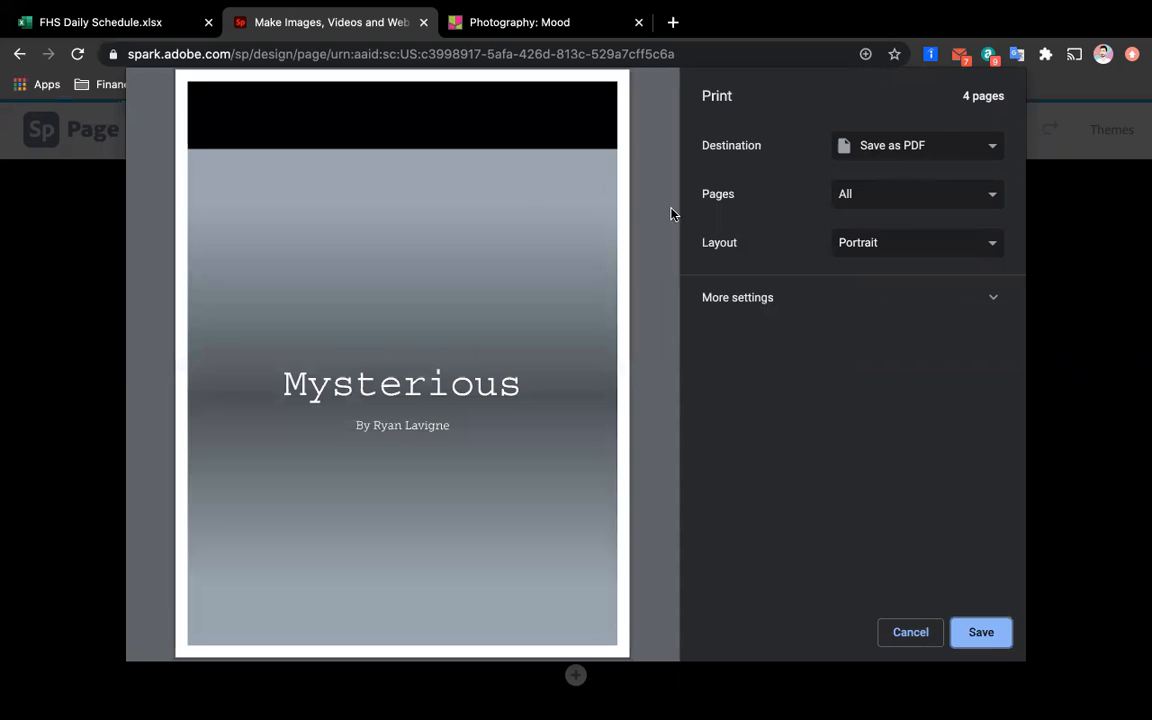
Switch the print layout to landscape
click(915, 242)
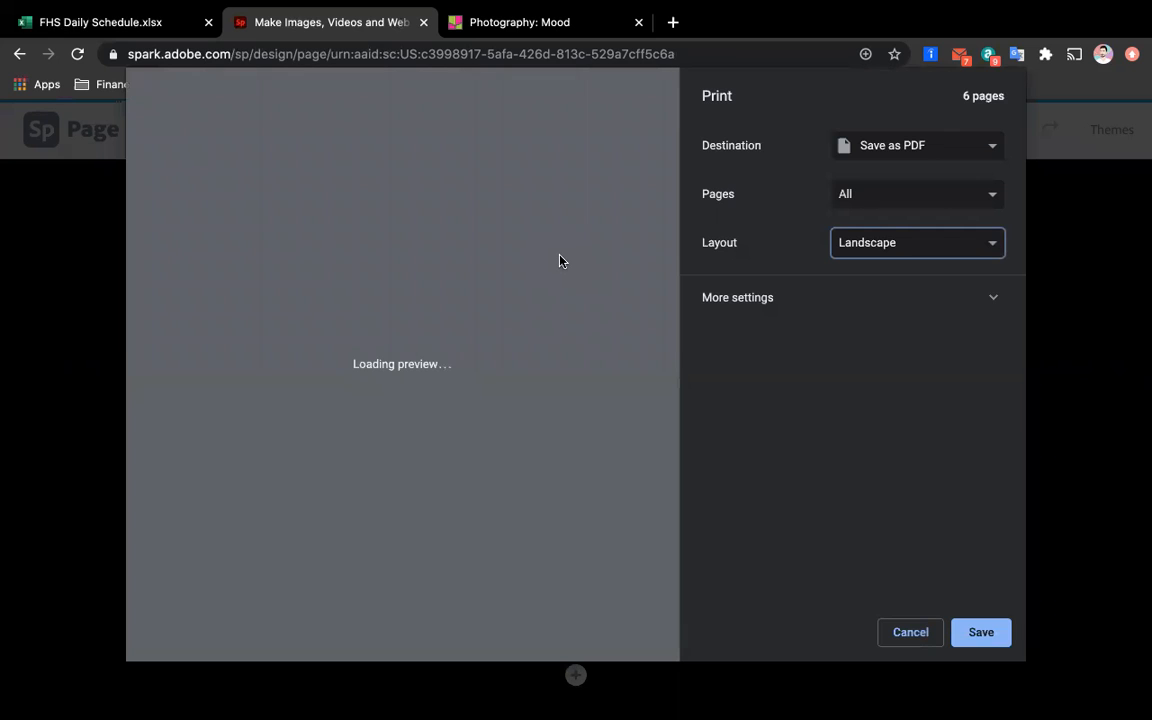
mouse_move(499, 266)
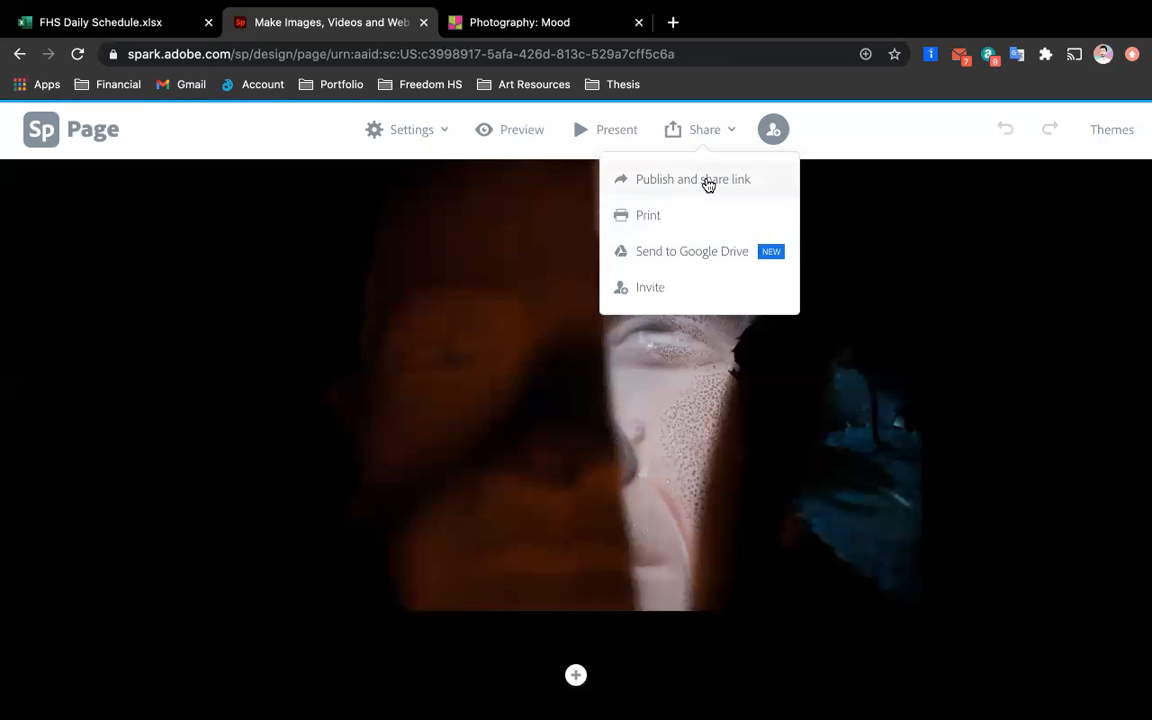
Publish the Mysterious page under the Photography category and create its shareable link
click(692, 179)
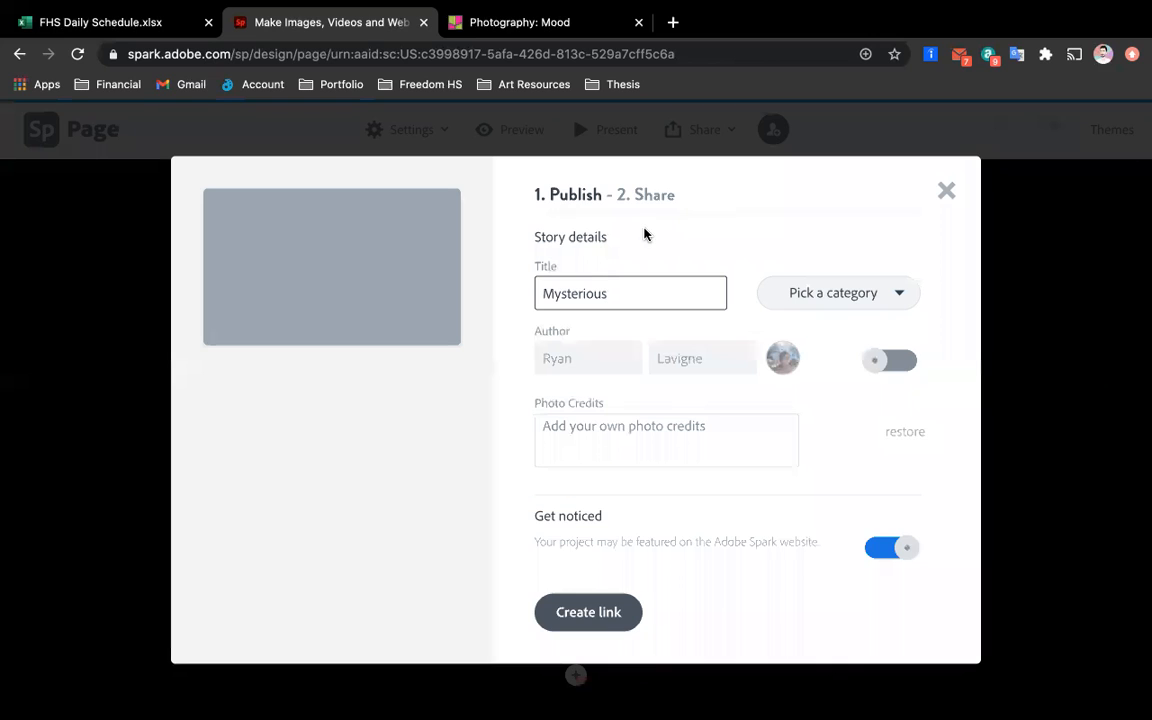
click(630, 293)
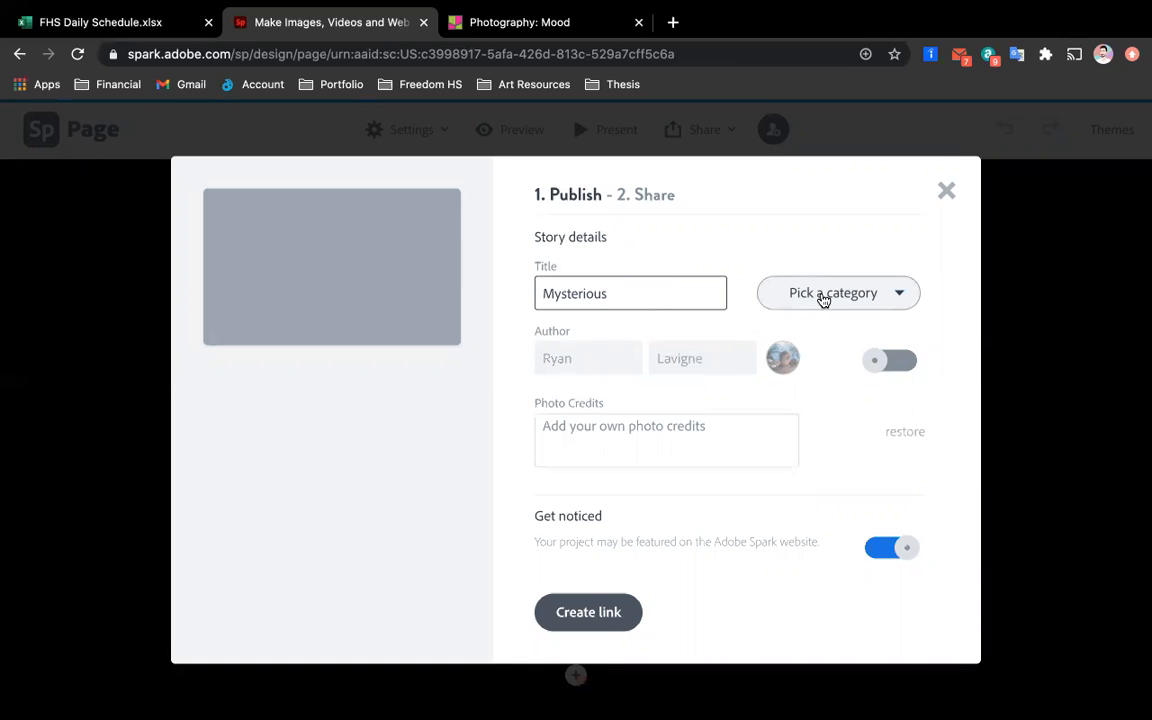
click(837, 292)
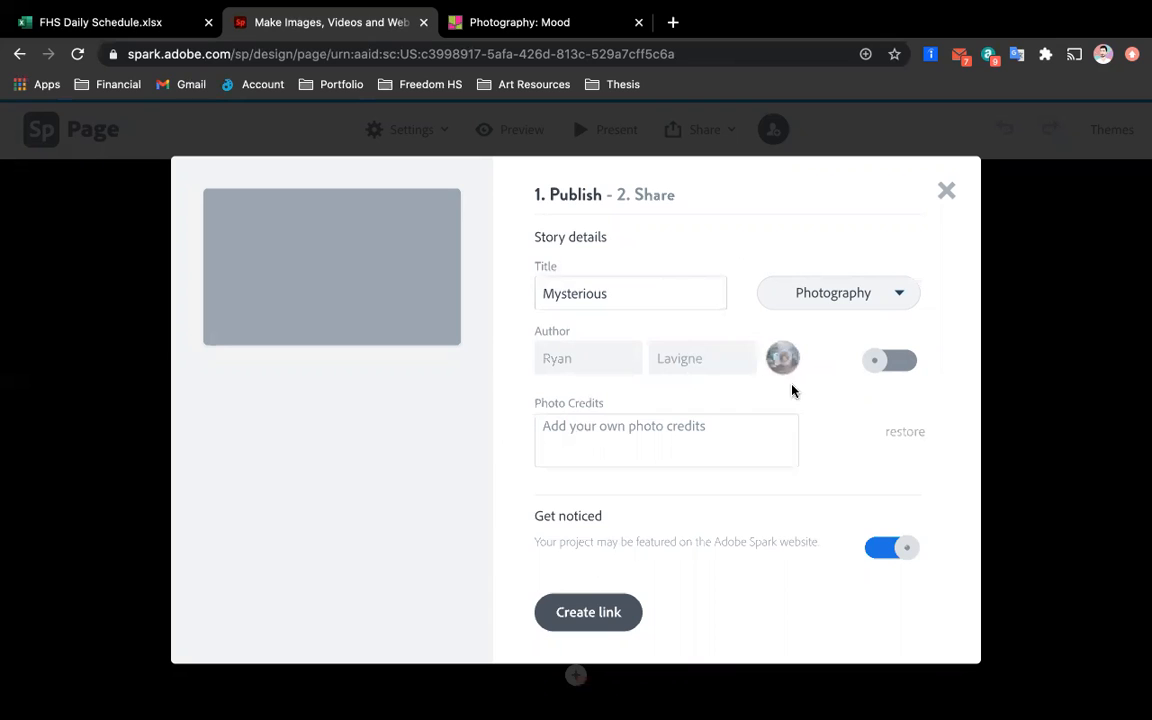
mouse_move(755, 408)
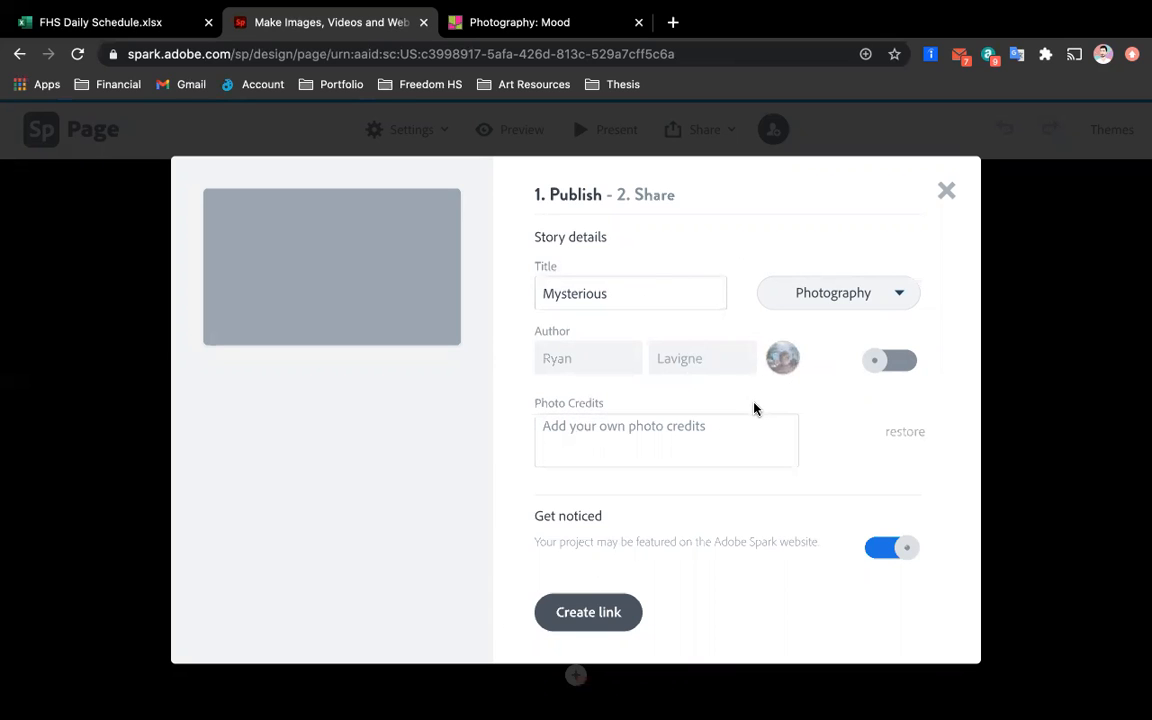
click(588, 612)
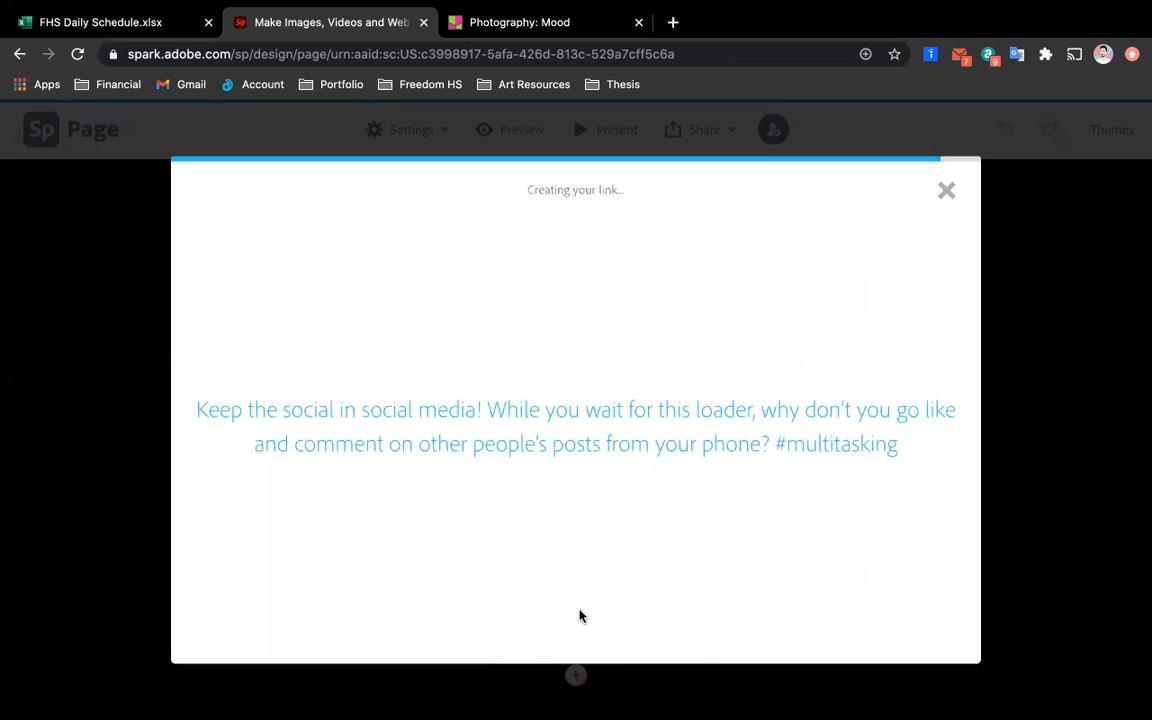
mouse_move(472, 377)
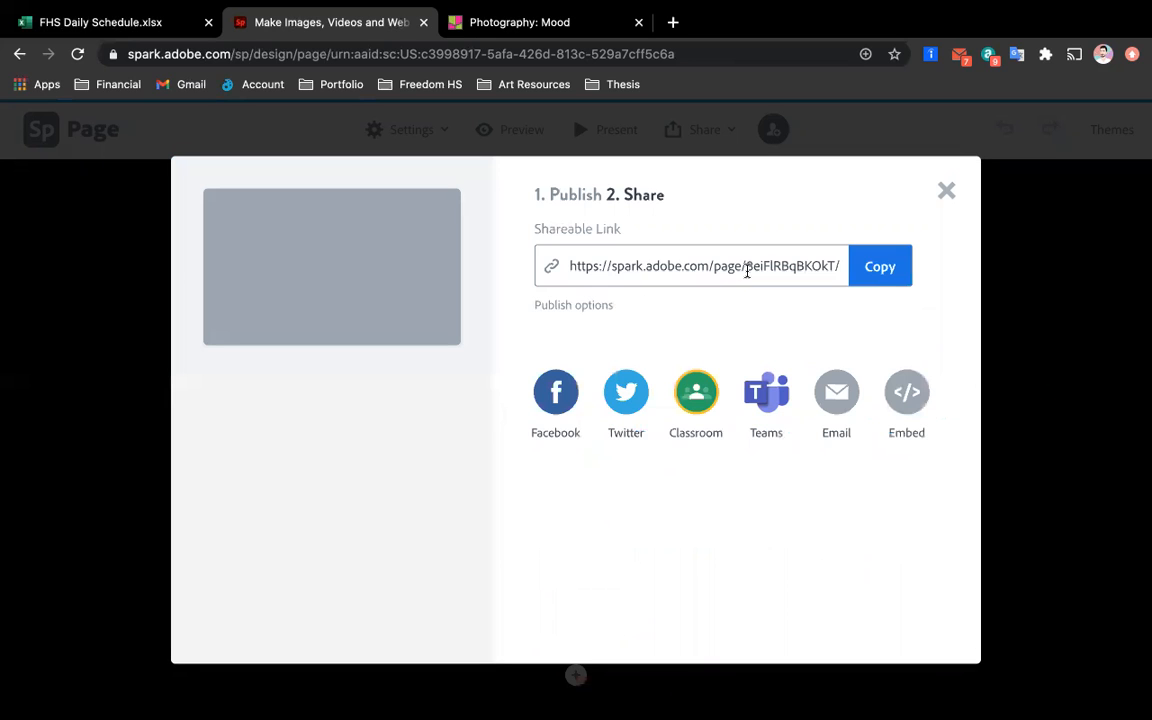
Select and copy the Mysterious page's shareable link
click(879, 266)
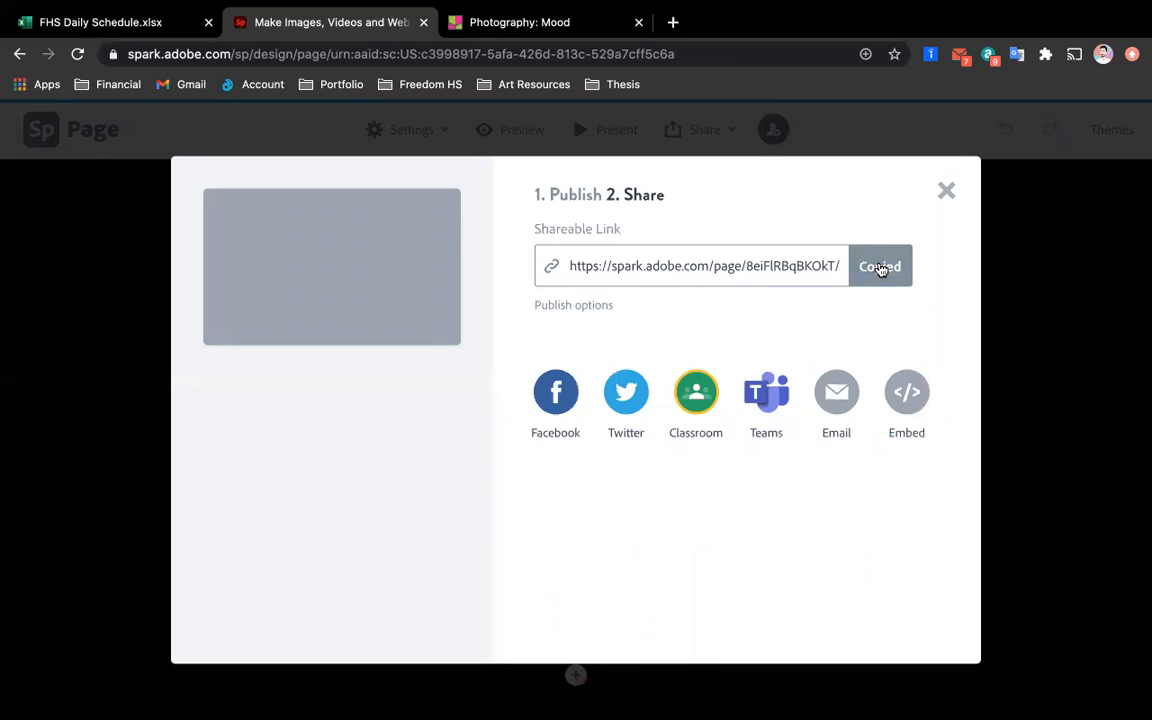
click(879, 266)
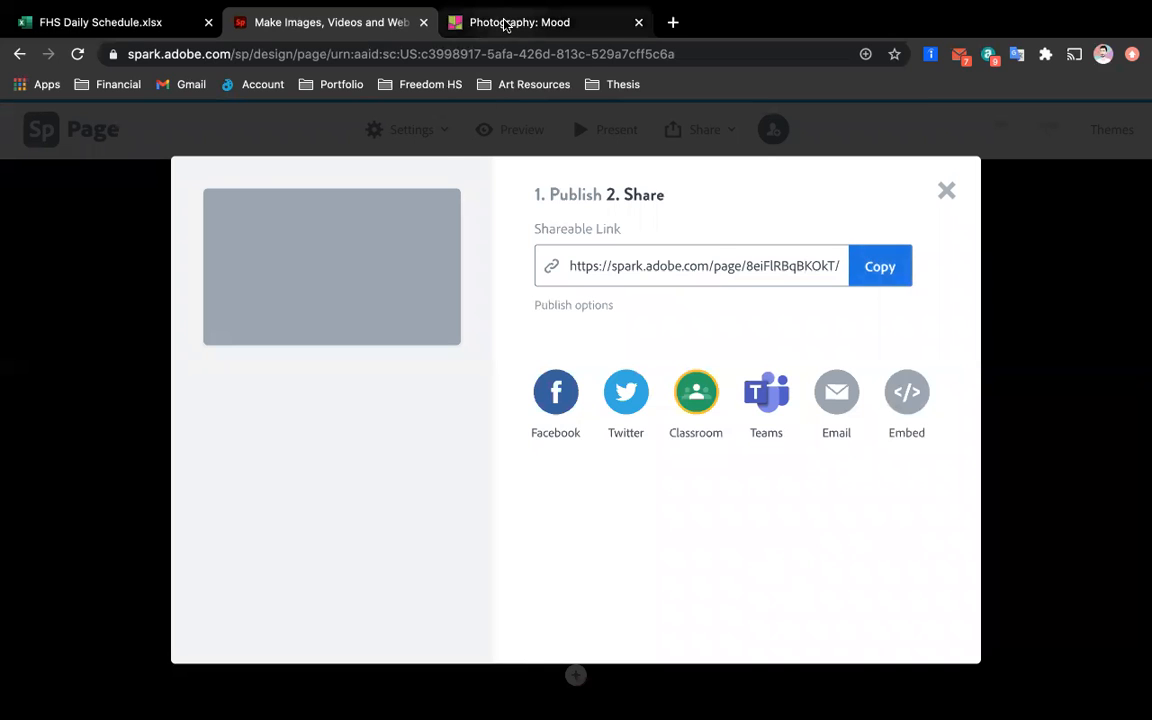
On Photography: Mood, delete the Sam post and draft 'Mysterious' with the Spark URL
click(545, 22)
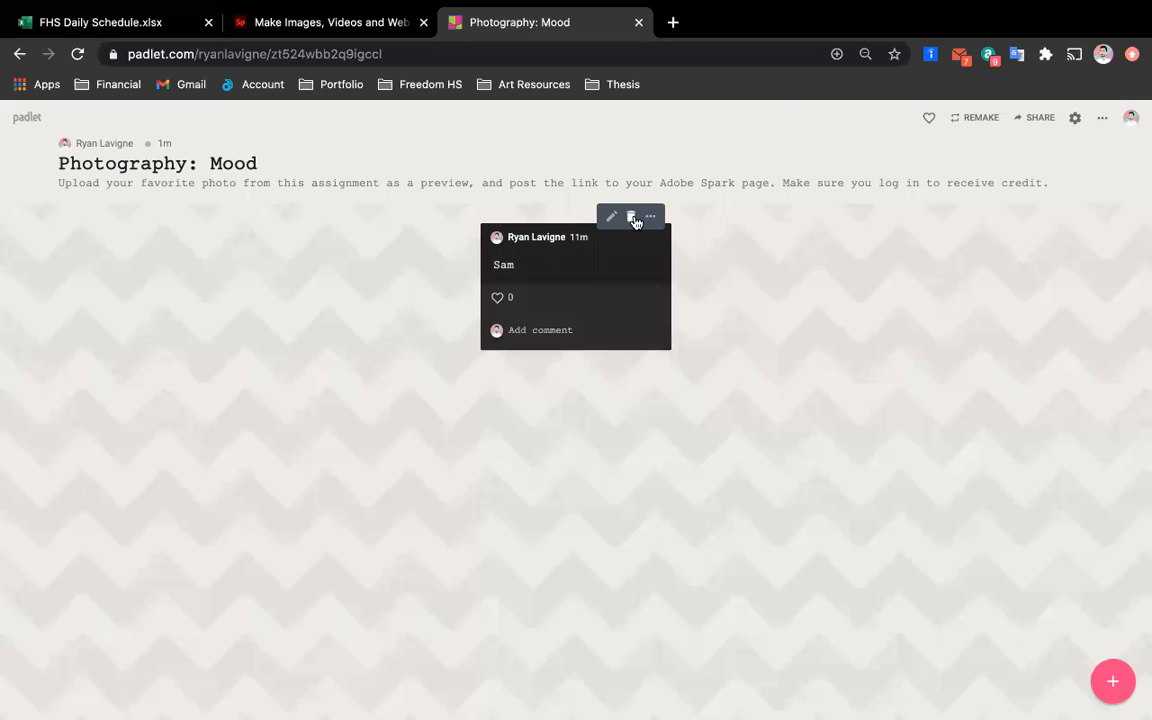
click(632, 217)
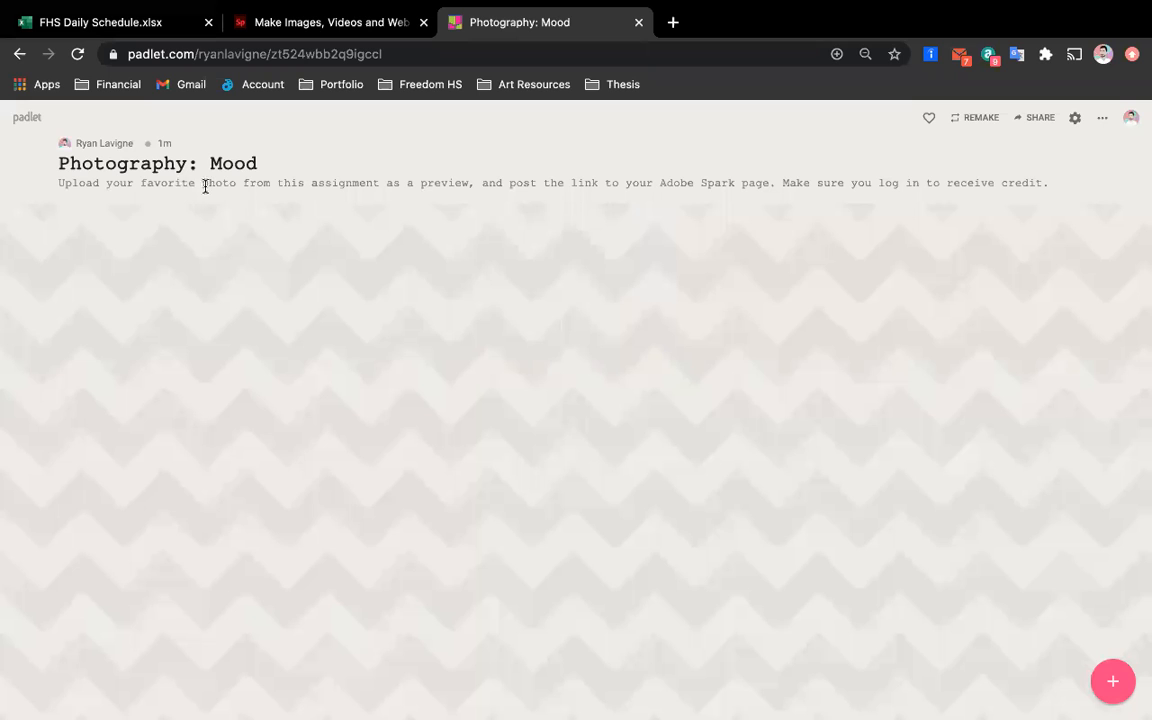
click(1112, 681)
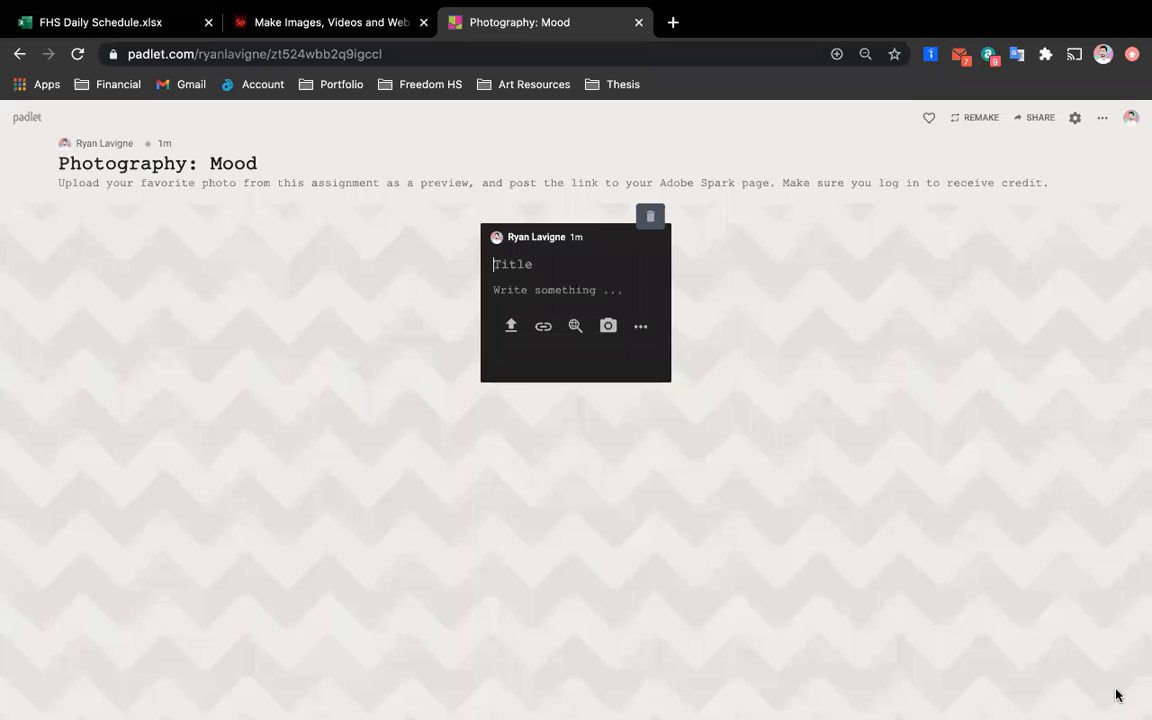
mouse_move(880, 383)
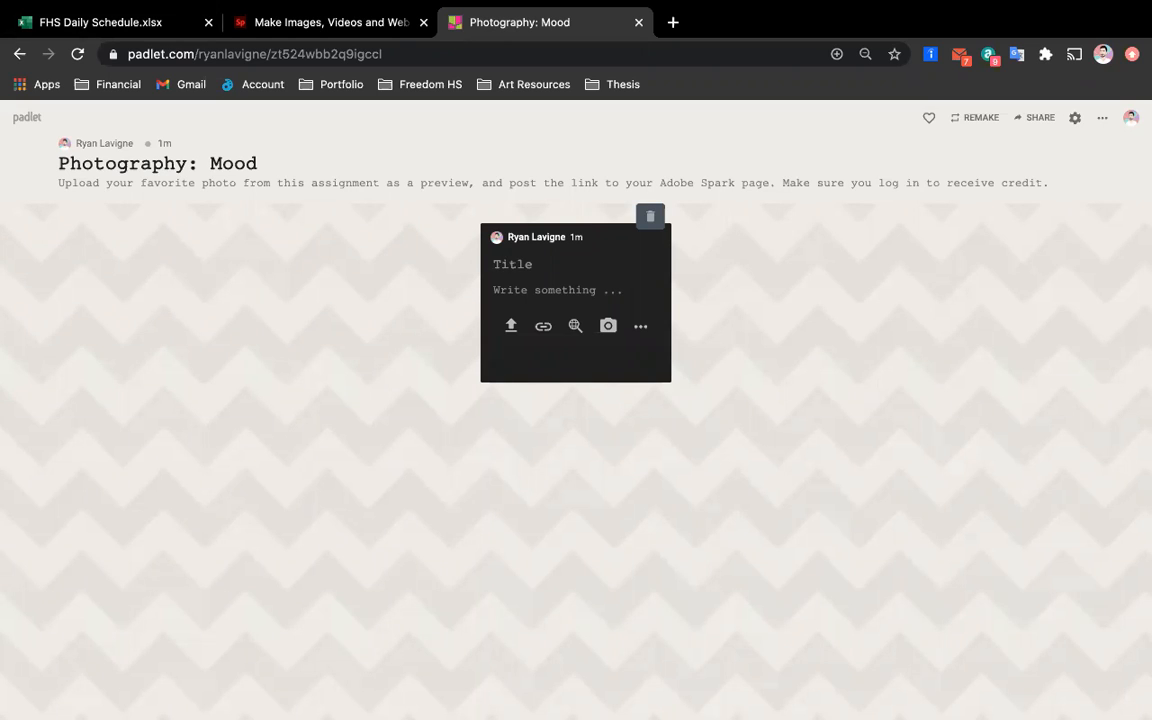
text(Mysterious)
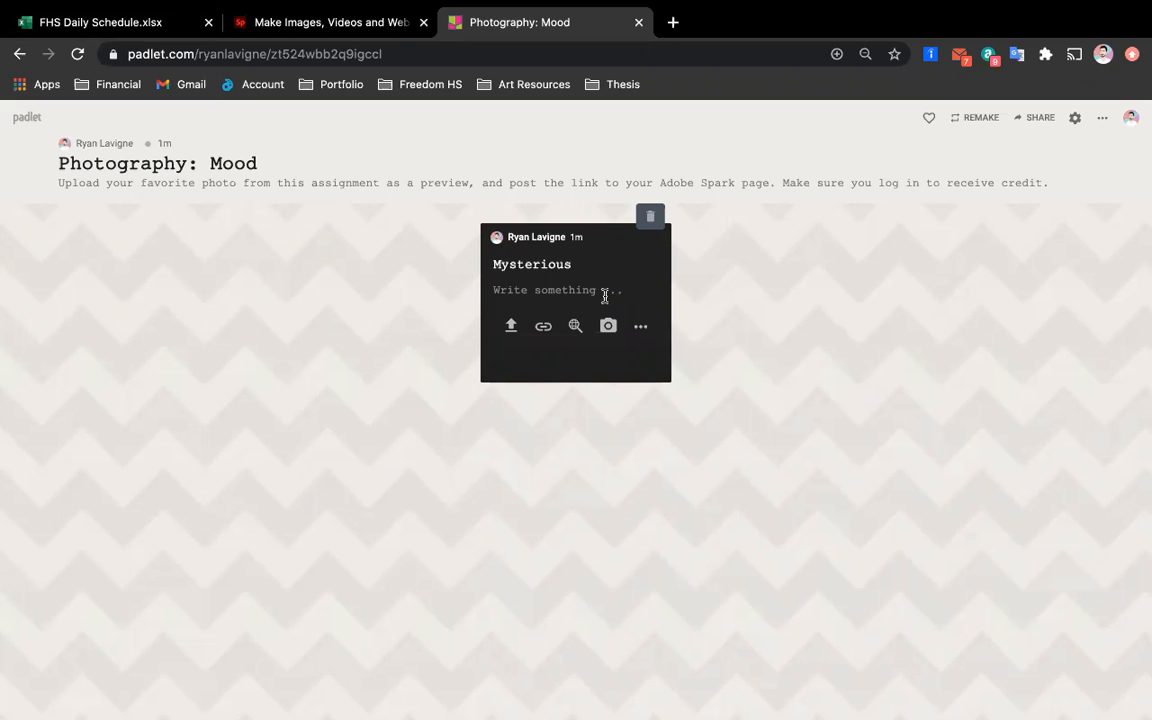
text(https://spark.adobe.com/page/8eiF1RBqBKOkT/)
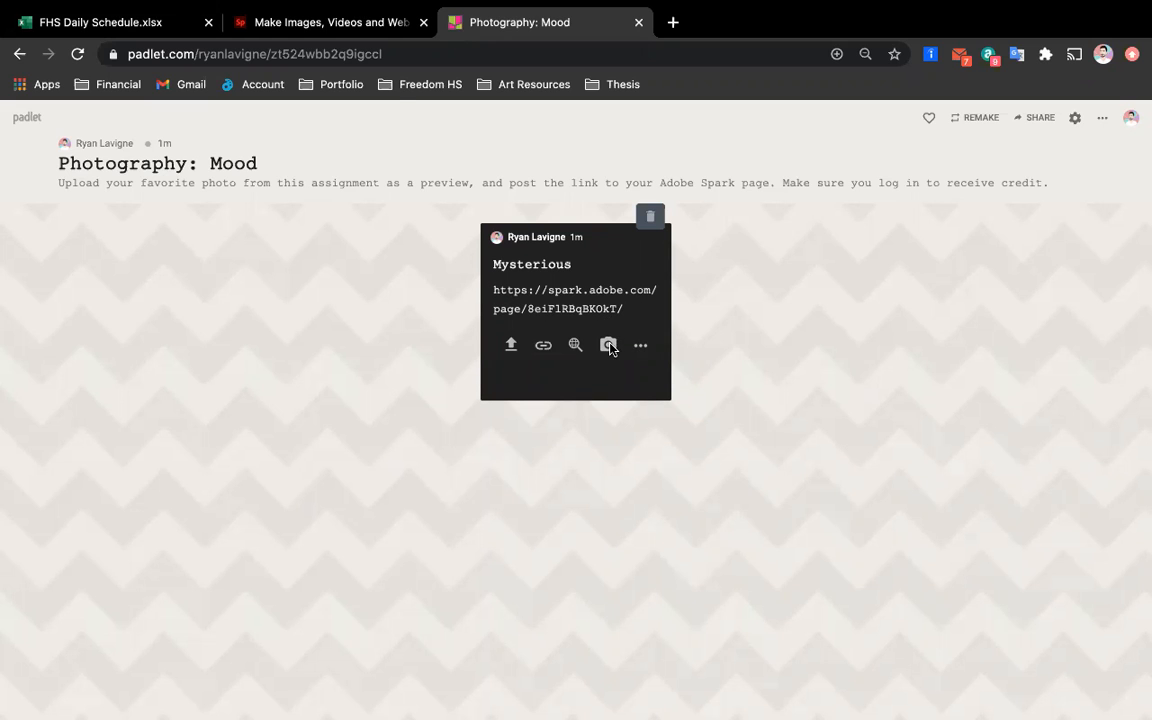
click(575, 345)
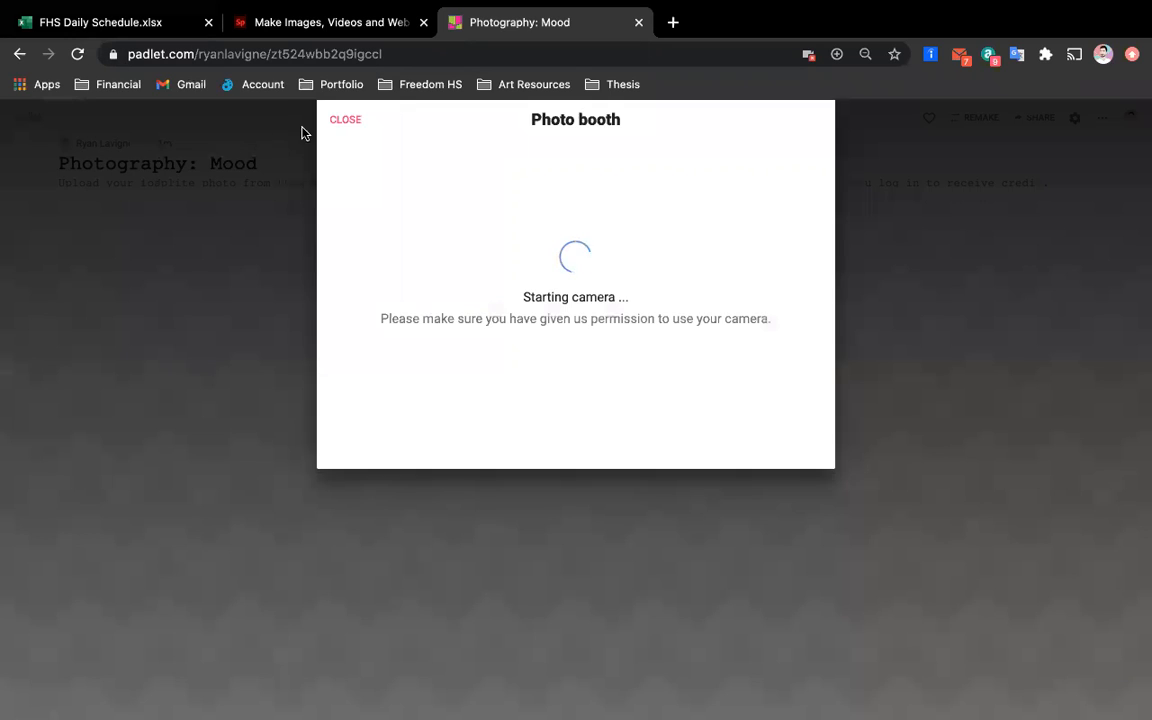
click(345, 119)
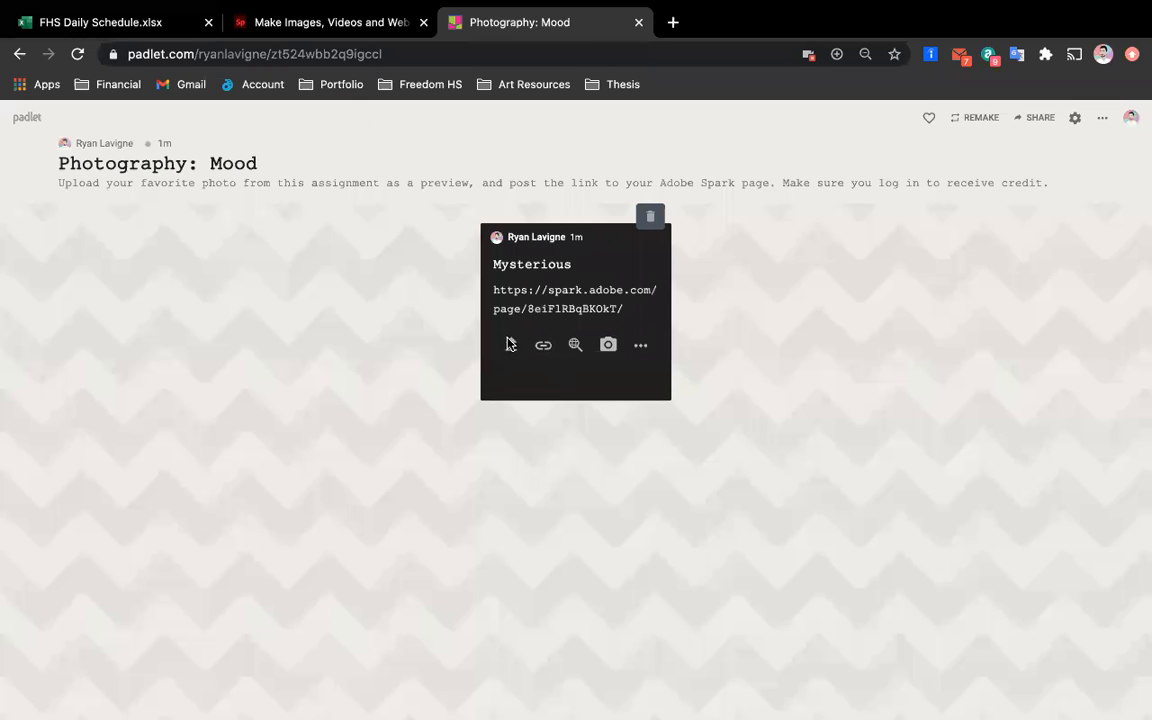
Open the file upload panel and browse the computer for DSC_0451.jpg
click(511, 345)
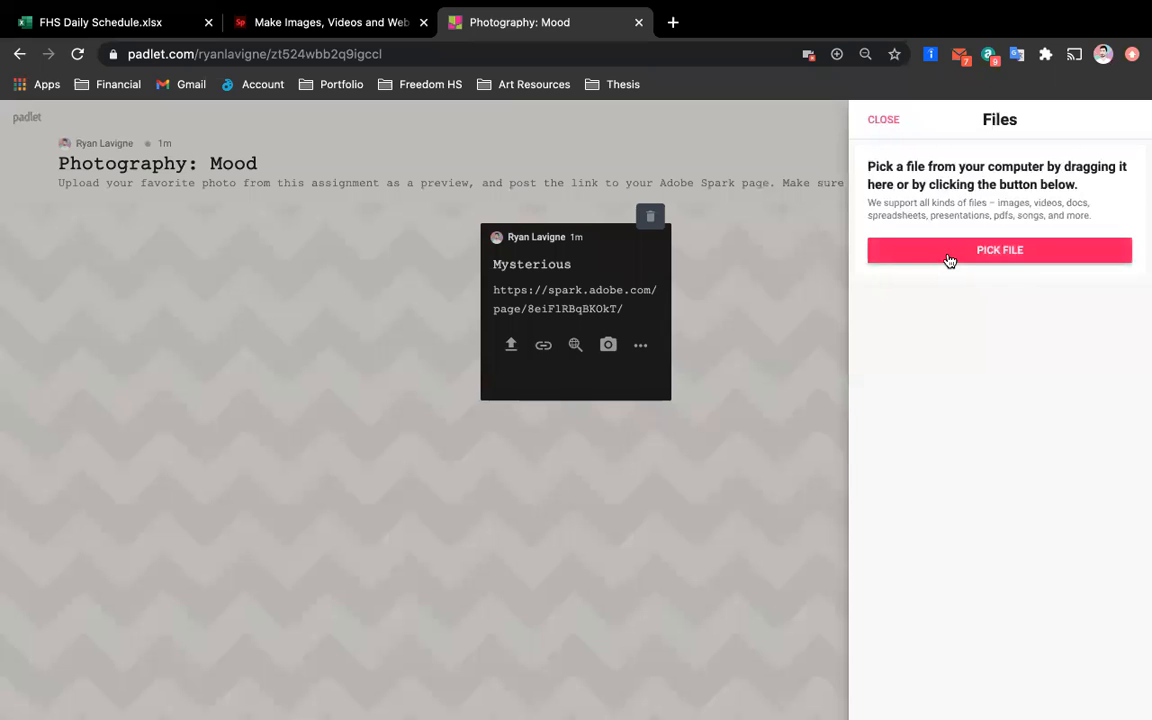
mouse_move(784, 371)
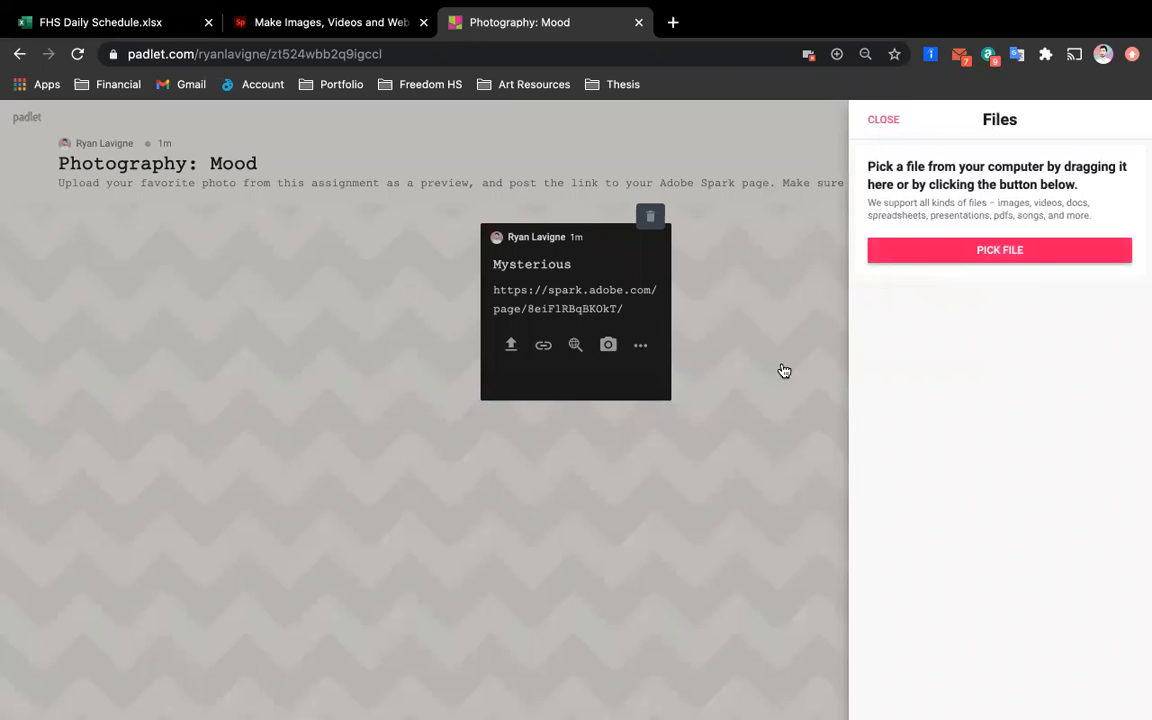
click(999, 250)
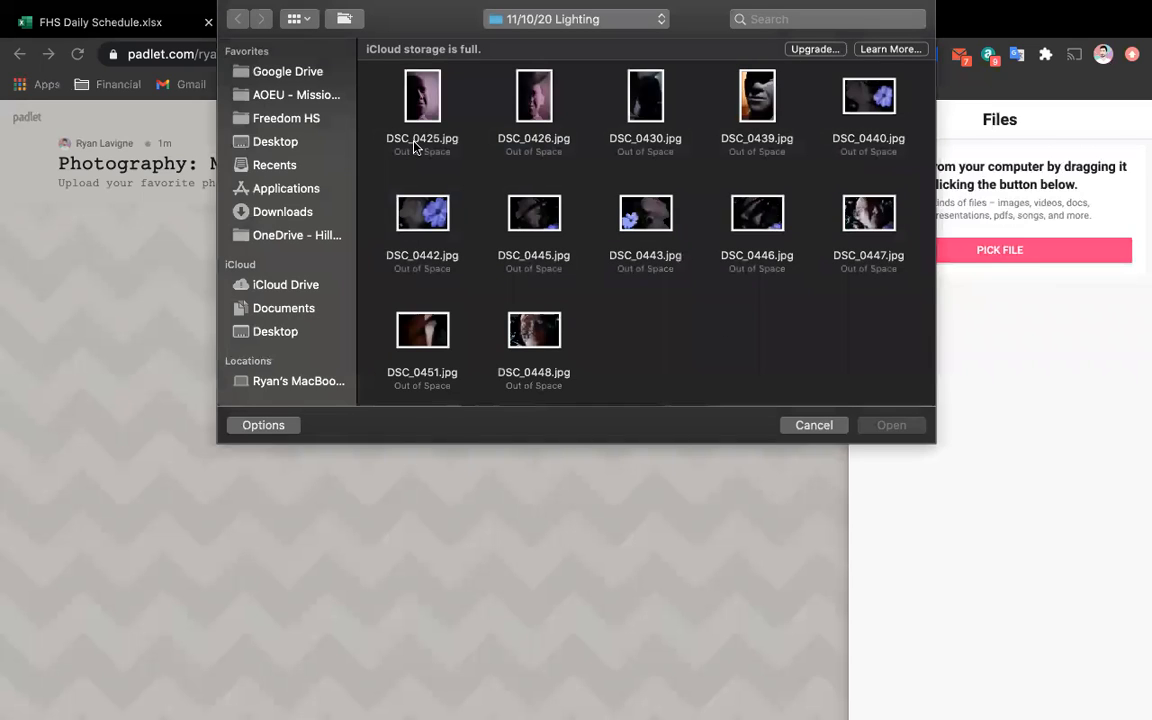
mouse_move(434, 356)
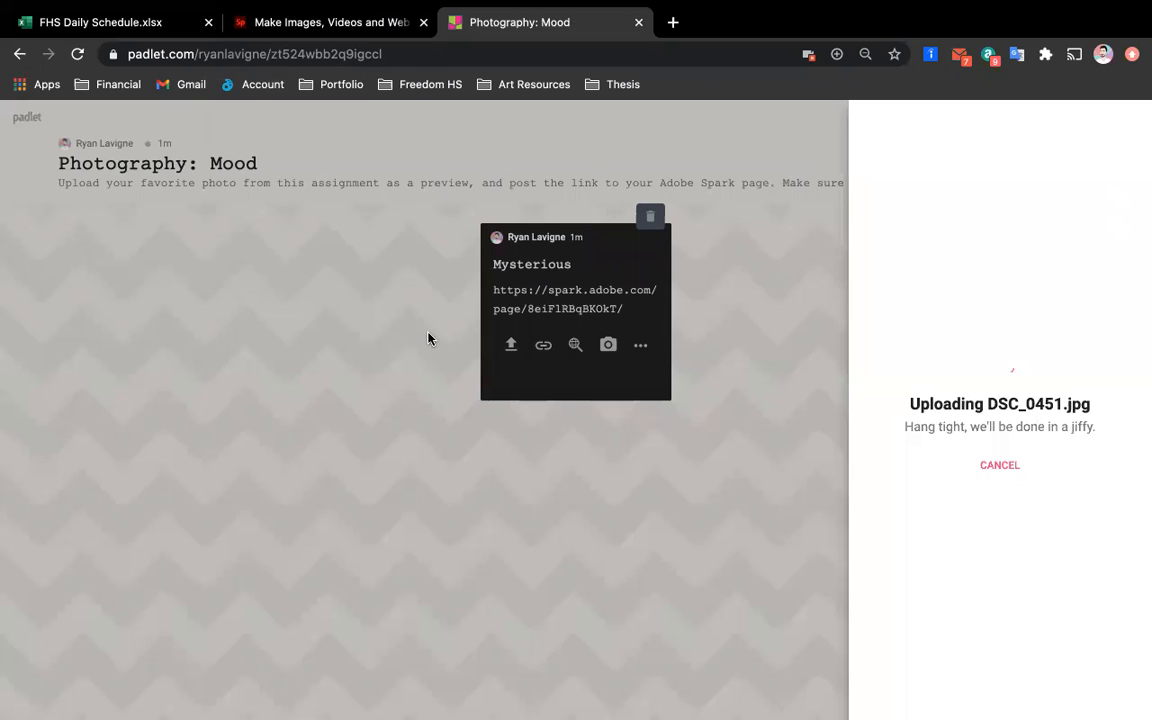
mouse_move(728, 340)
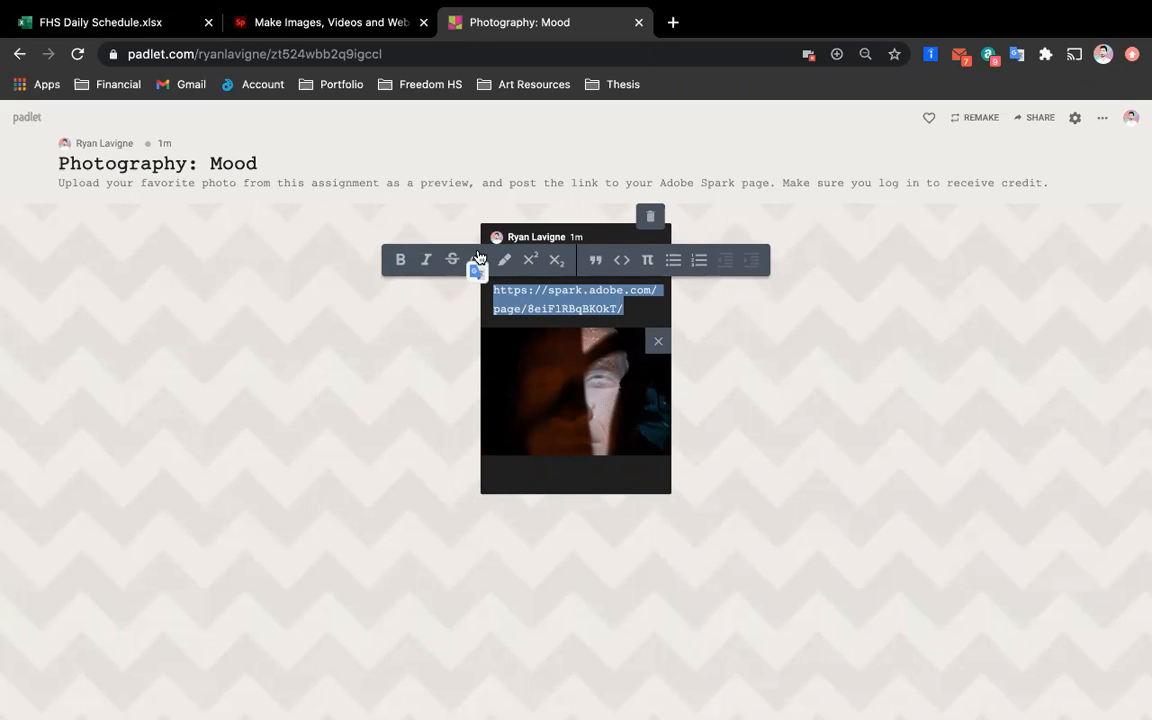
click(478, 260)
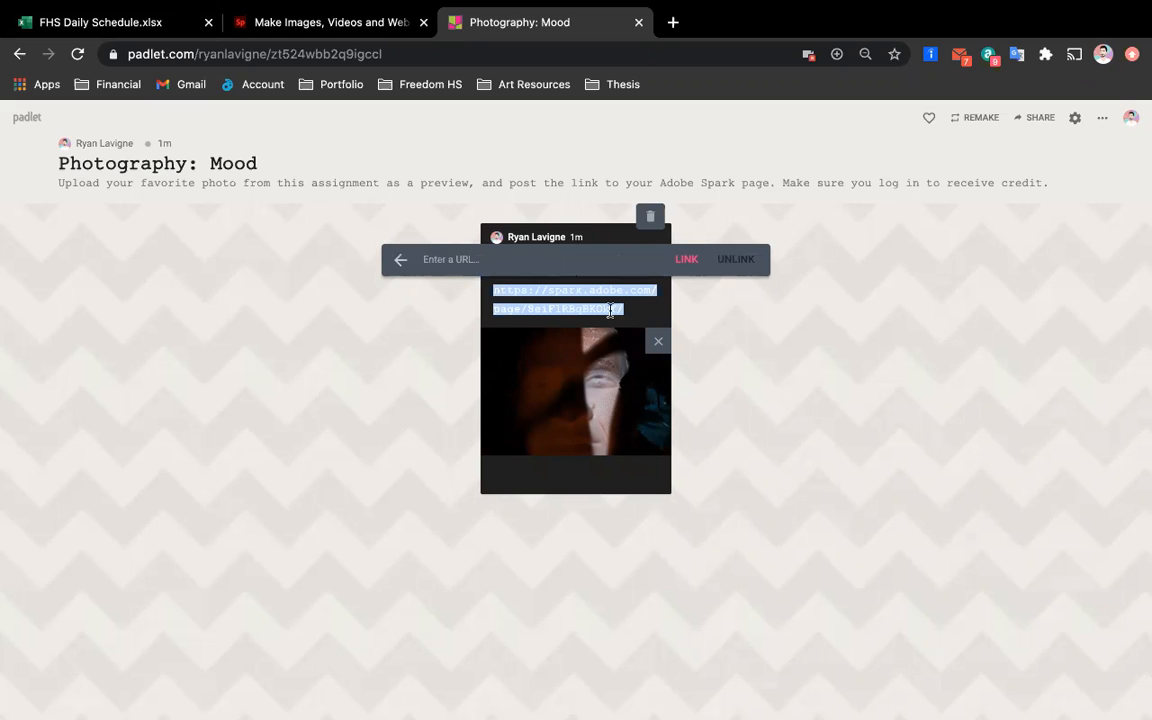
click(686, 259)
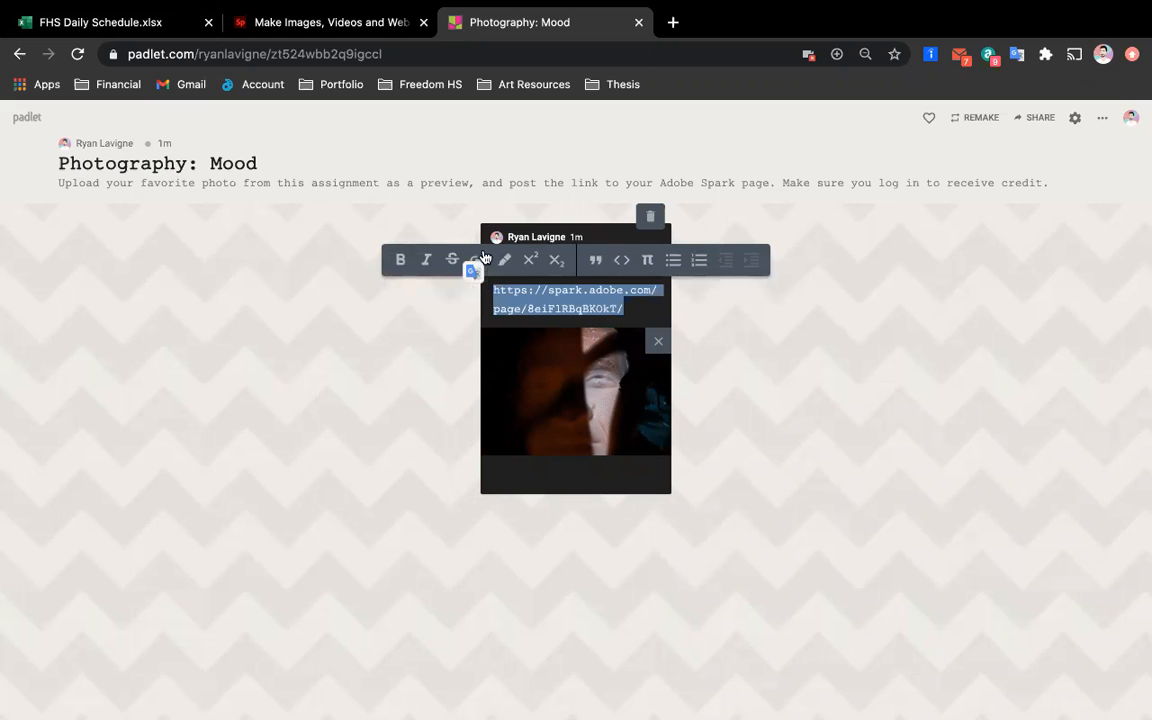
click(505, 260)
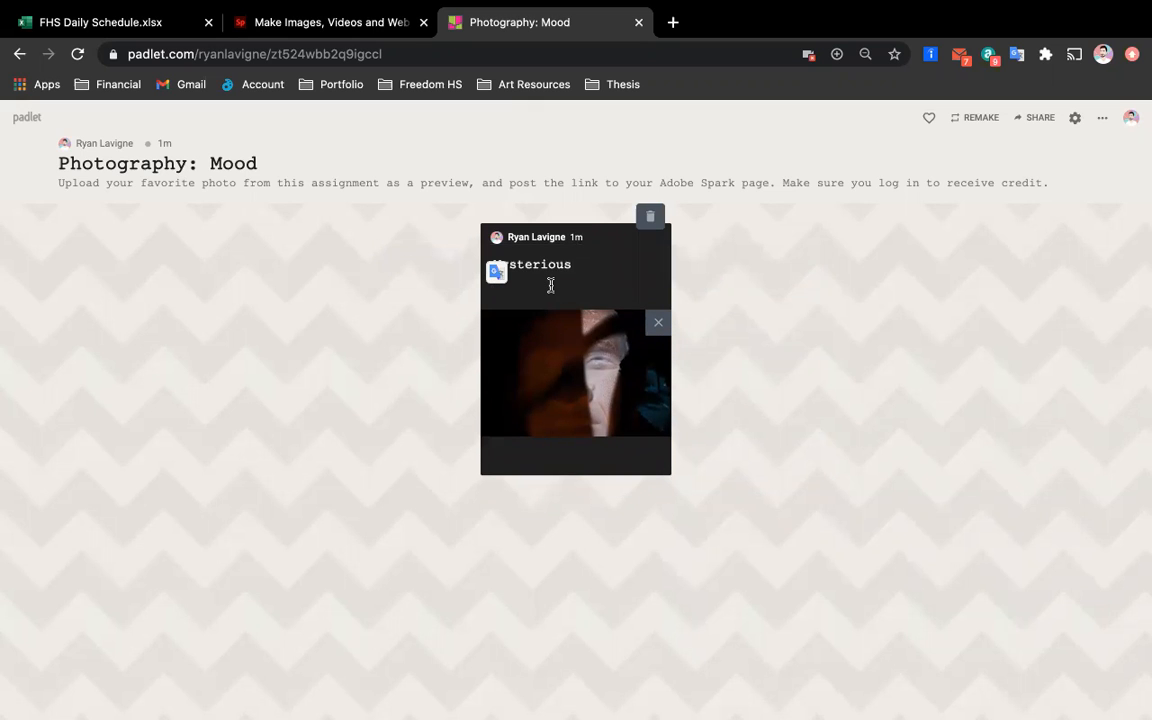
text(https://spark.adobe.com/page/8eiF1RBqBKOkT/)
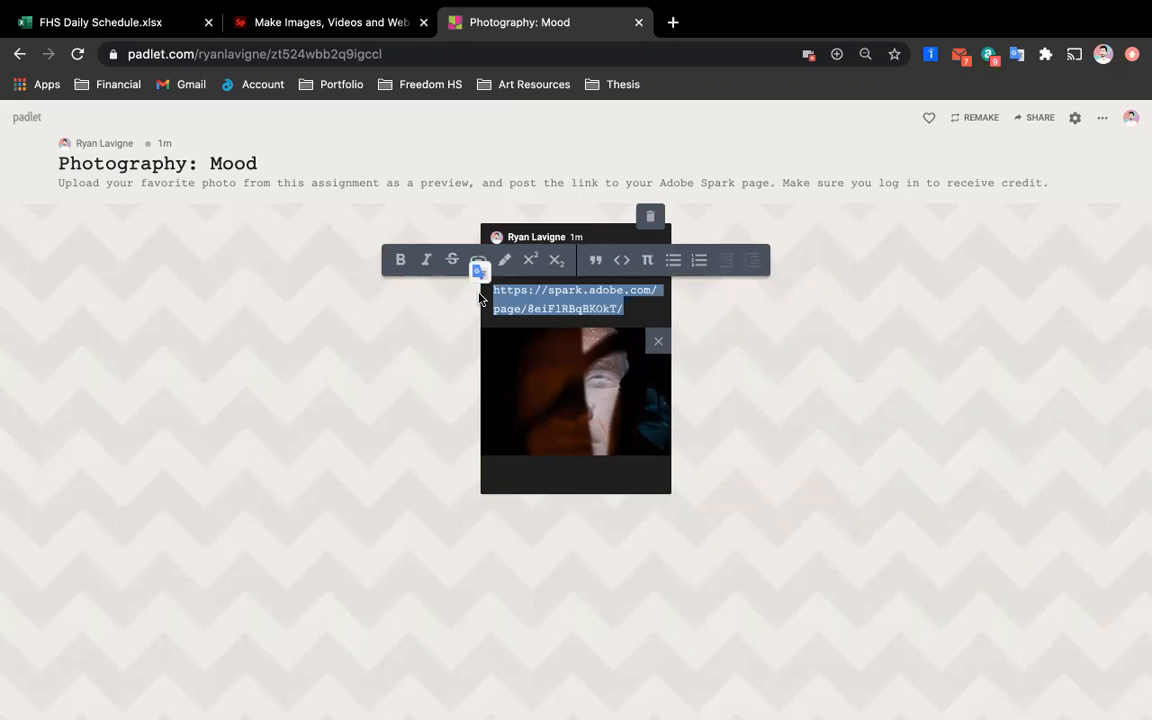
mouse_move(479, 260)
text(c)
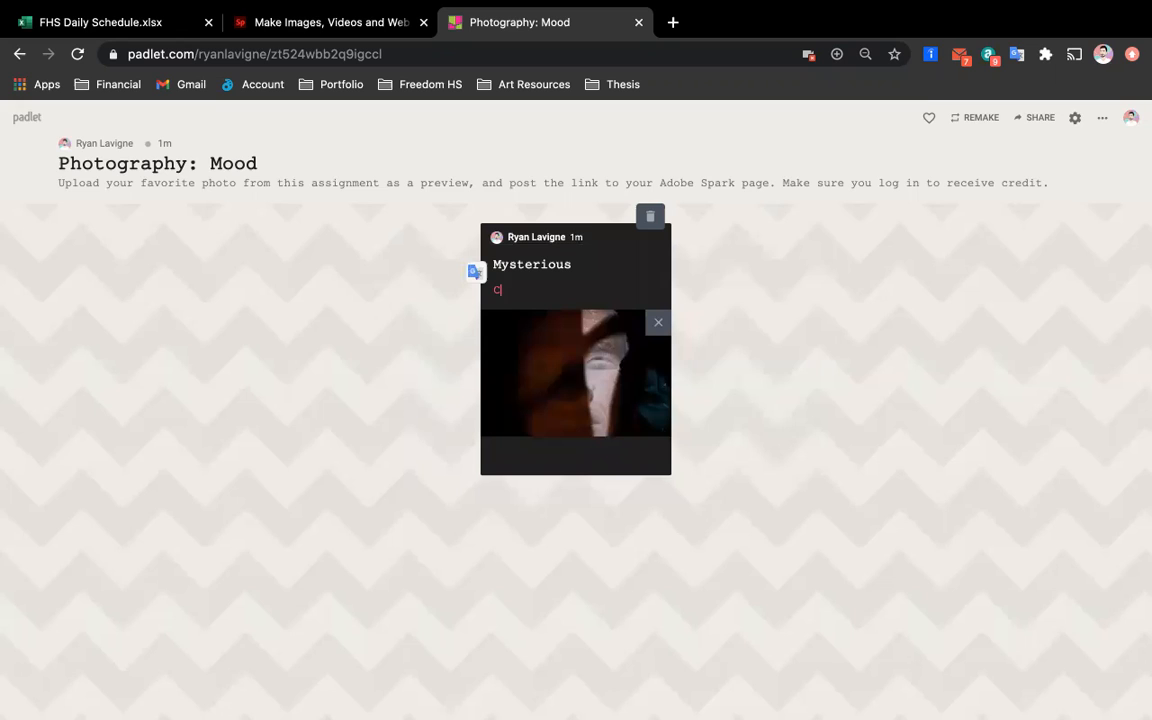
Select the 'Click here!' text and turn it into a link
double_click(513, 290)
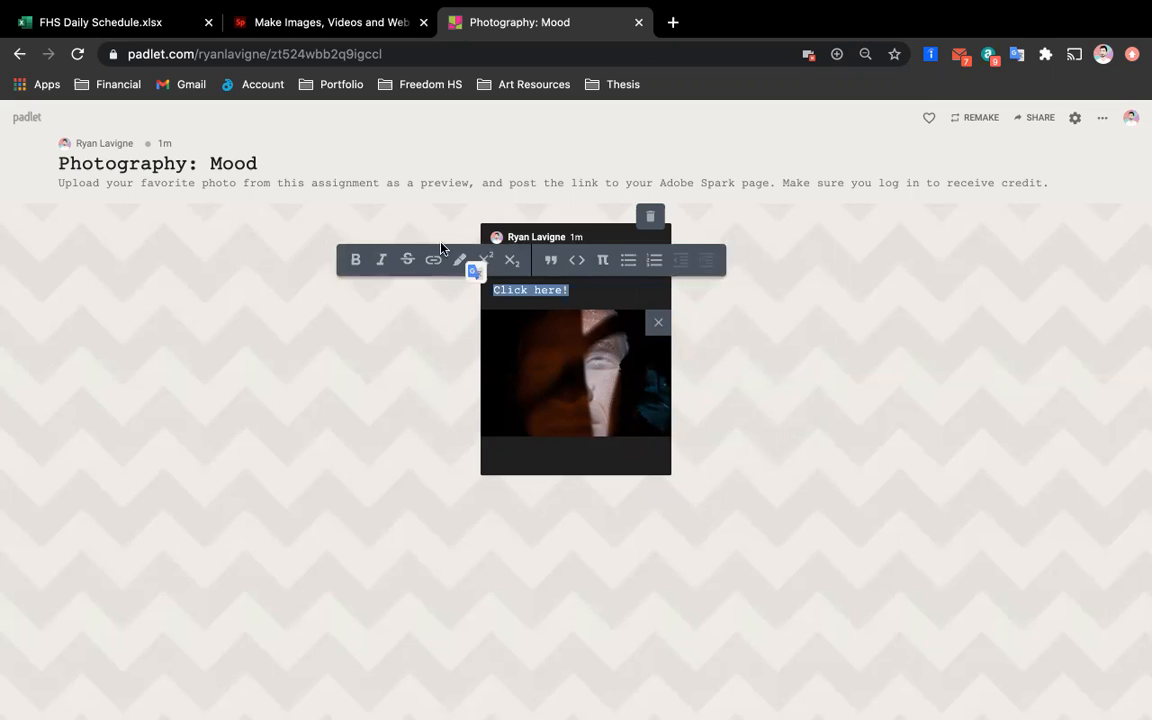
click(432, 260)
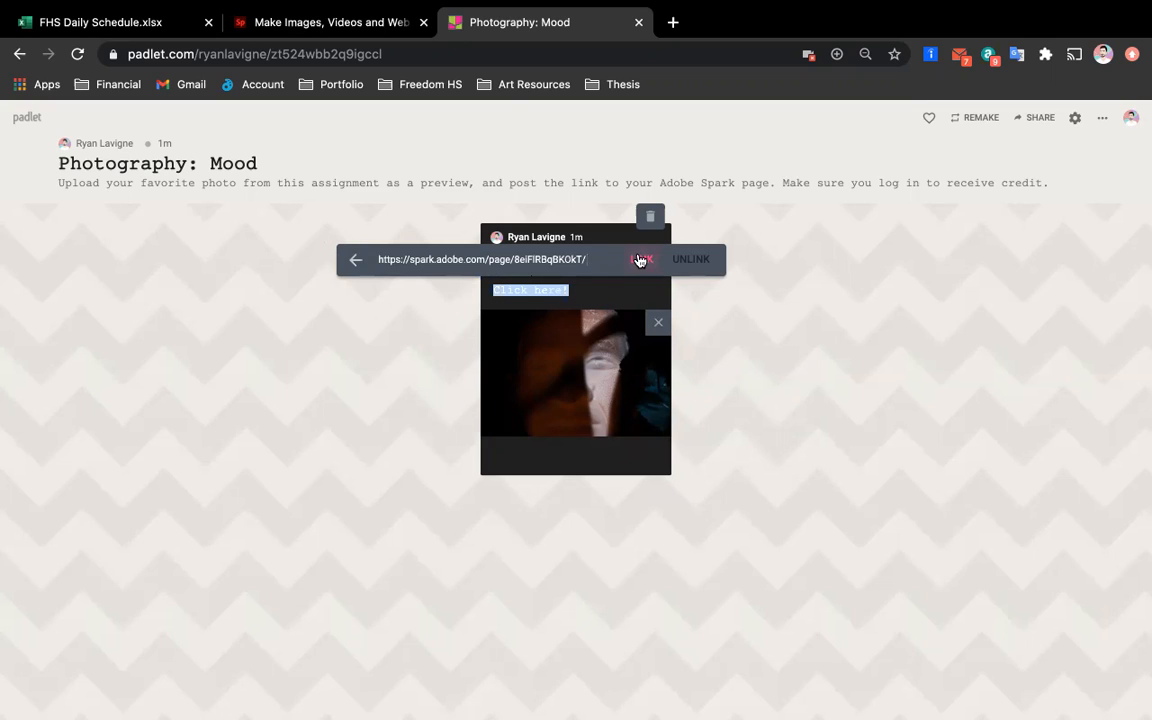
mouse_move(641, 260)
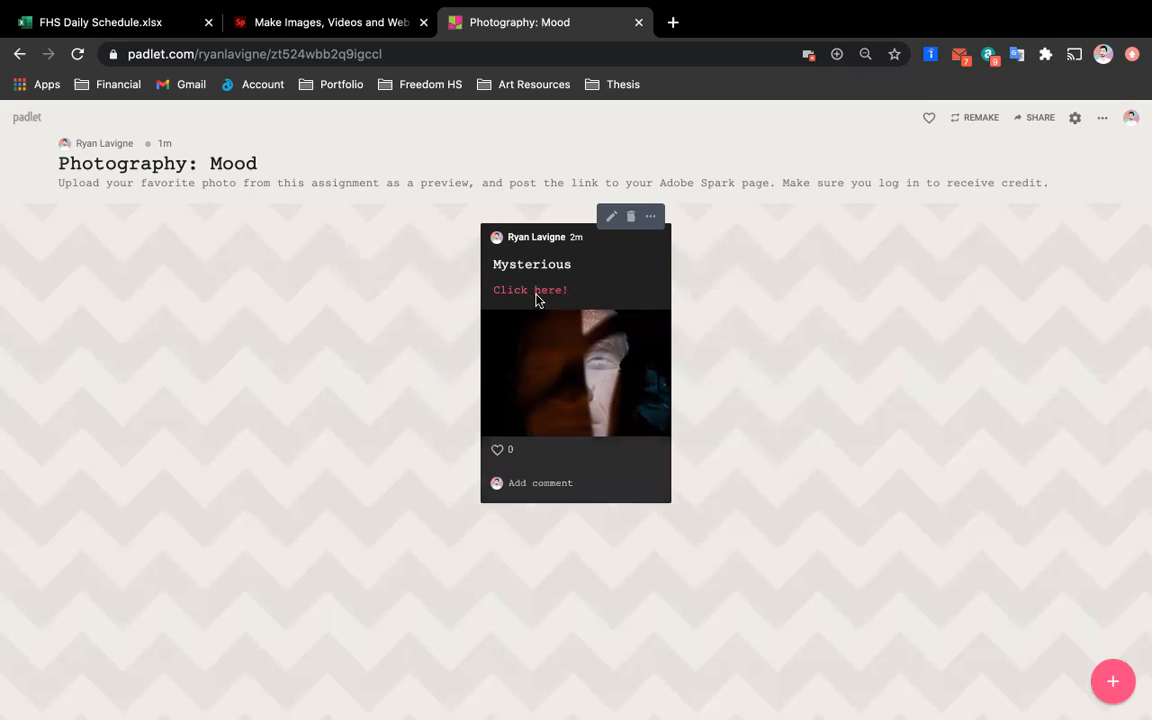
mouse_move(535, 296)
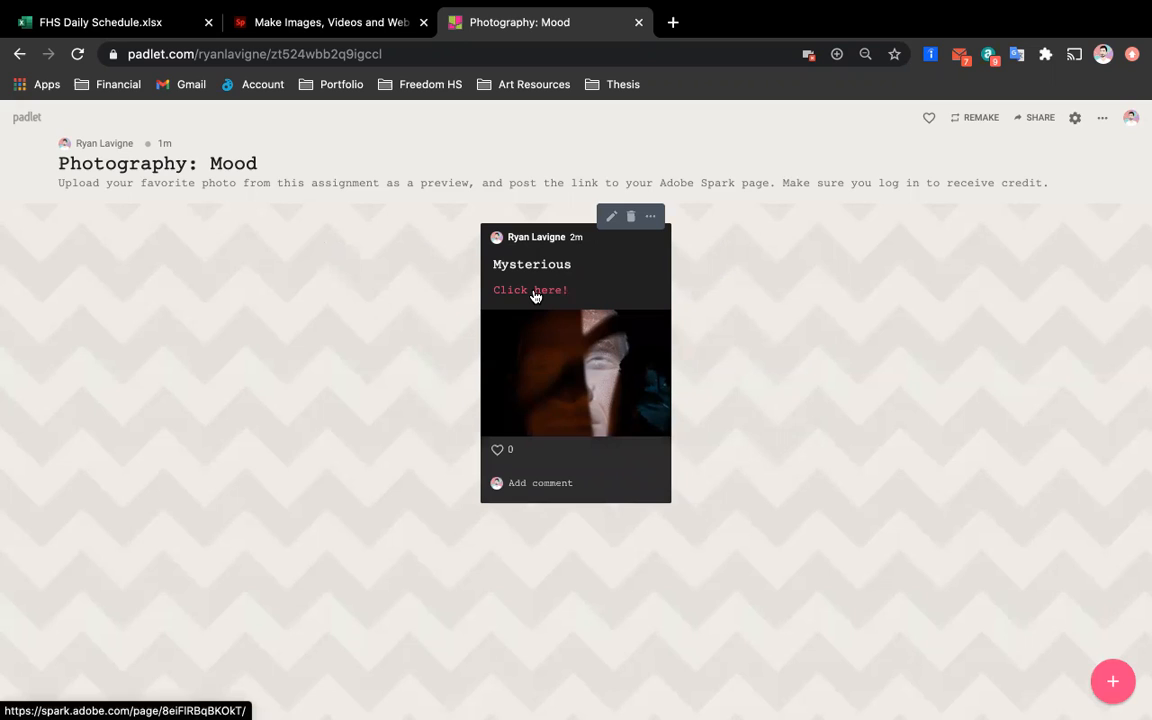
Test the Click here! link on the live Mysterious page, checking the Padlet board too
click(530, 290)
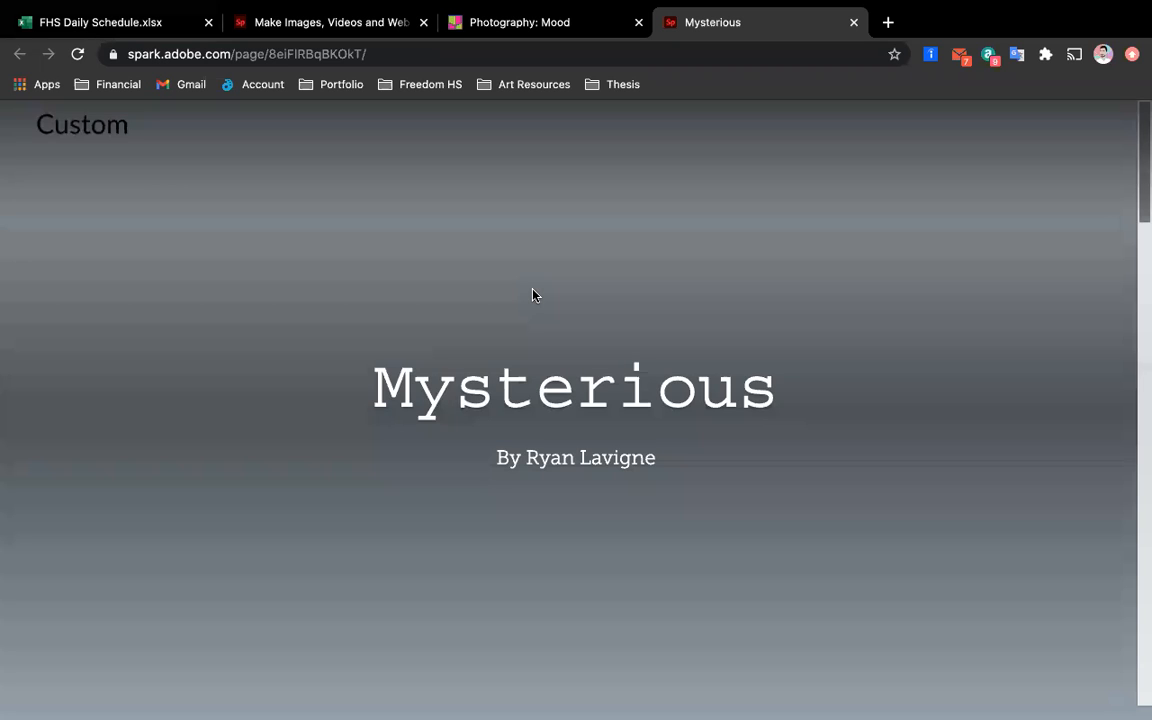
scroll(down, 3)
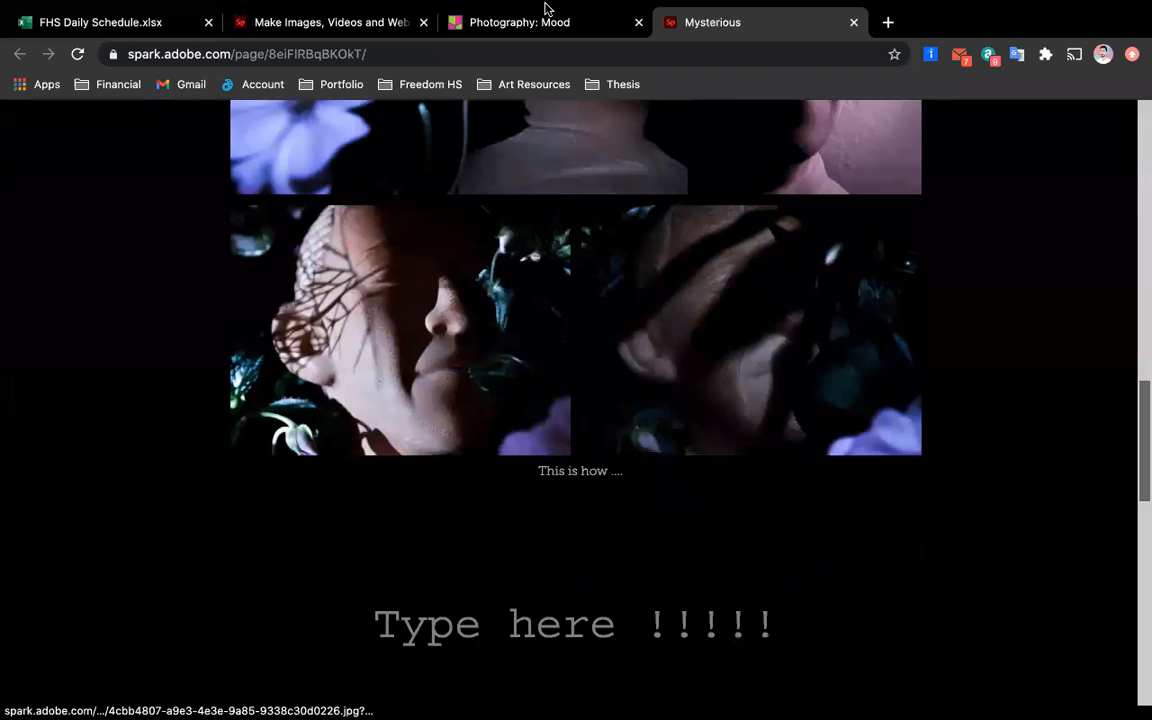
click(519, 22)
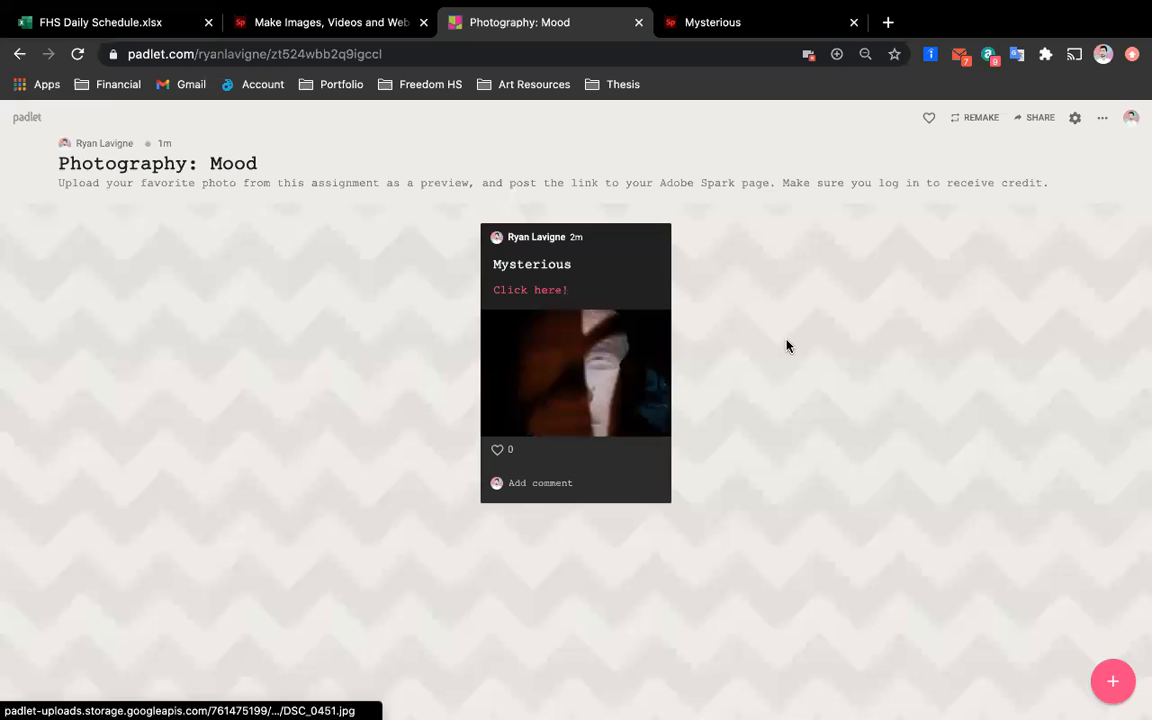
mouse_move(575, 360)
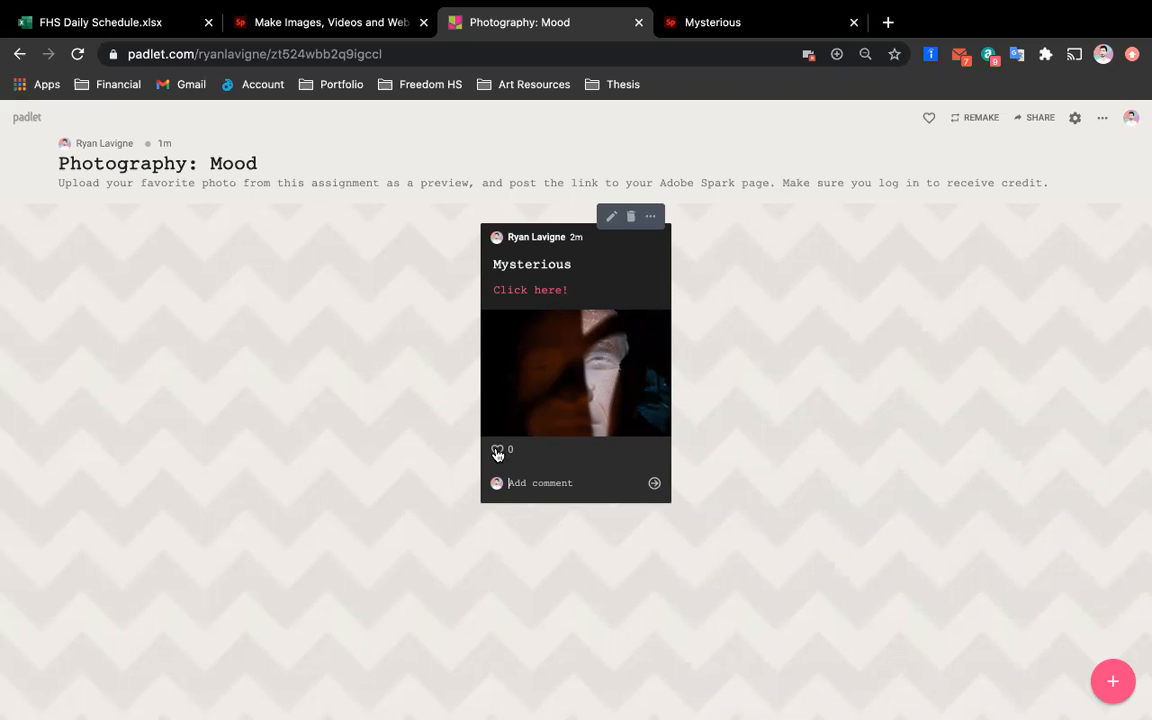
mouse_move(604, 350)
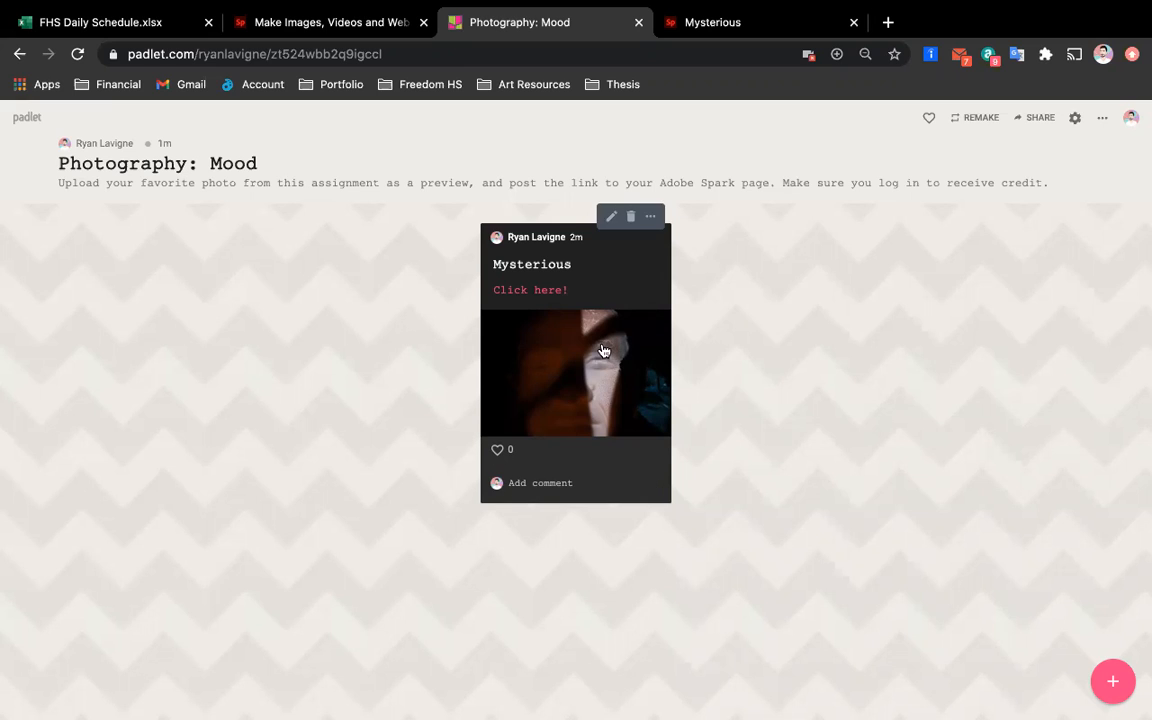
mouse_move(1119, 530)
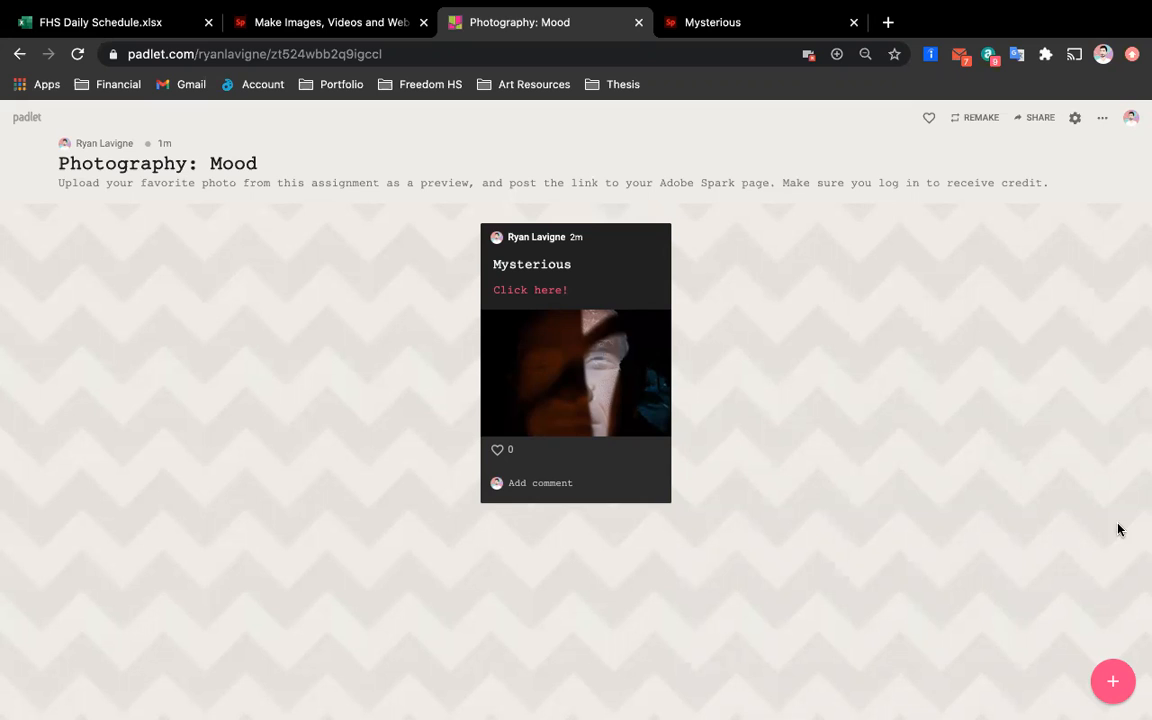
mouse_move(1097, 421)
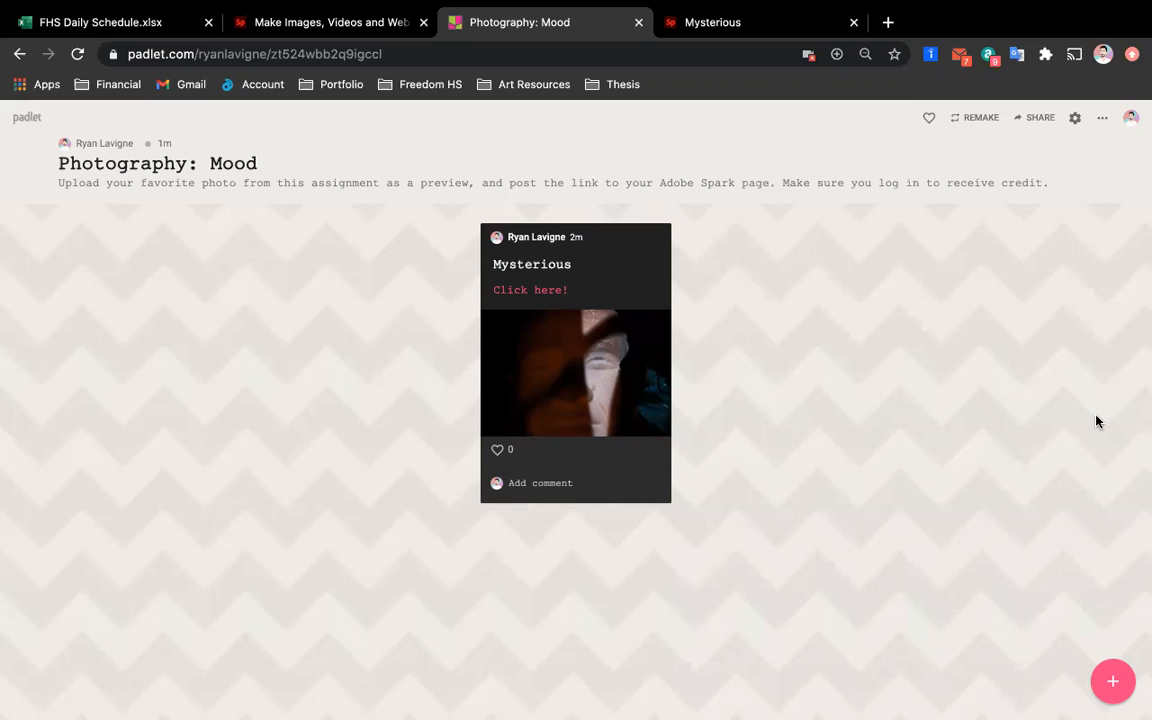
mouse_move(735, 27)
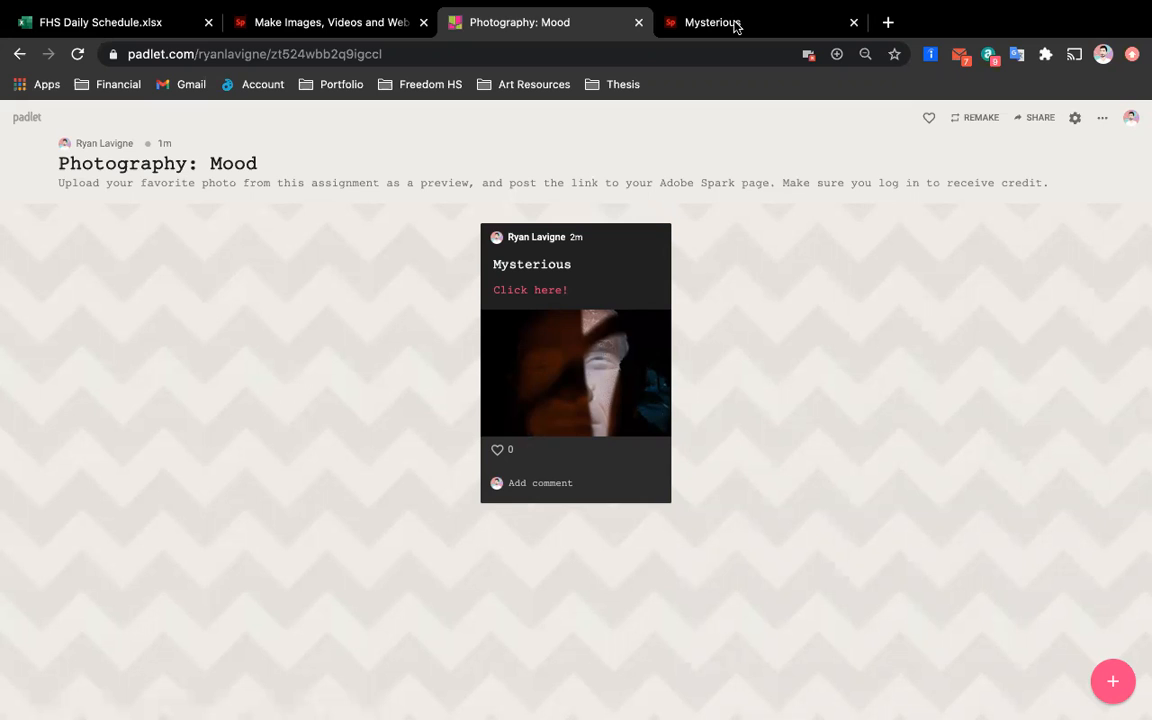
mouse_move(790, 22)
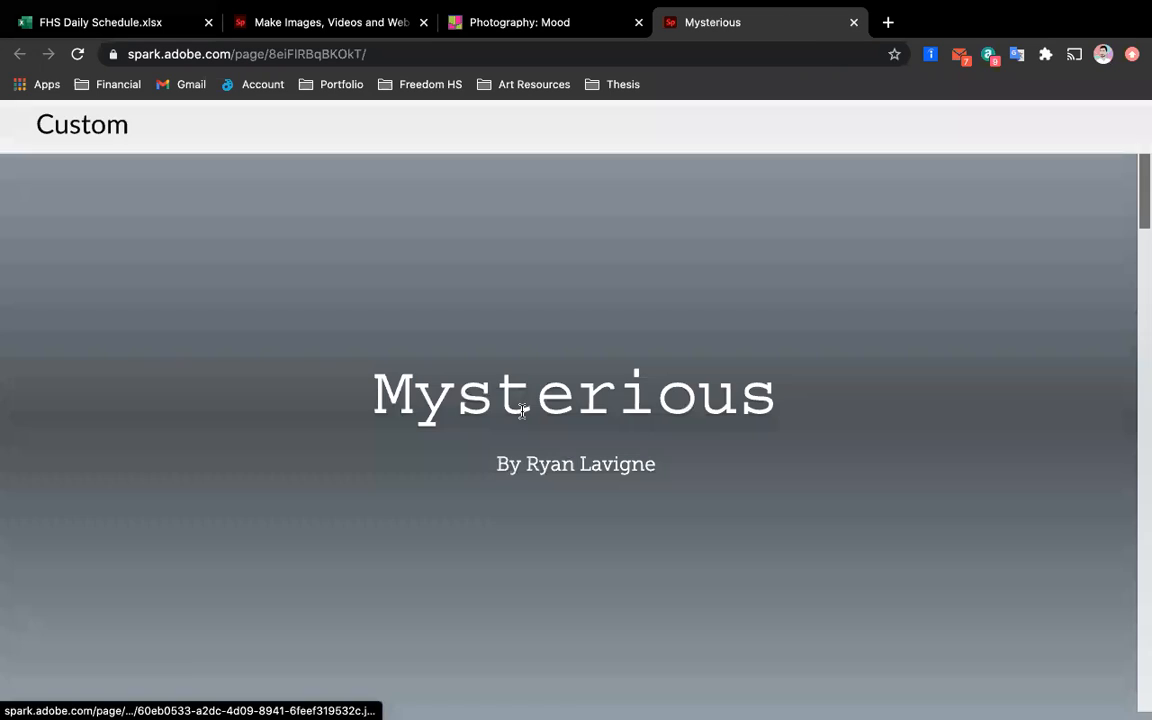
scroll(down, 3)
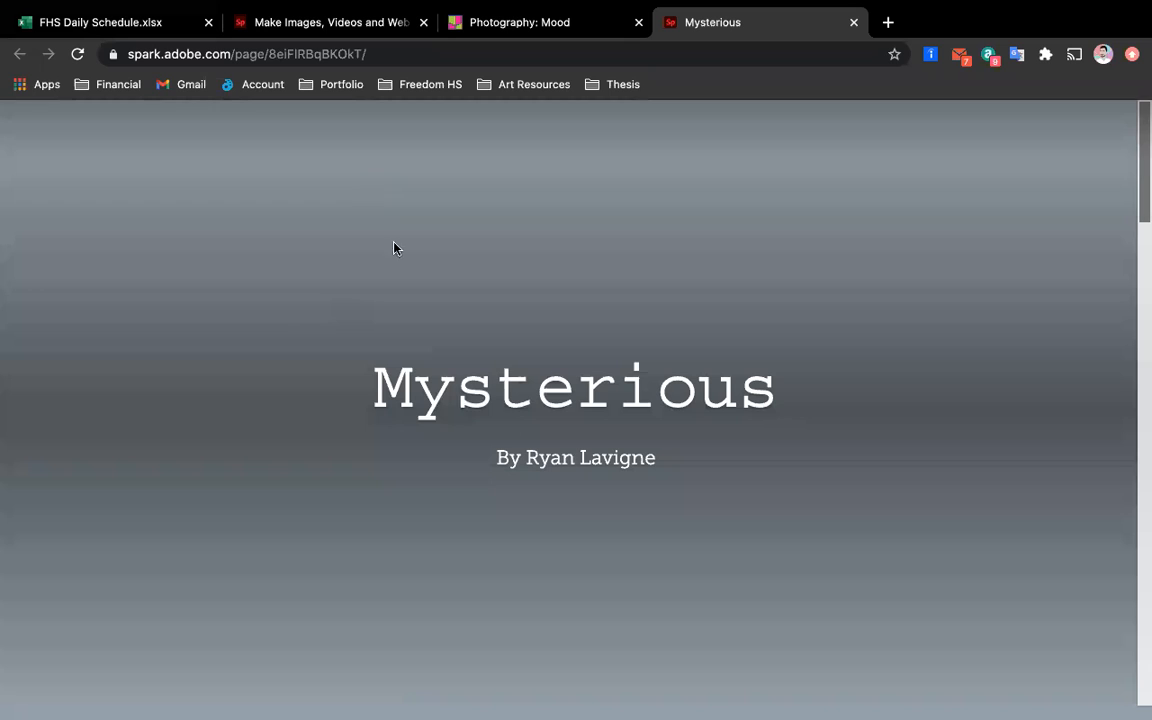